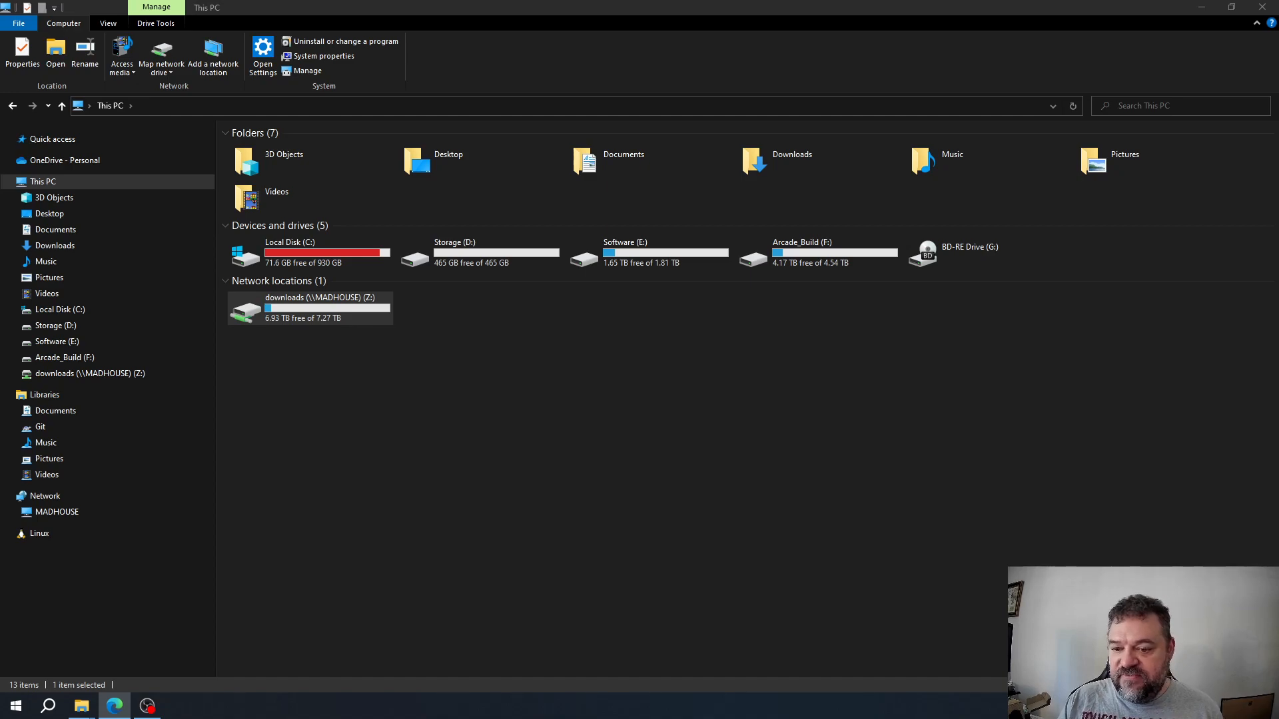
{"action": "mouse_move", "coordinate": [385, 449]}
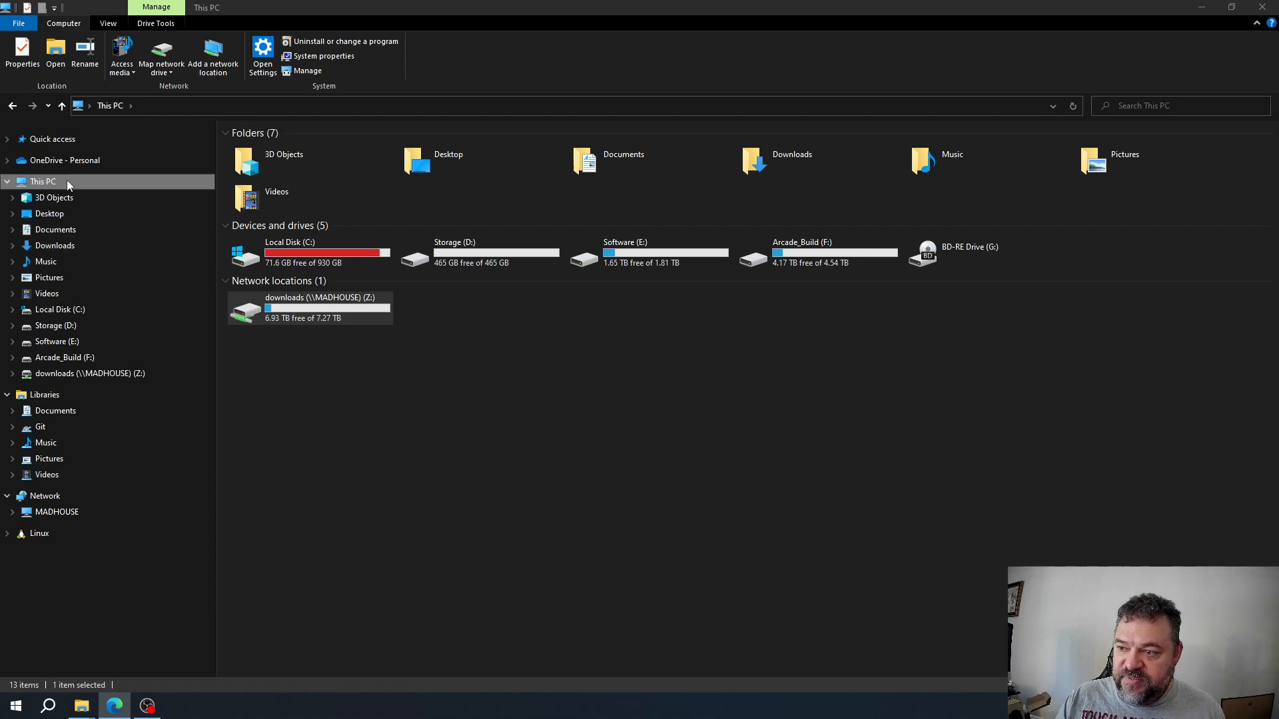
Step: Enter \\madhouse as the network folder to map
{"action": "right_click", "coordinate": [41, 182]}
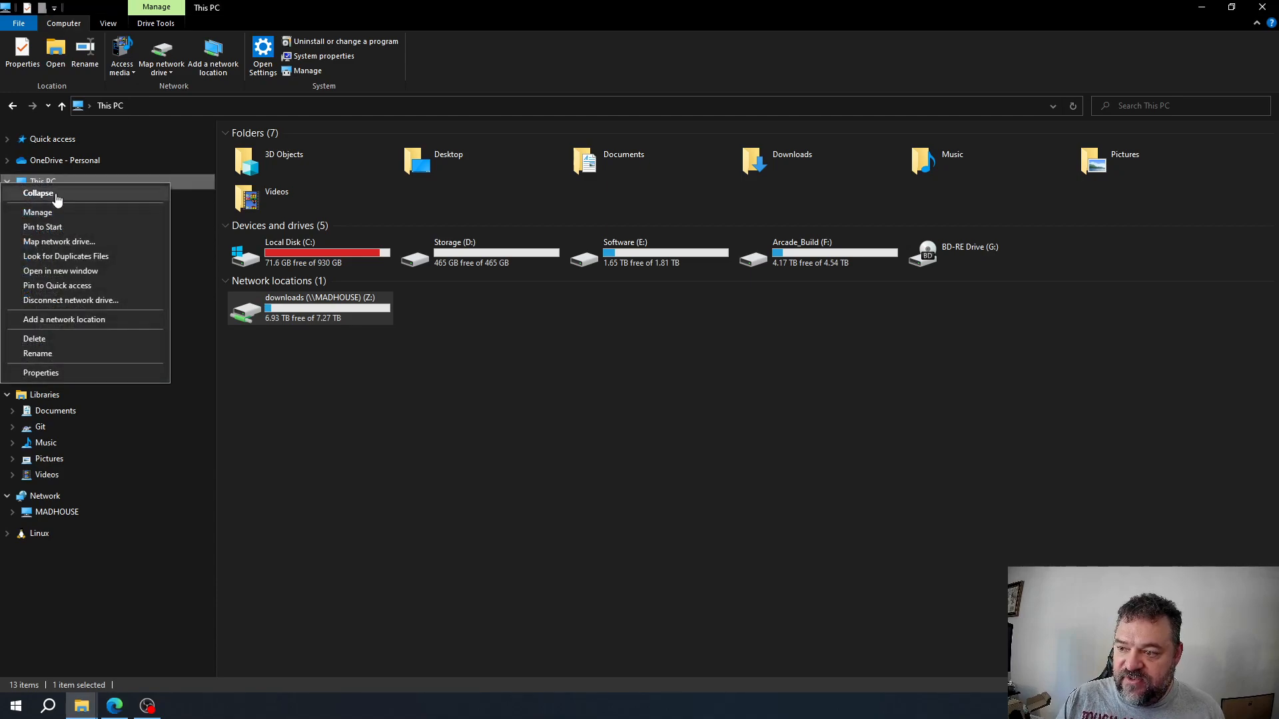
{"action": "mouse_move", "coordinate": [57, 338]}
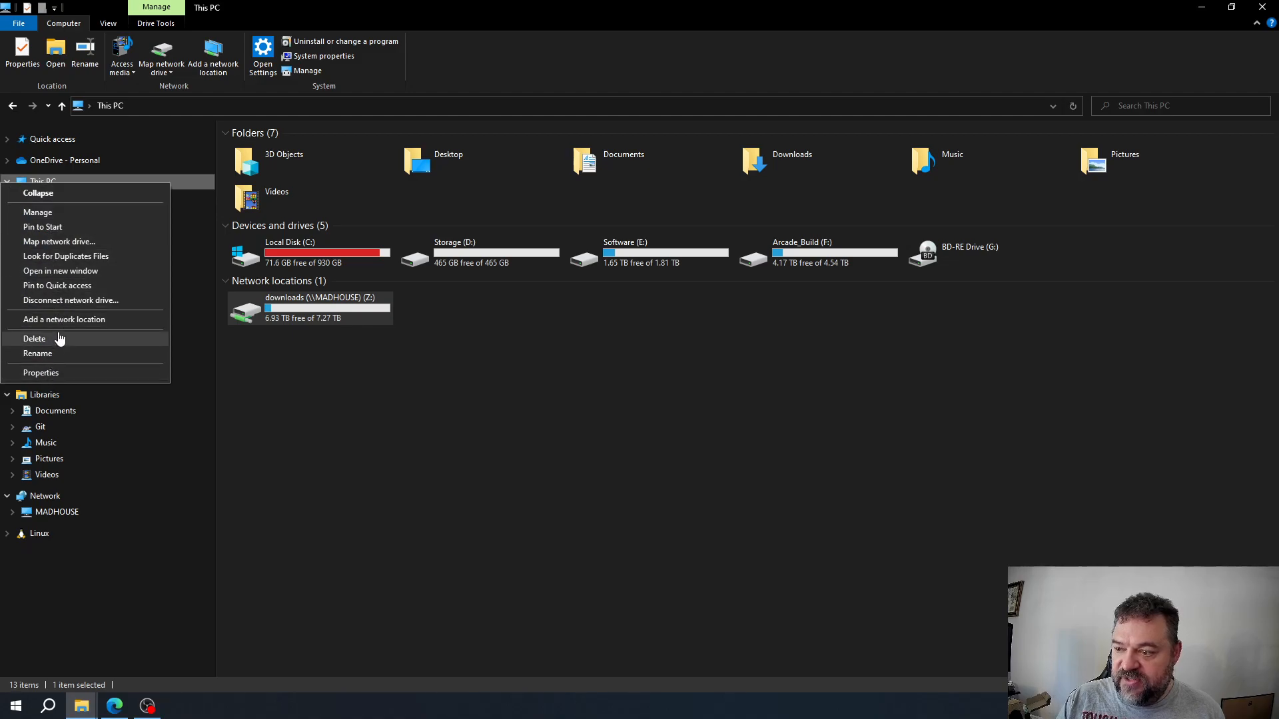
{"action": "mouse_move", "coordinate": [57, 285]}
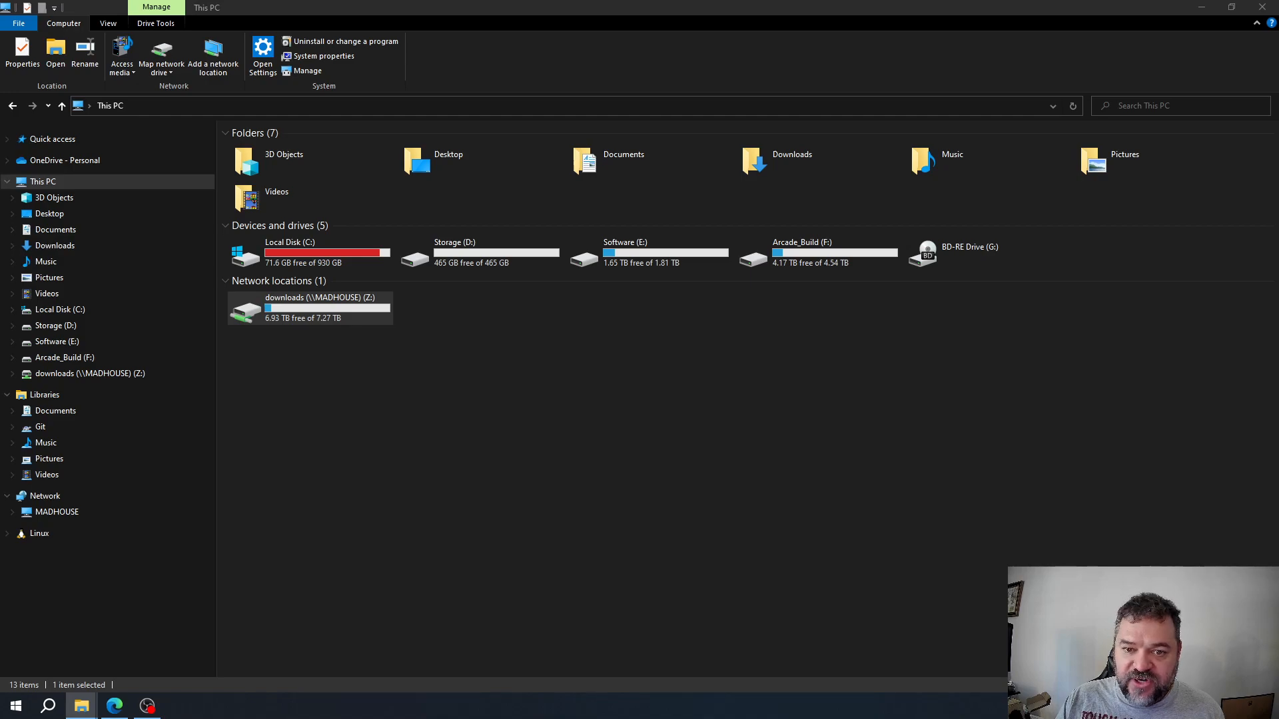
{"action": "left_click", "coordinate": [161, 57]}
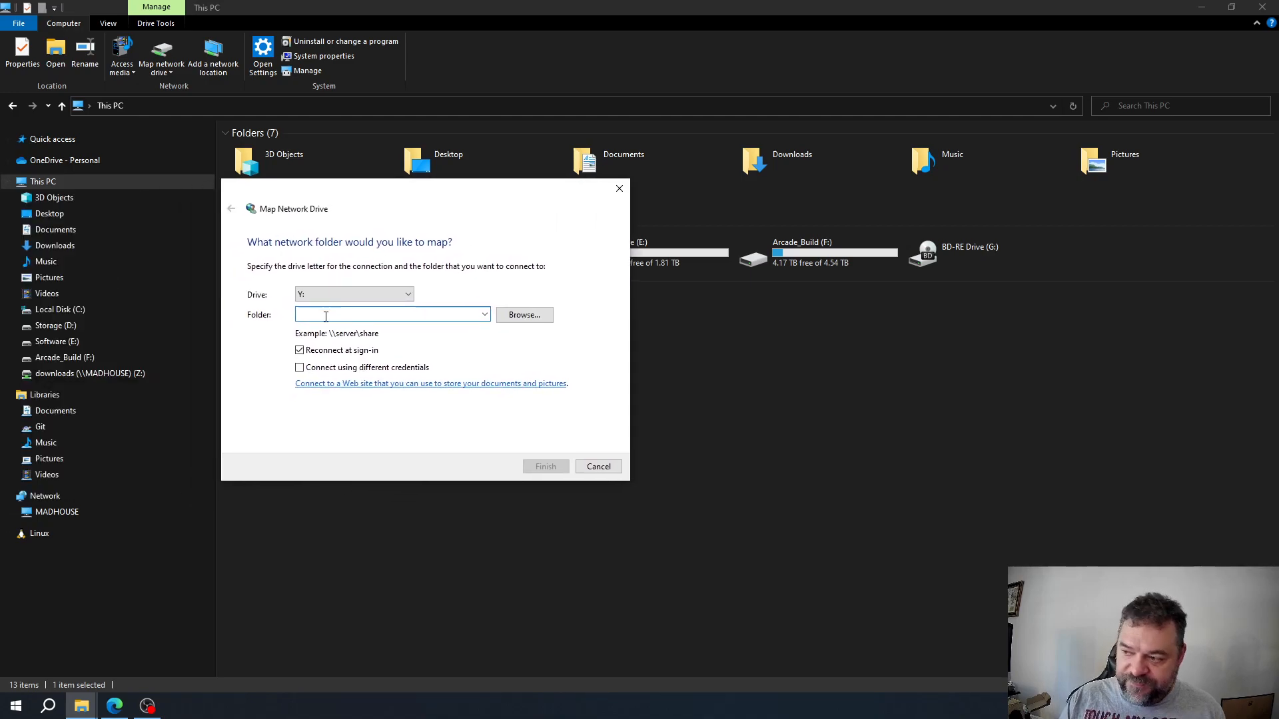
{"action": "type", "text": "\\\\mad"}
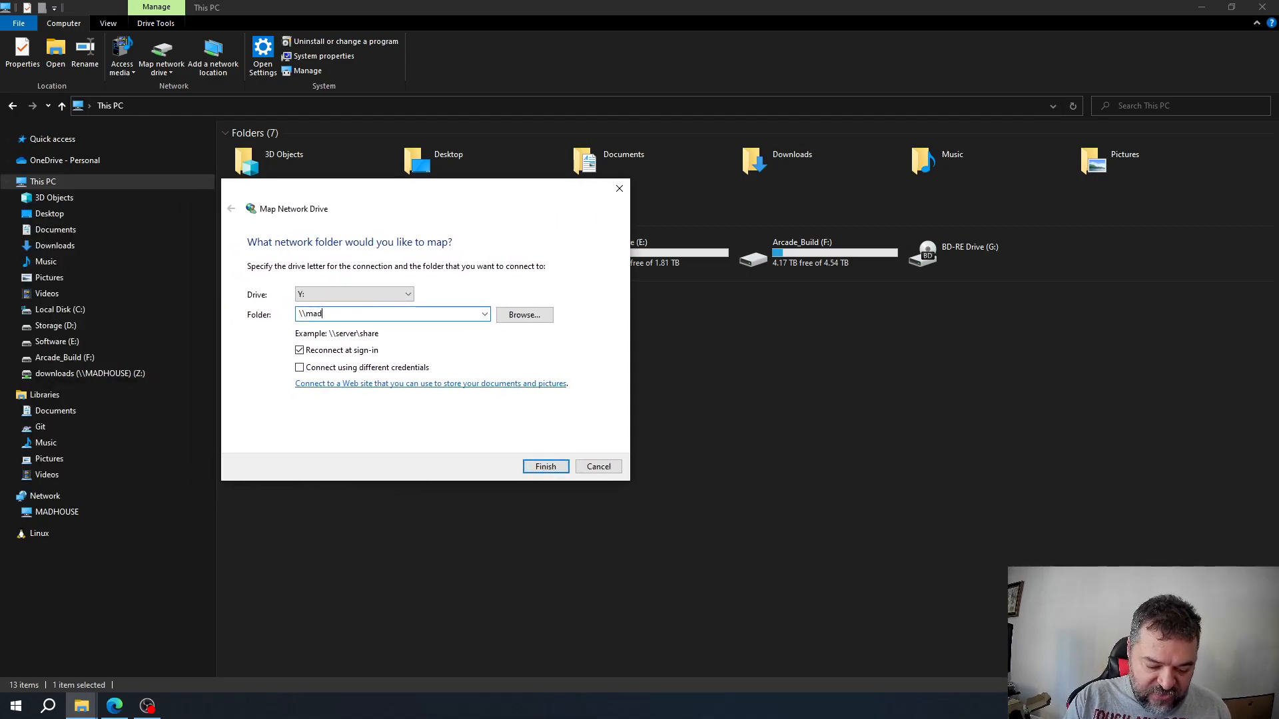
{"action": "type", "text": "house"}
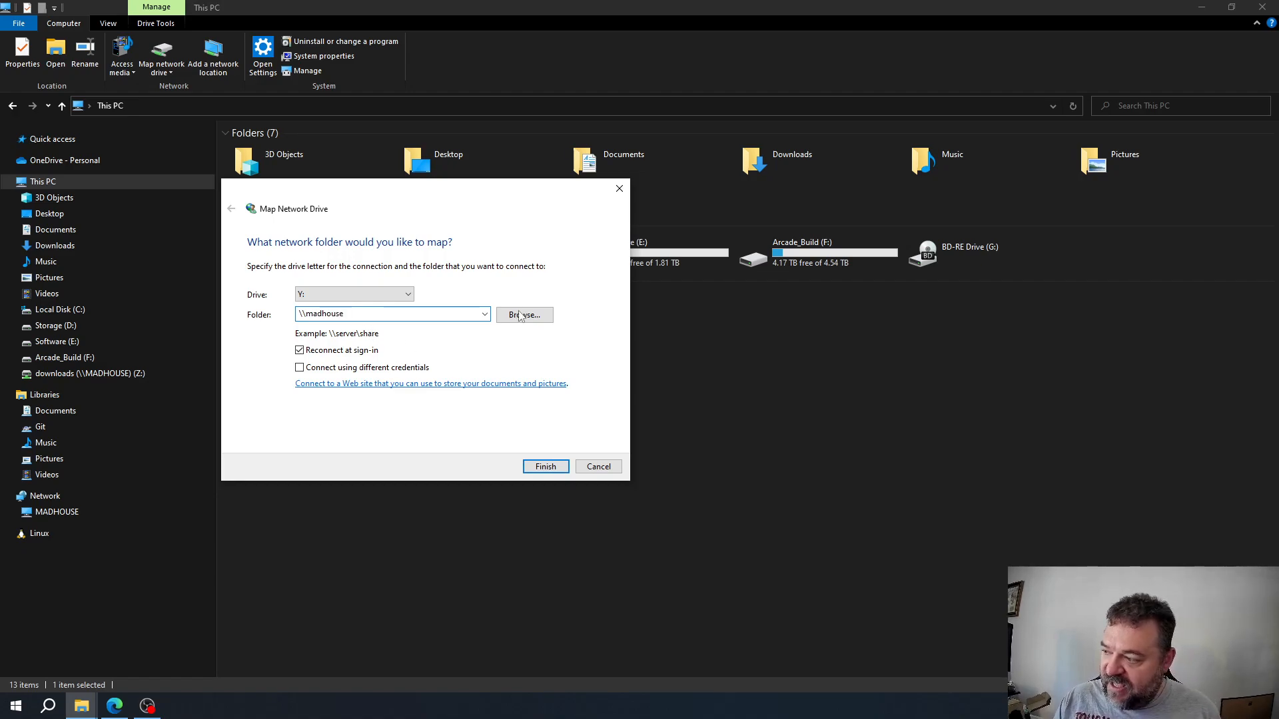
Step: Browse the MADHOUSE shares without picking one, then switch to the server's web page
{"action": "left_click", "coordinate": [522, 315]}
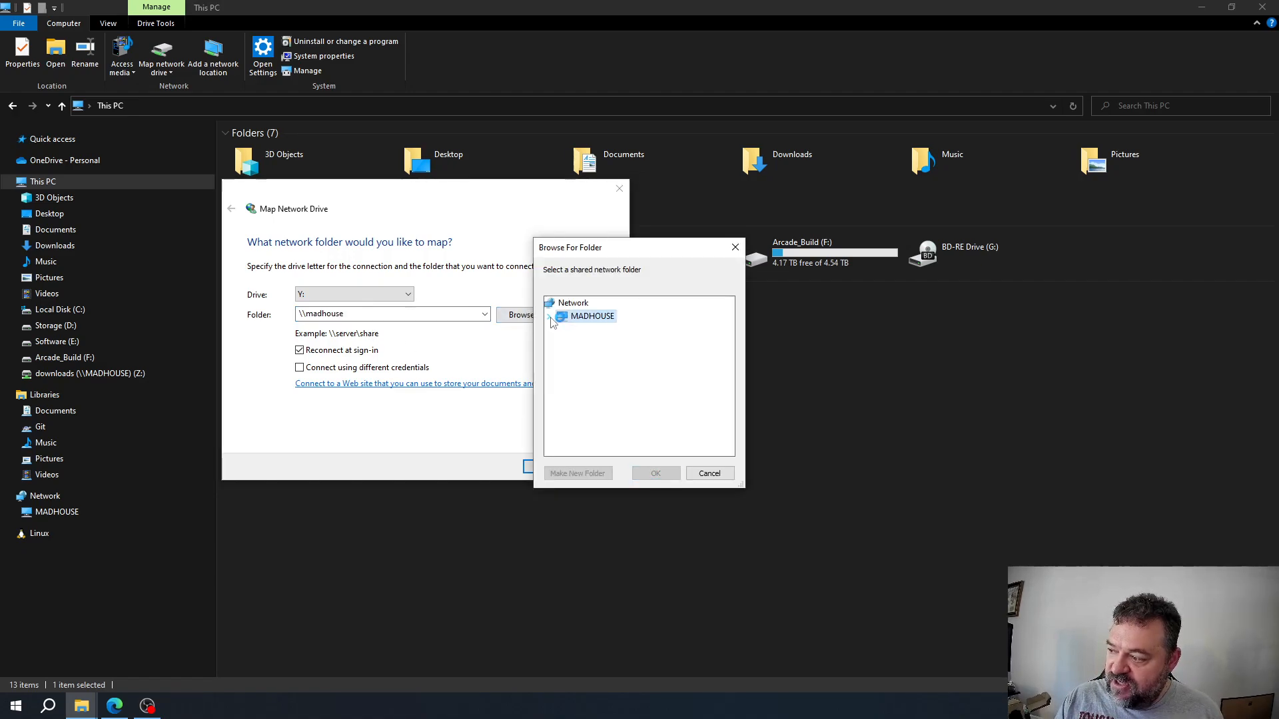
{"action": "left_click", "coordinate": [551, 316]}
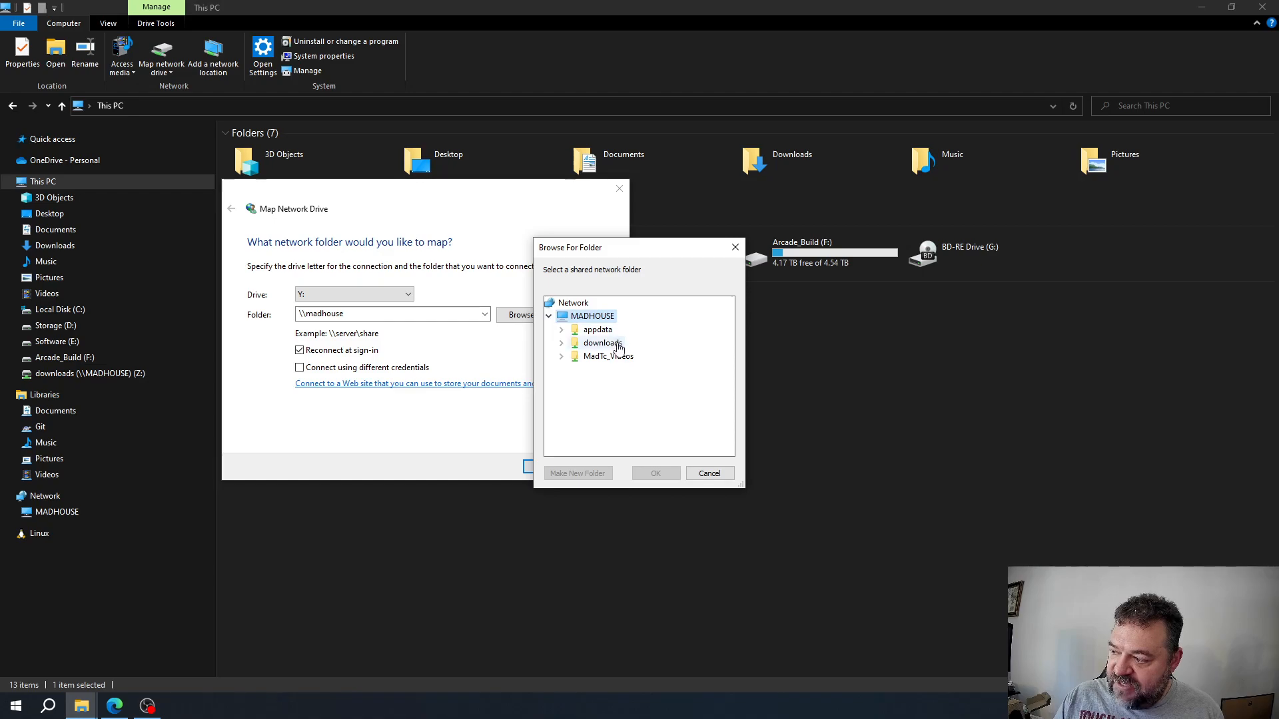
{"action": "mouse_move", "coordinate": [604, 361]}
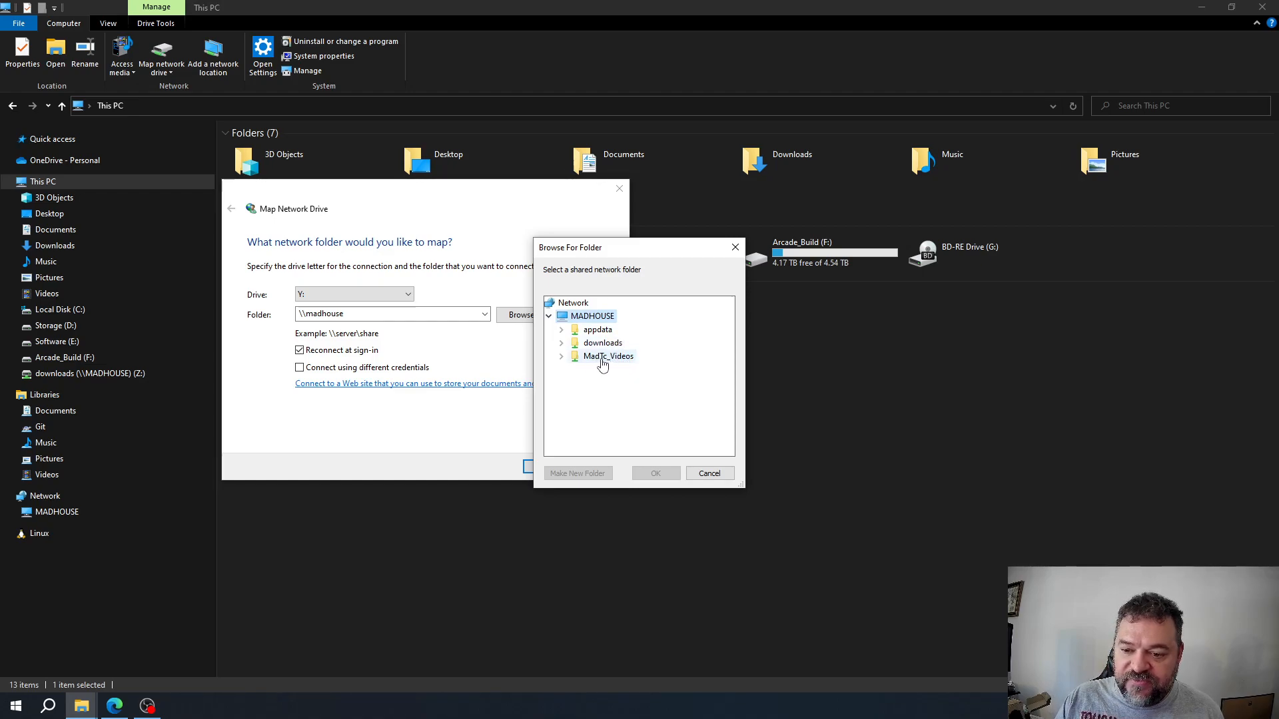
{"action": "left_click", "coordinate": [708, 472]}
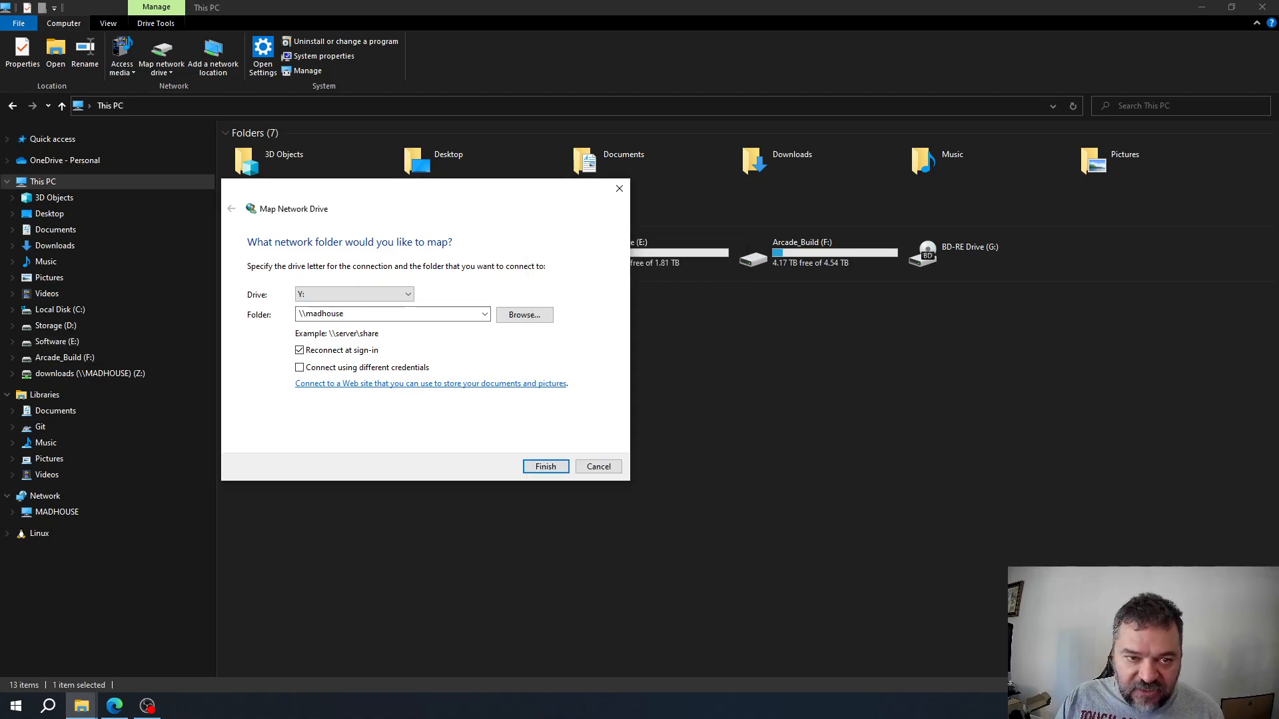
{"action": "left_click", "coordinate": [544, 466]}
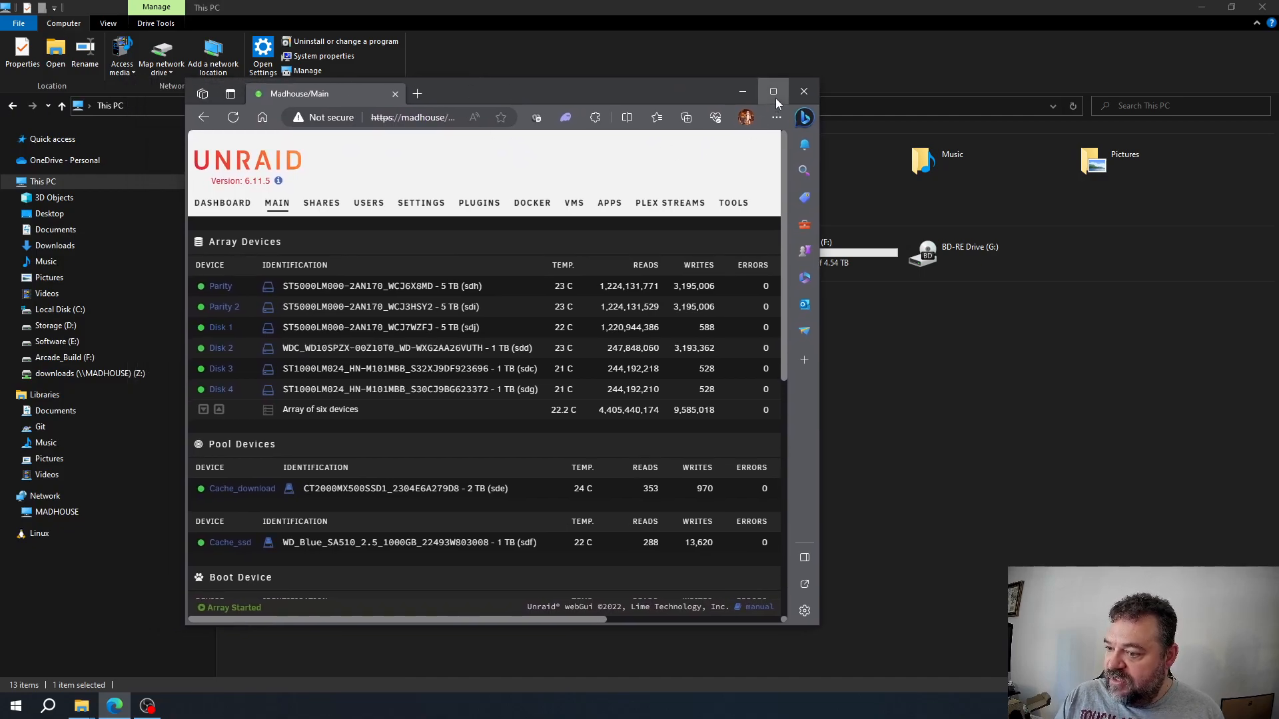
Step: Maximise the browser and show the Unraid user shares list
{"action": "left_click", "coordinate": [773, 91]}
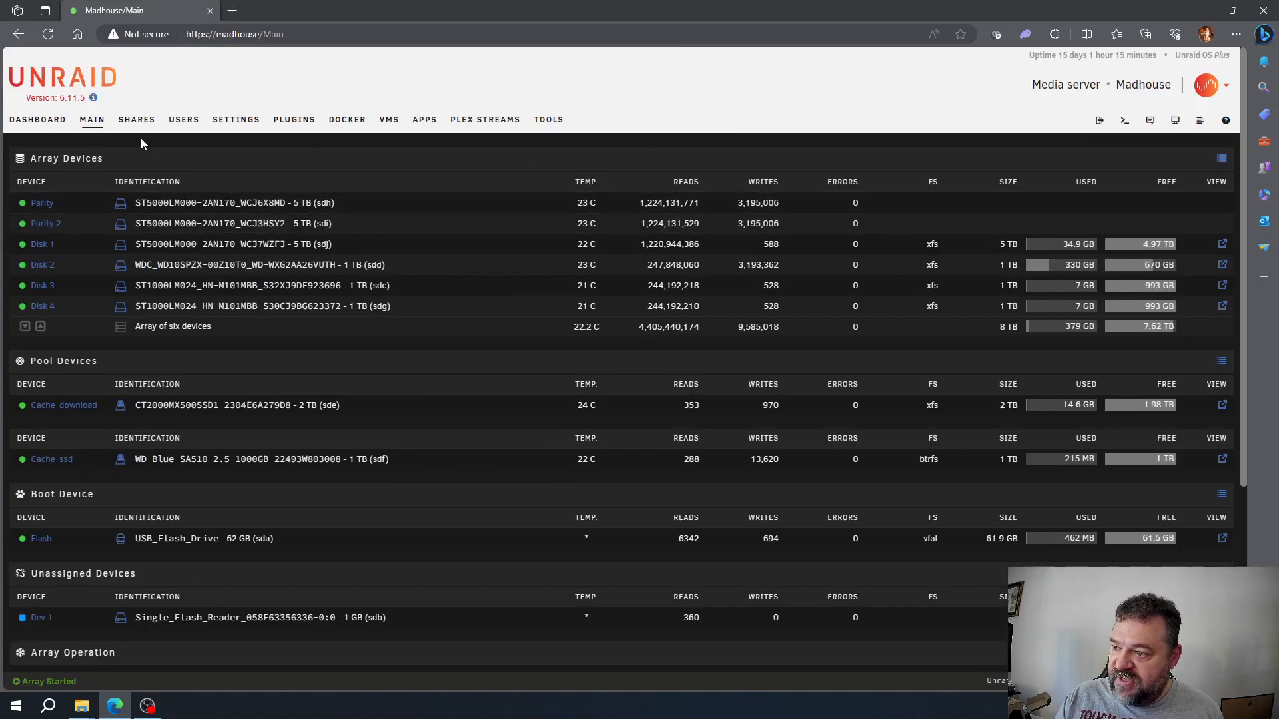
{"action": "left_click", "coordinate": [136, 120]}
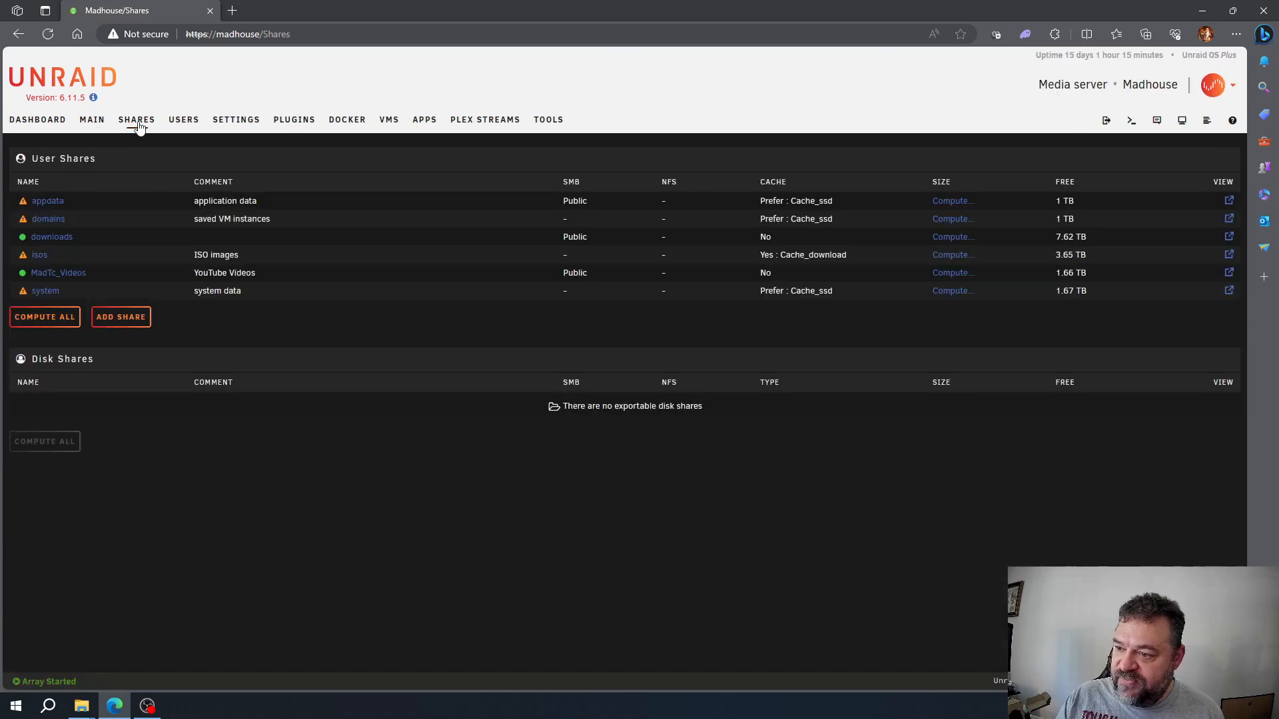
{"action": "mouse_move", "coordinate": [39, 254]}
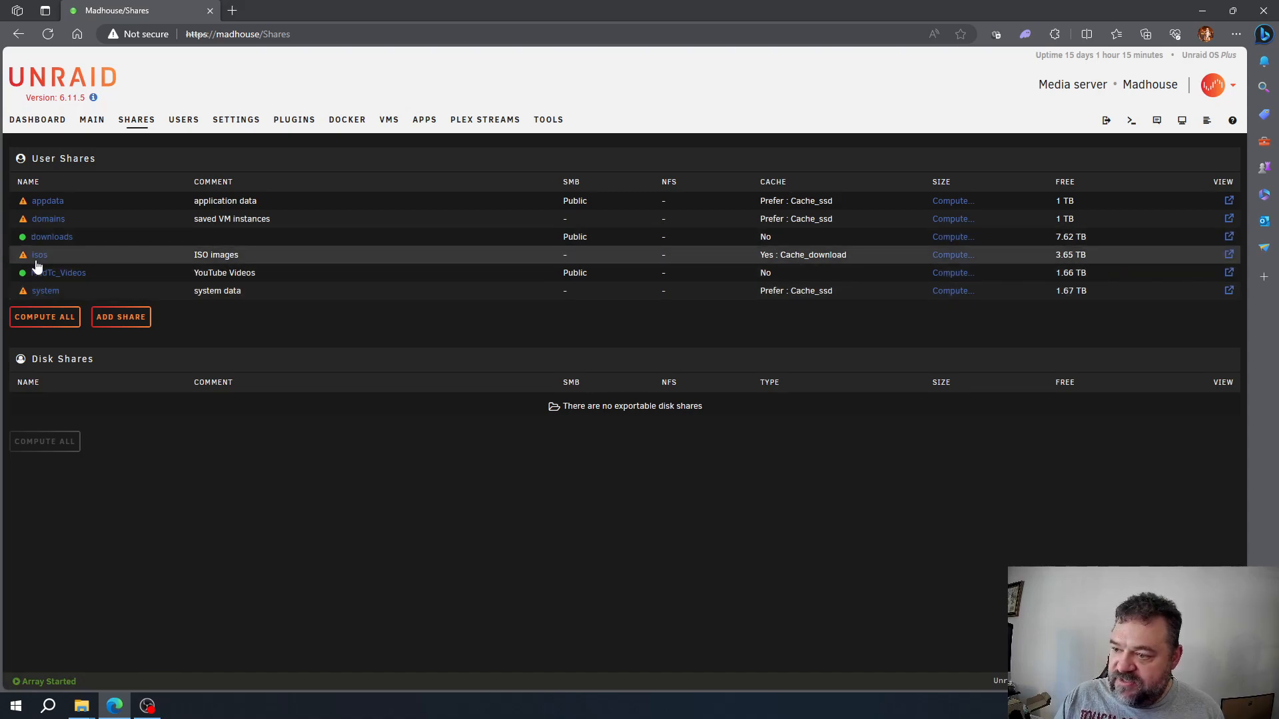
Step: Set the isos share's SMB export to Yes and apply it
{"action": "left_click", "coordinate": [39, 255]}
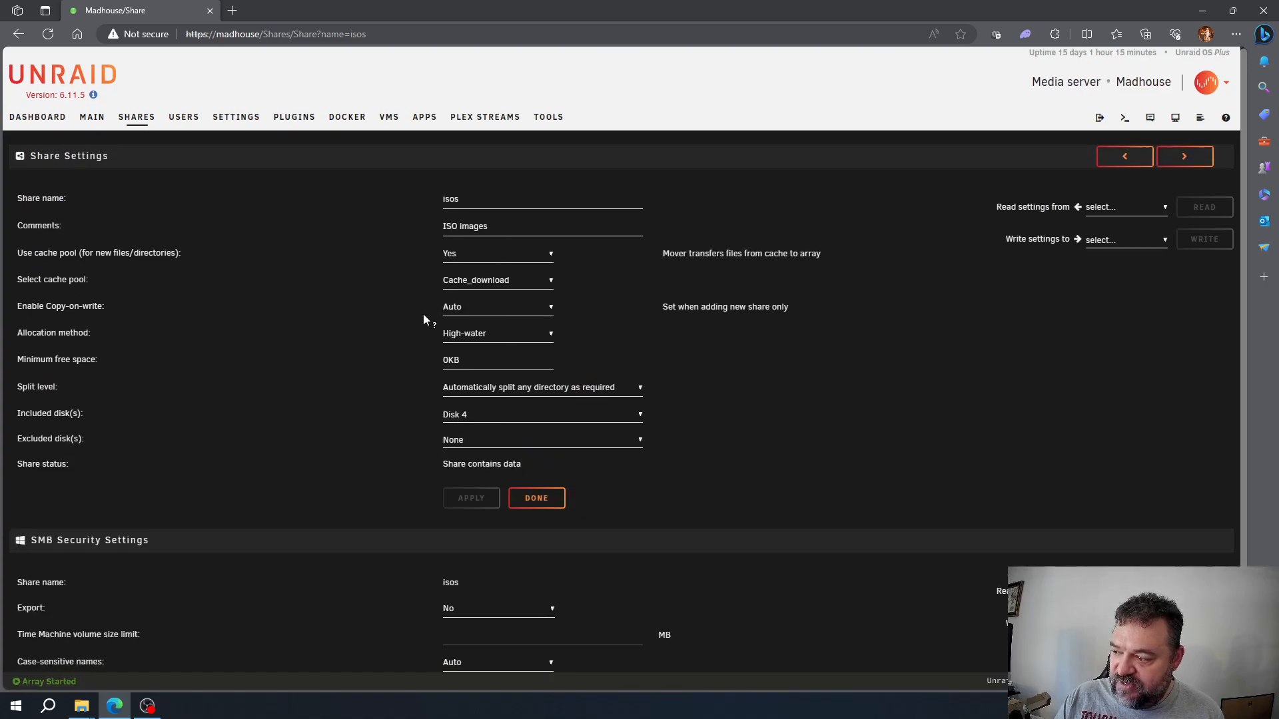
{"action": "scroll", "scroll_direction": "down", "scroll_amount": 3}
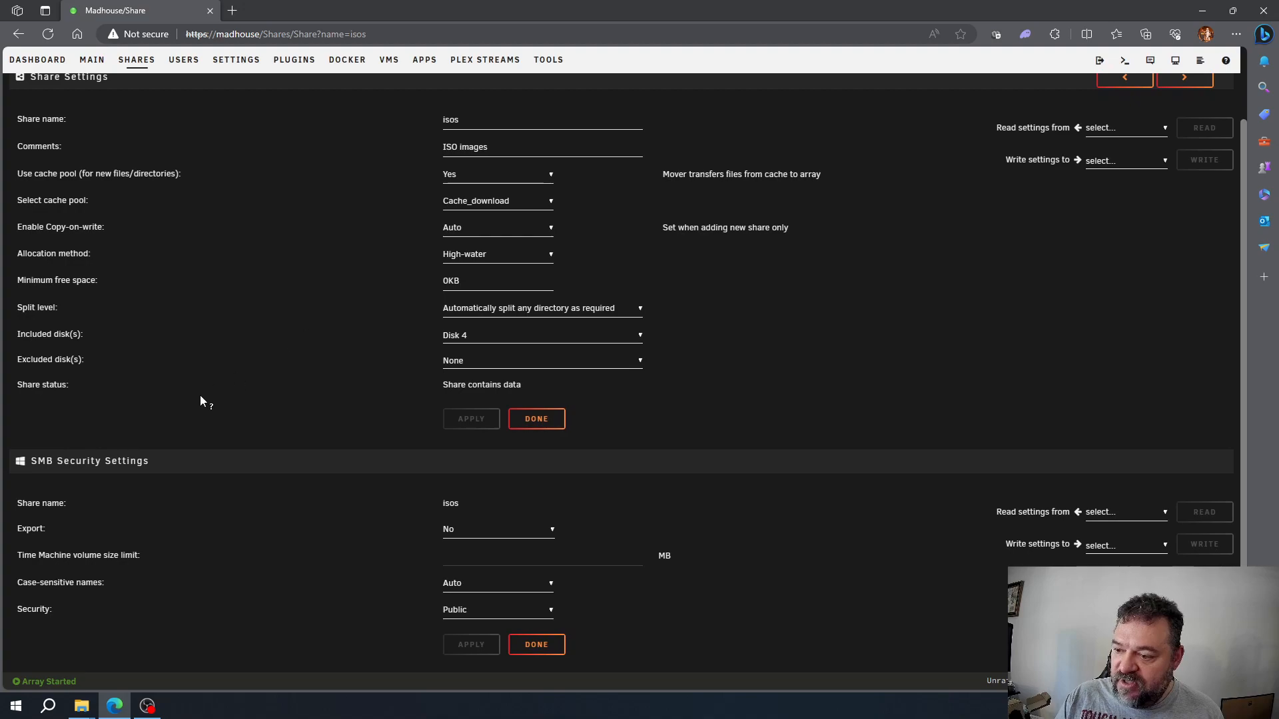
{"action": "mouse_move", "coordinate": [432, 530]}
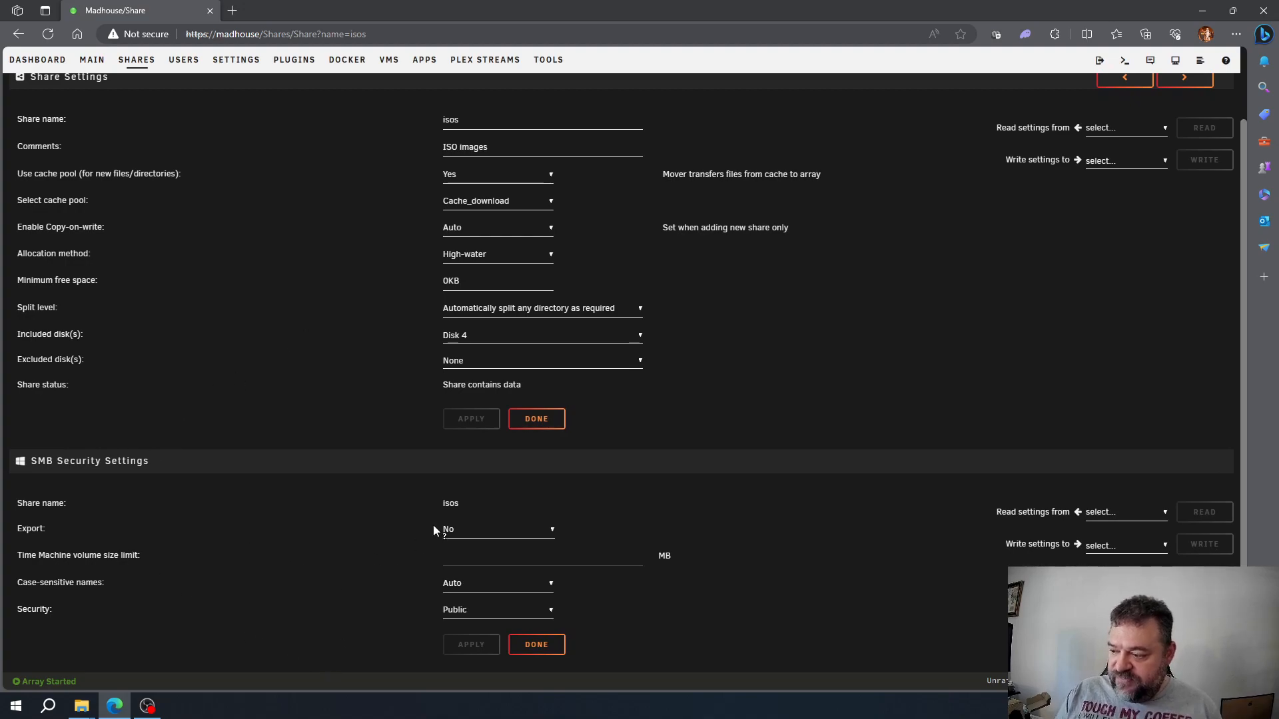
{"action": "left_click", "coordinate": [497, 528]}
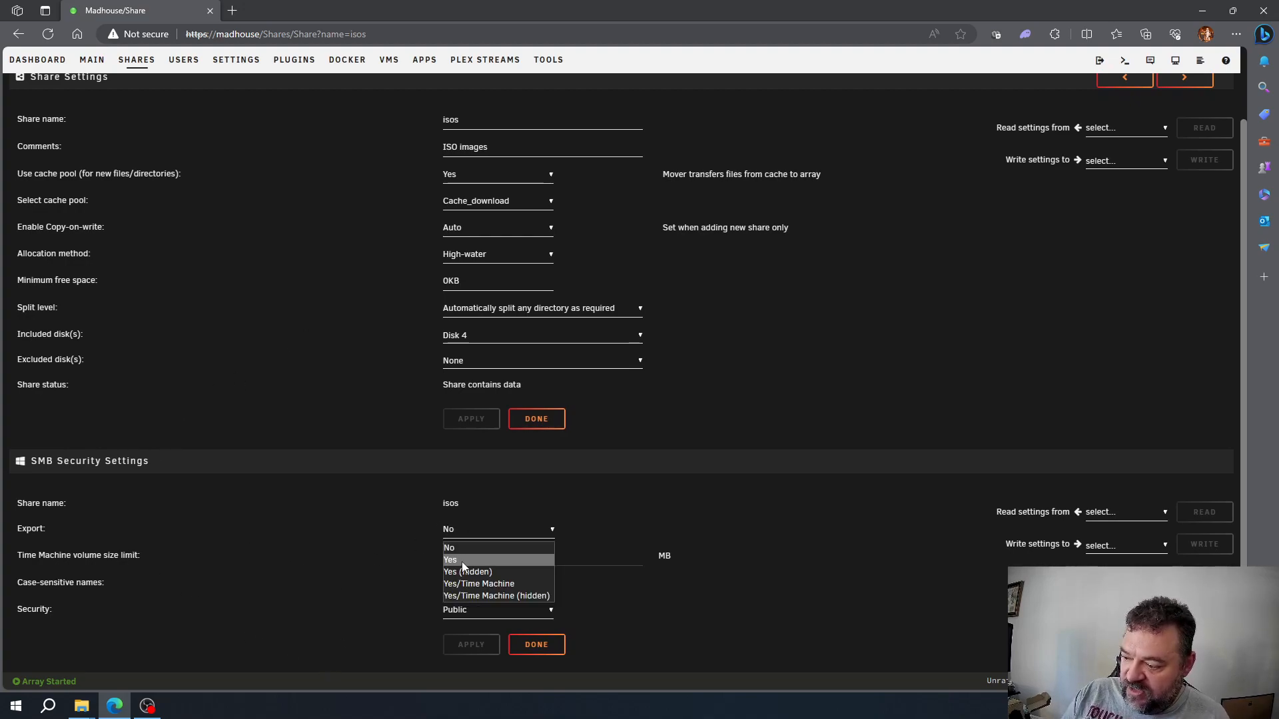
{"action": "left_click", "coordinate": [450, 560]}
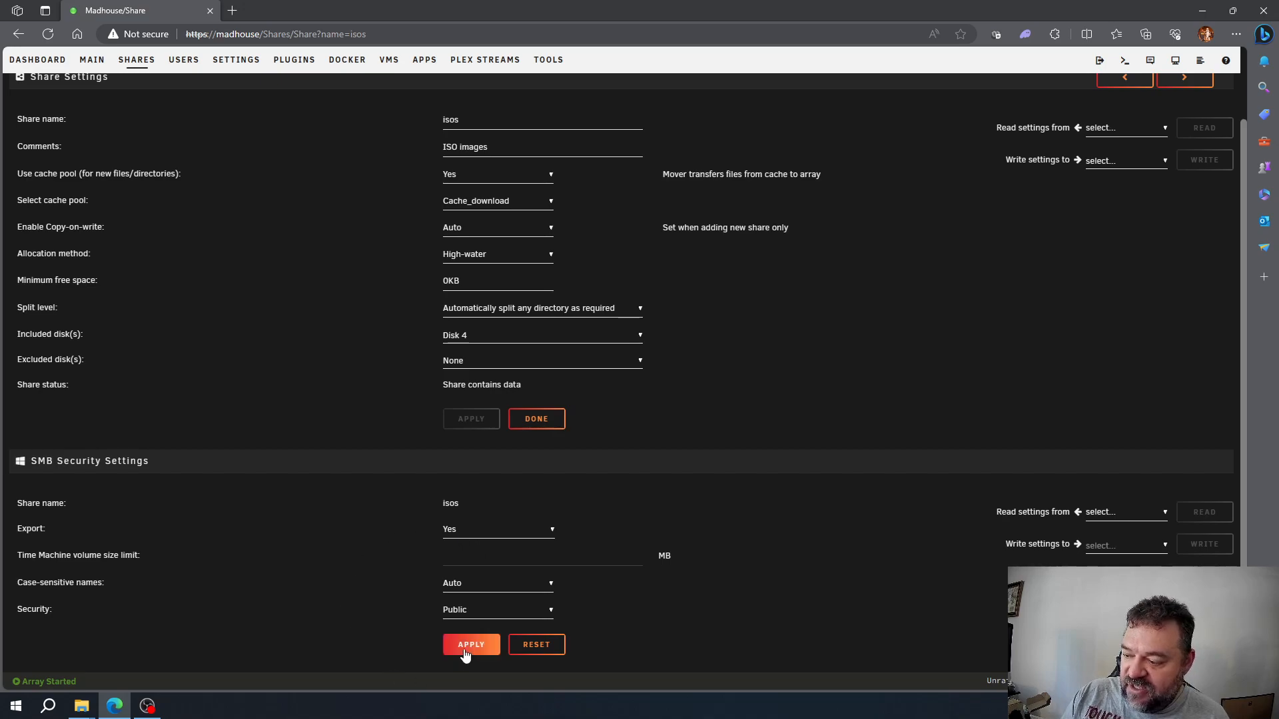
{"action": "left_click", "coordinate": [471, 644]}
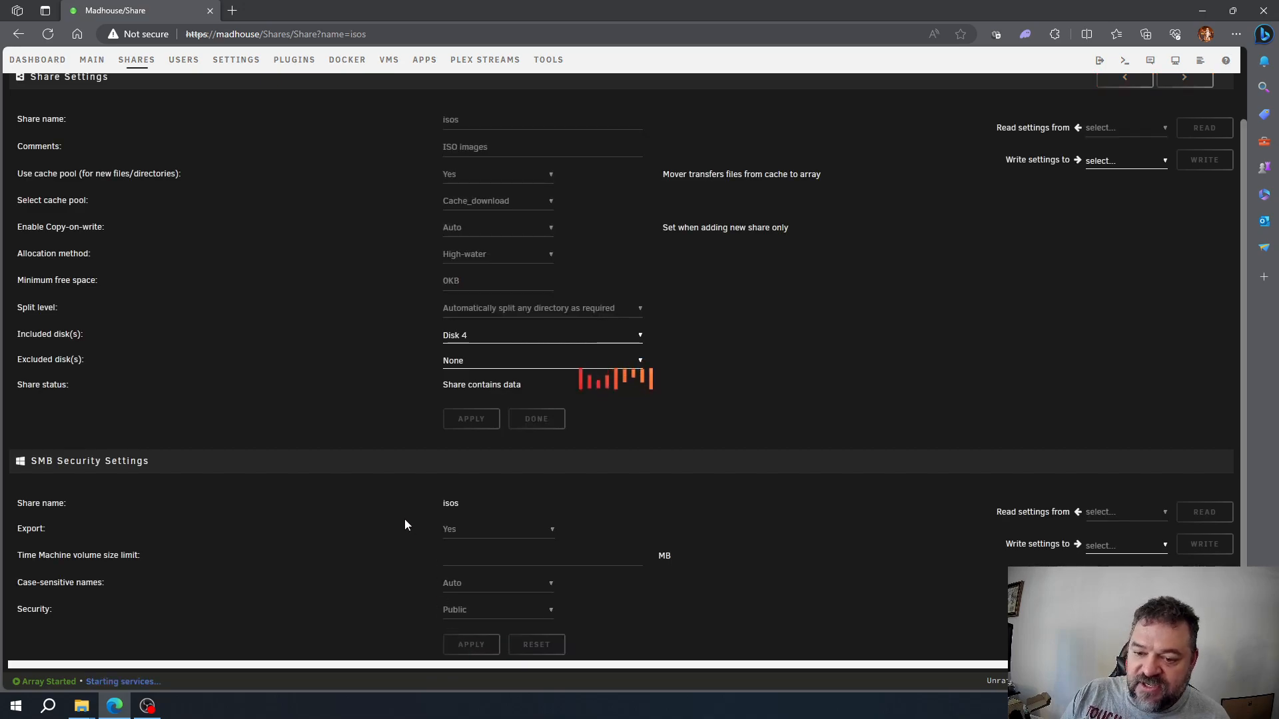
{"action": "scroll", "scroll_direction": "up", "scroll_amount": 3}
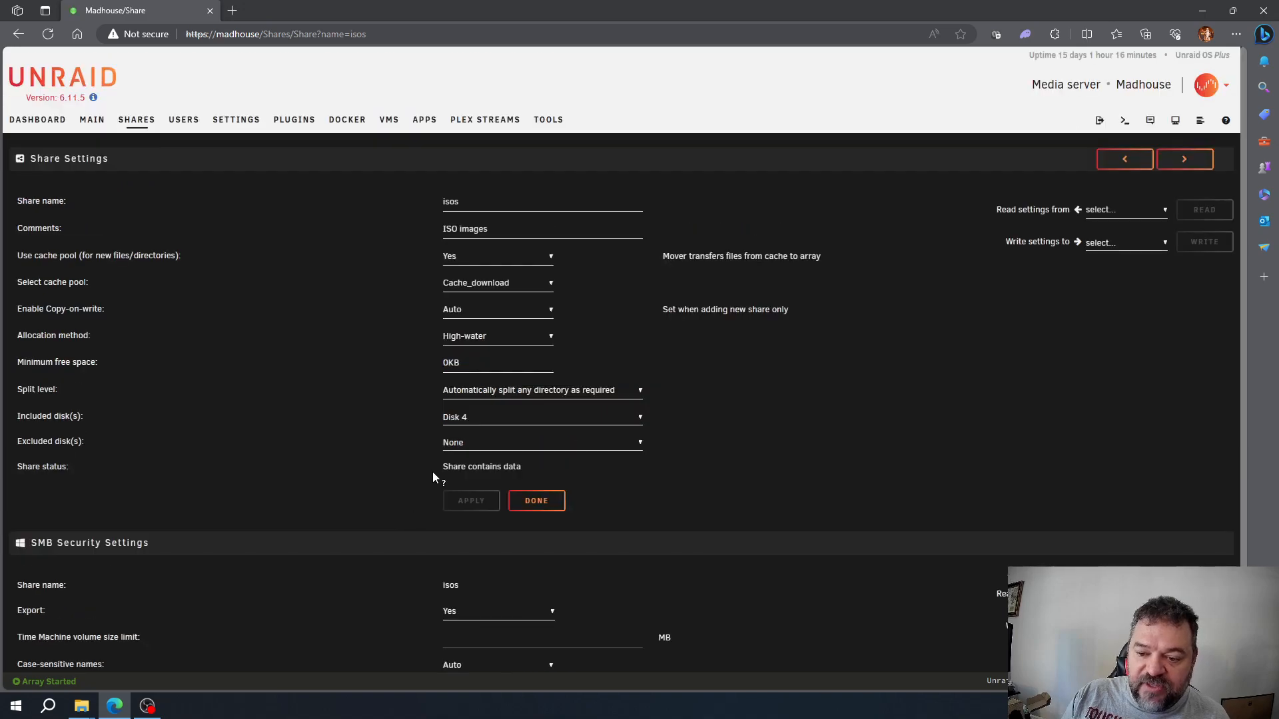
{"action": "scroll", "scroll_direction": "down", "scroll_amount": 3}
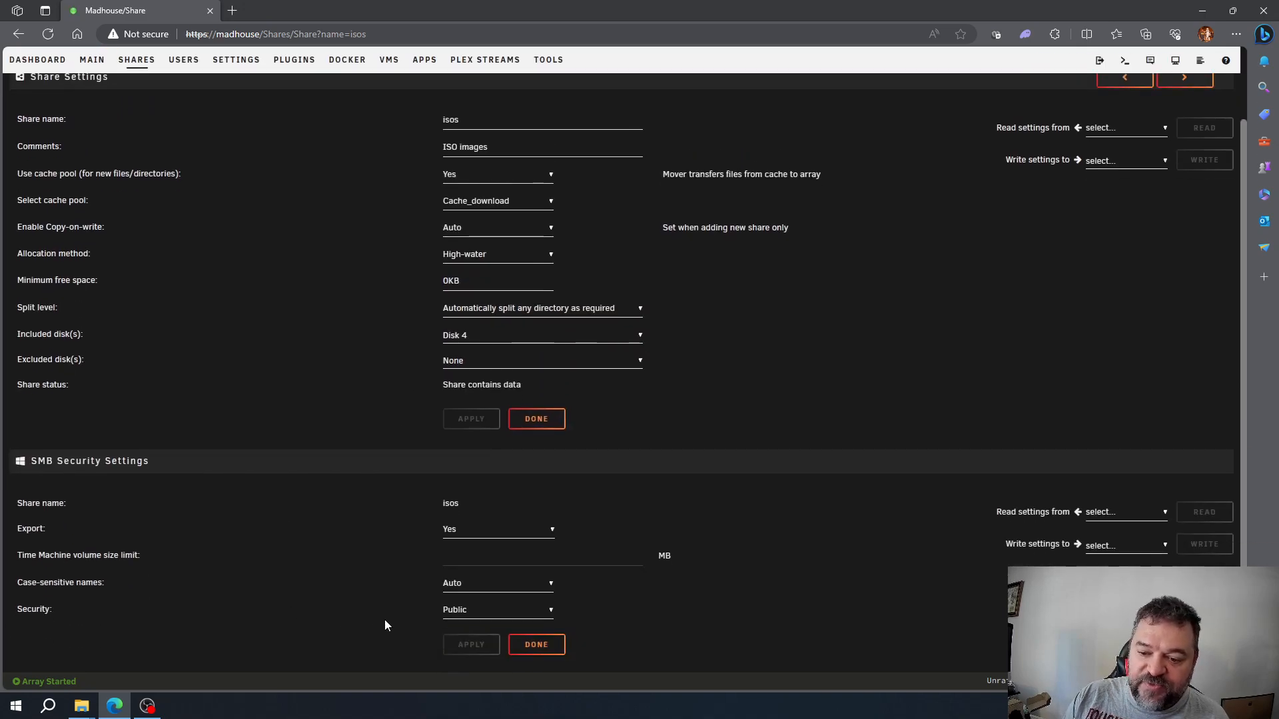
{"action": "mouse_move", "coordinate": [389, 618]}
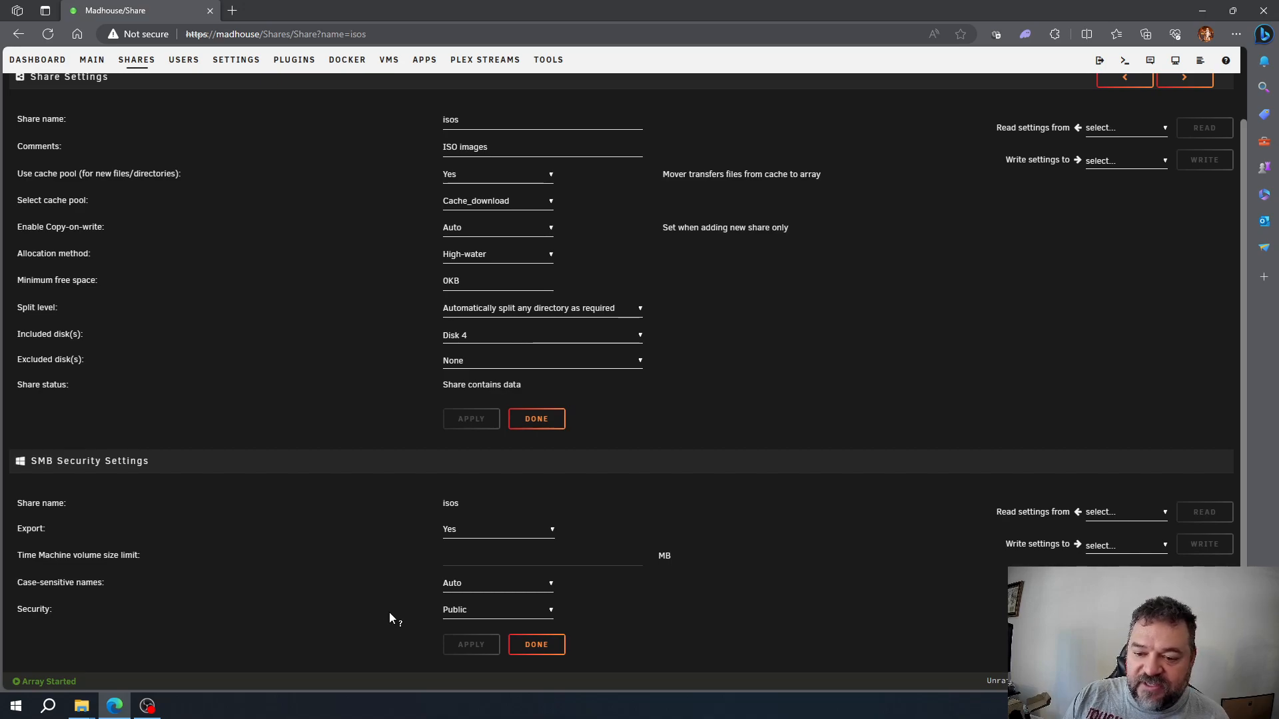
{"action": "mouse_move", "coordinate": [393, 604]}
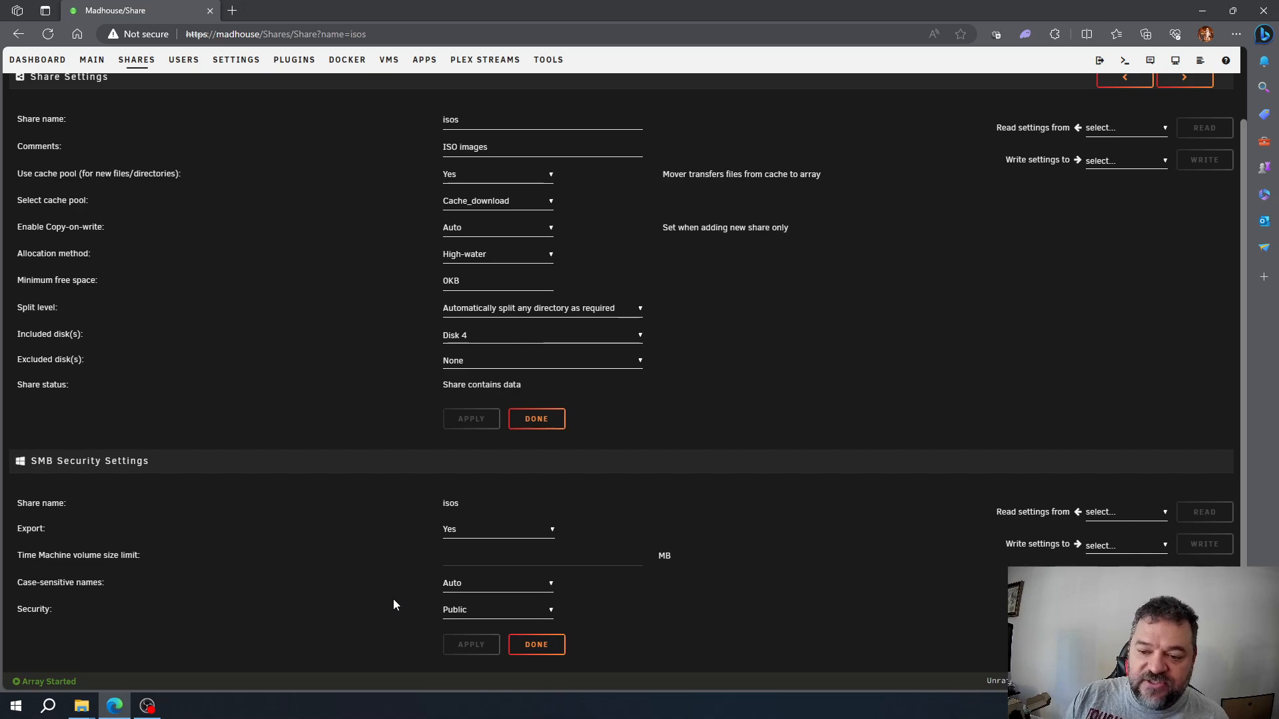
{"action": "mouse_move", "coordinate": [491, 610]}
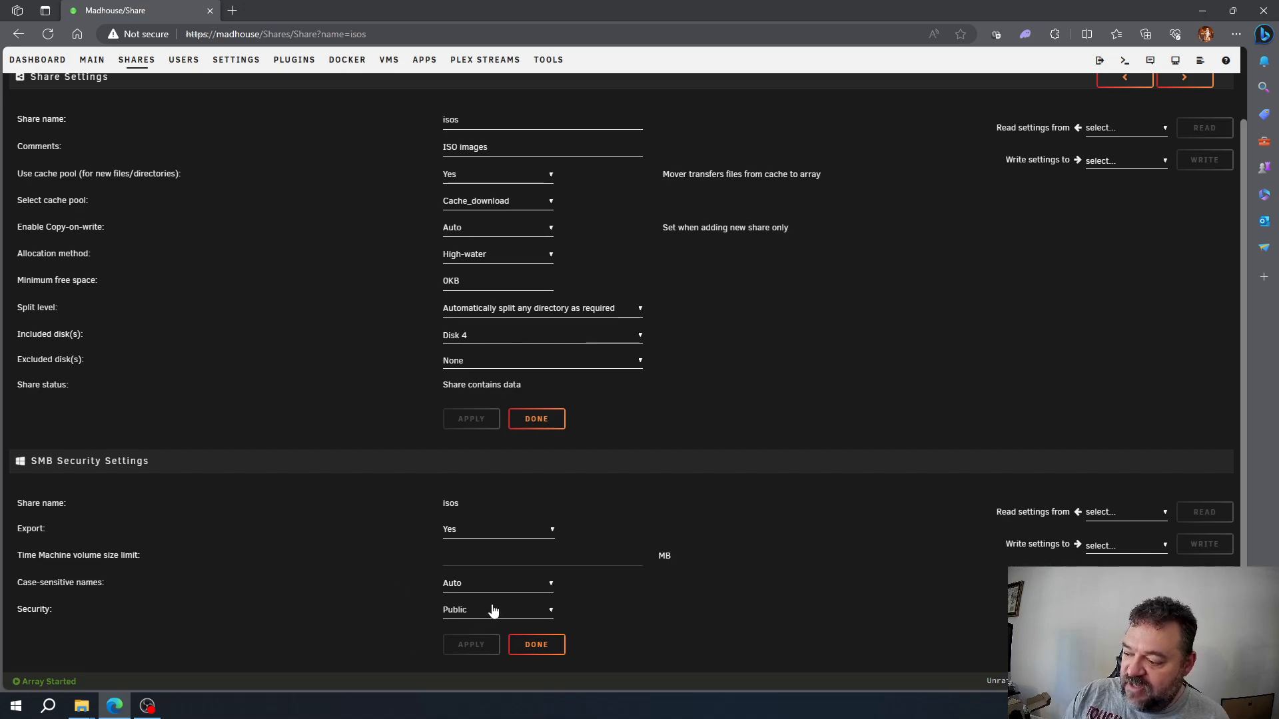
Step: Apply Secure security to the isos share and review user access levels
{"action": "left_click", "coordinate": [497, 609]}
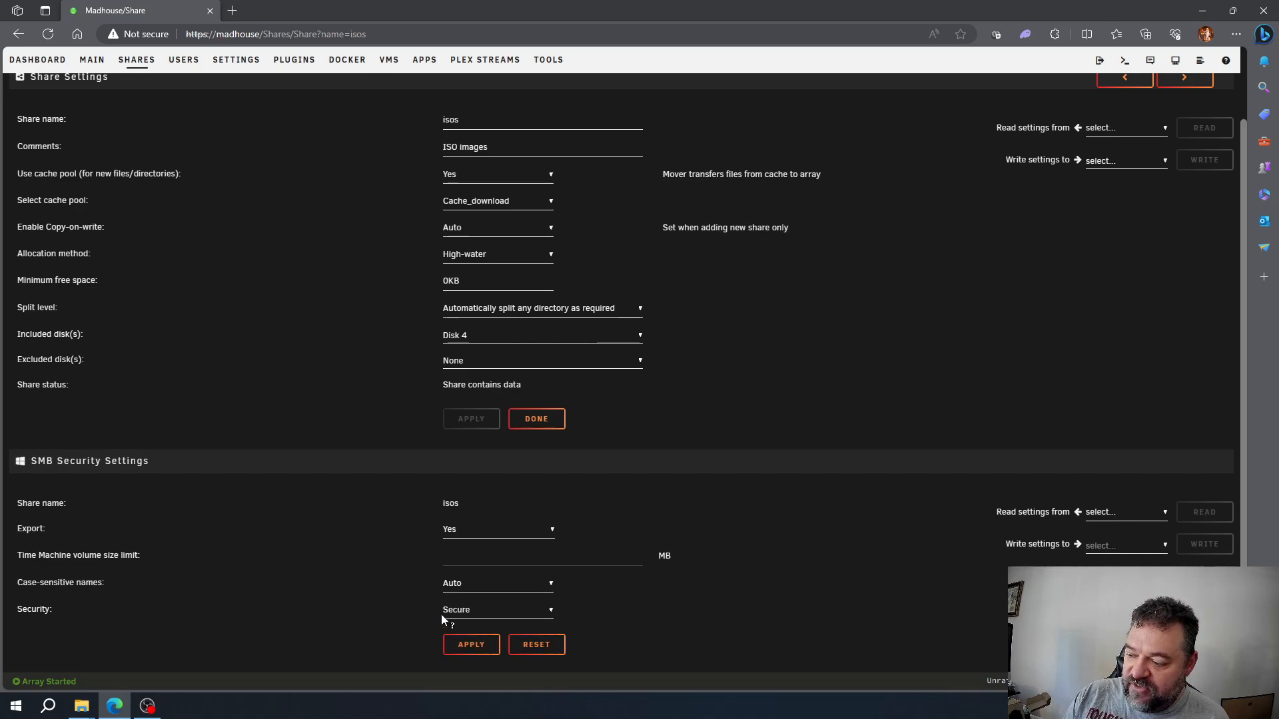
{"action": "left_click", "coordinate": [471, 644]}
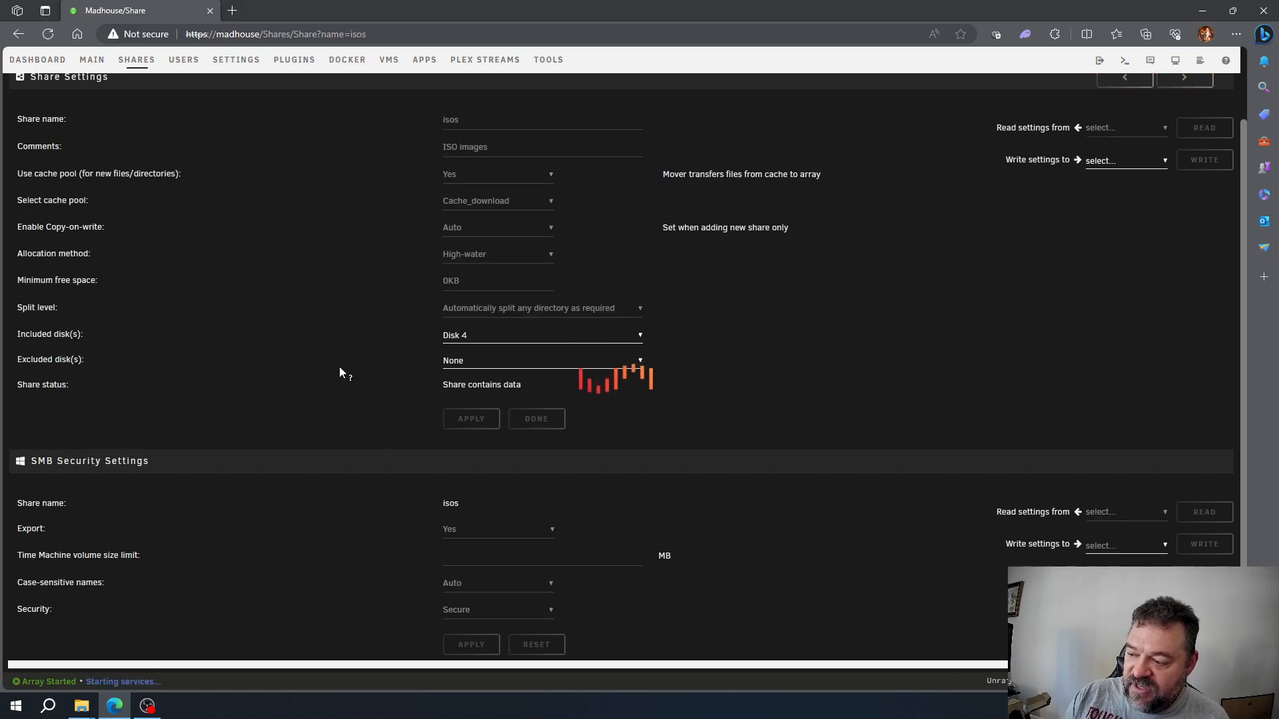
{"action": "scroll", "scroll_direction": "down", "scroll_amount": 3}
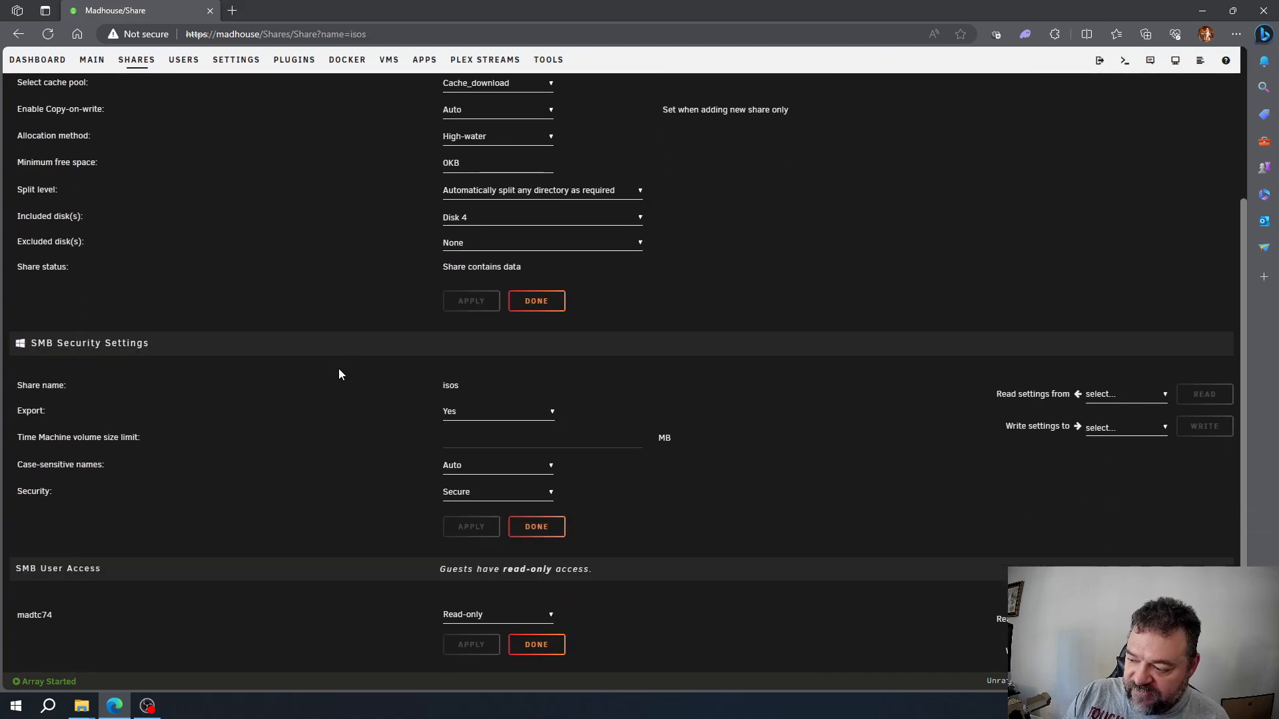
{"action": "mouse_move", "coordinate": [513, 583]}
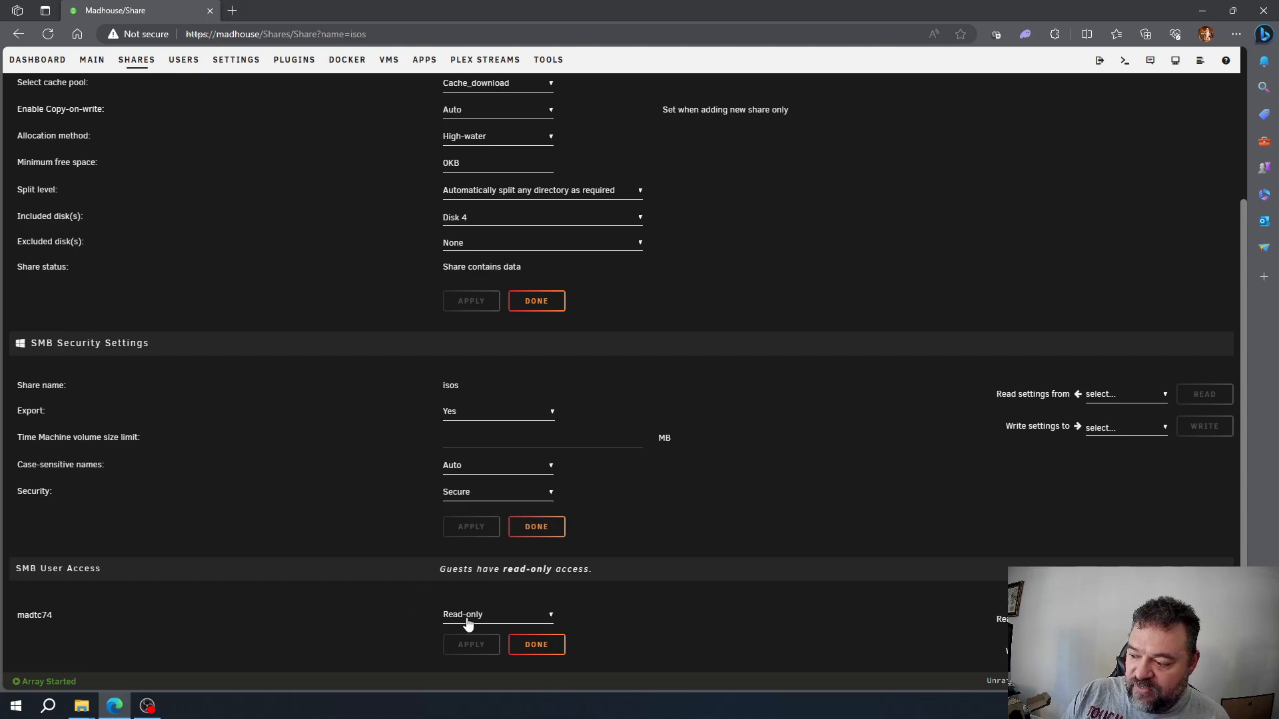
{"action": "left_click", "coordinate": [495, 614]}
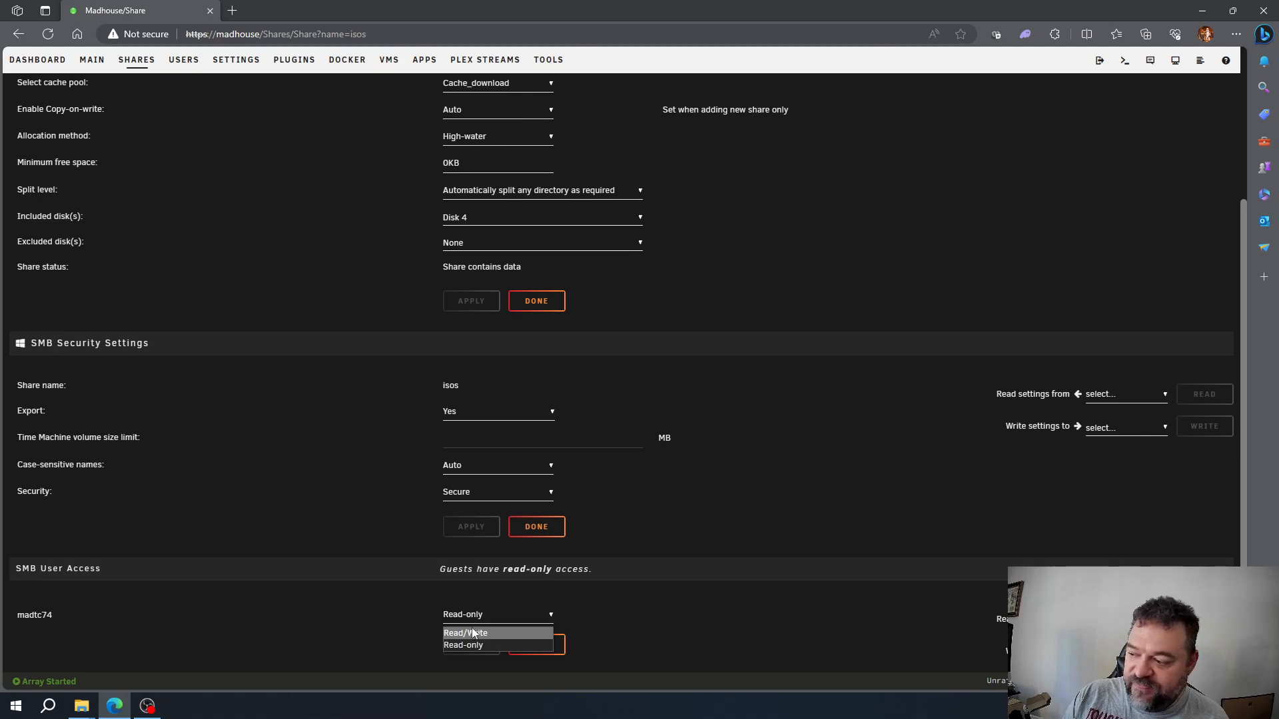
Step: Try Private security on isos, then reapply Public security
{"action": "left_click", "coordinate": [497, 491]}
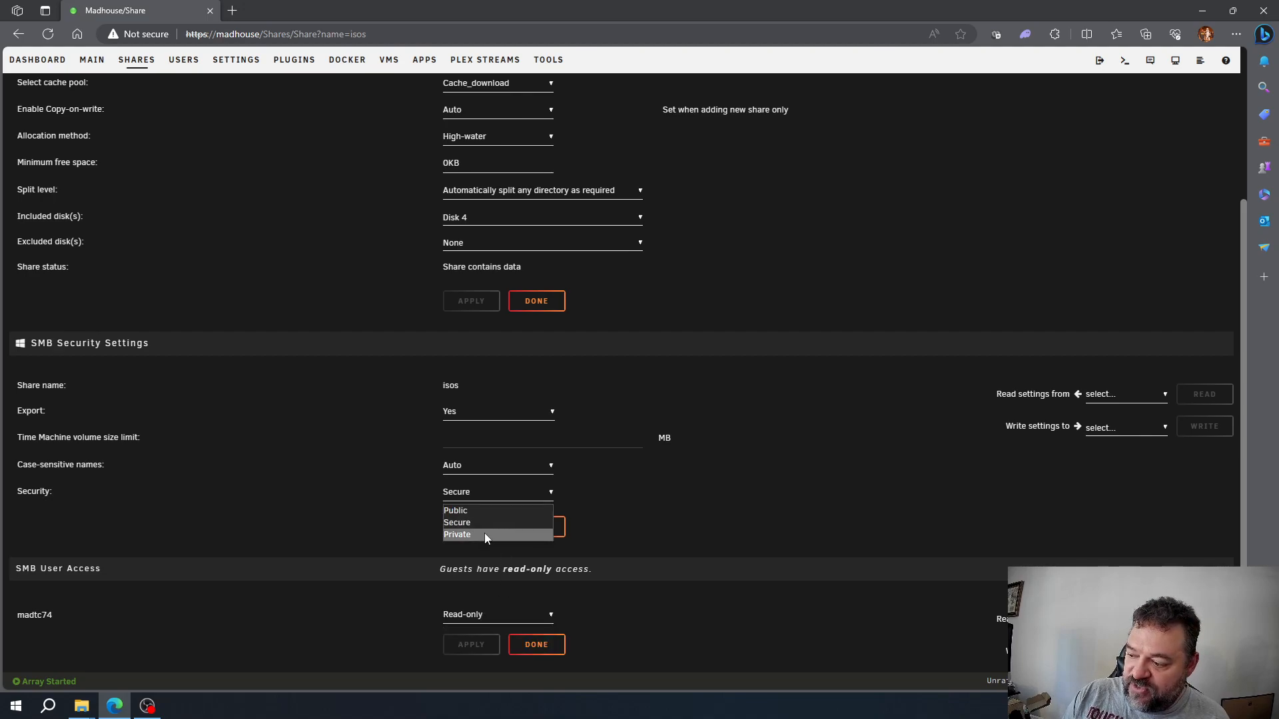
{"action": "left_click", "coordinate": [457, 534]}
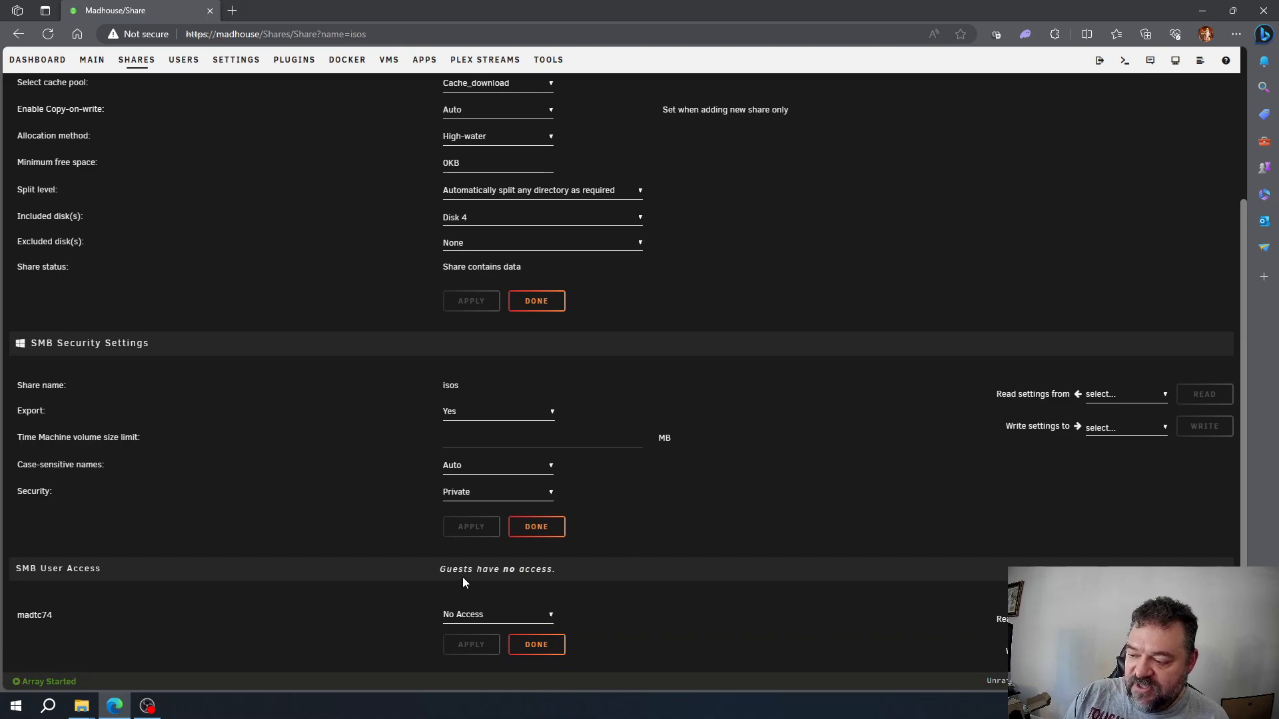
{"action": "mouse_move", "coordinate": [524, 585]}
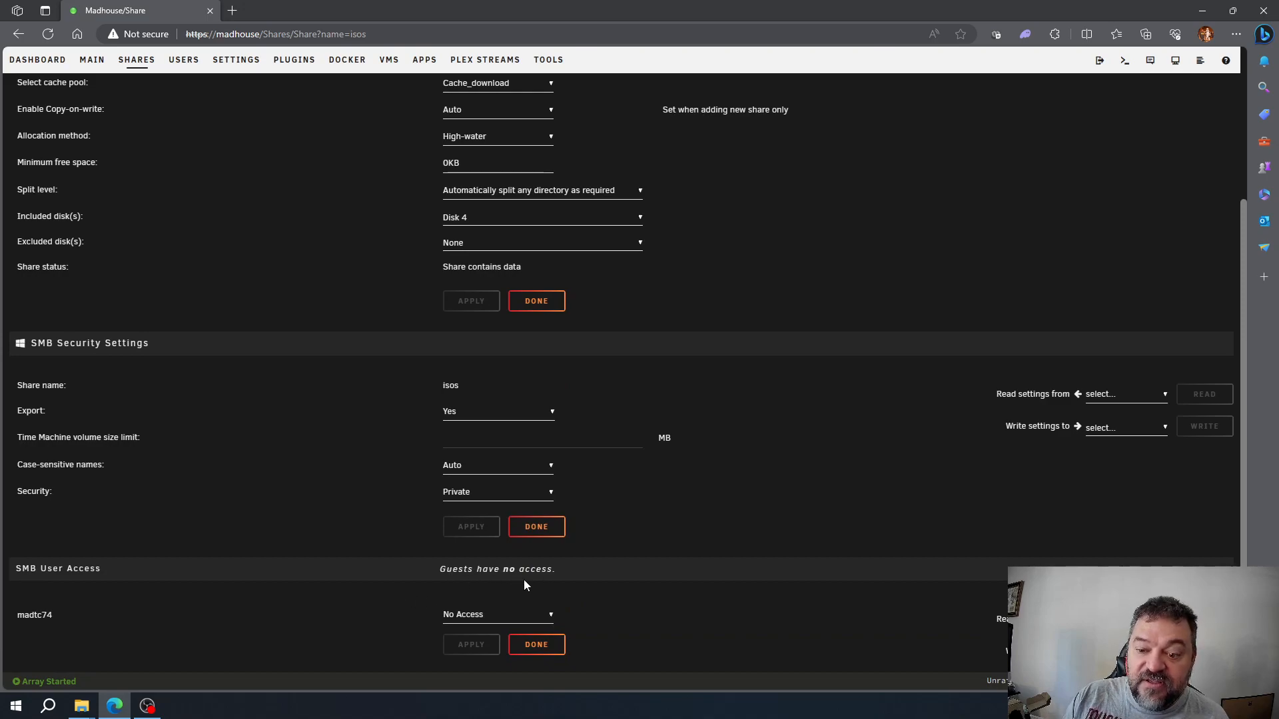
{"action": "left_click", "coordinate": [496, 614]}
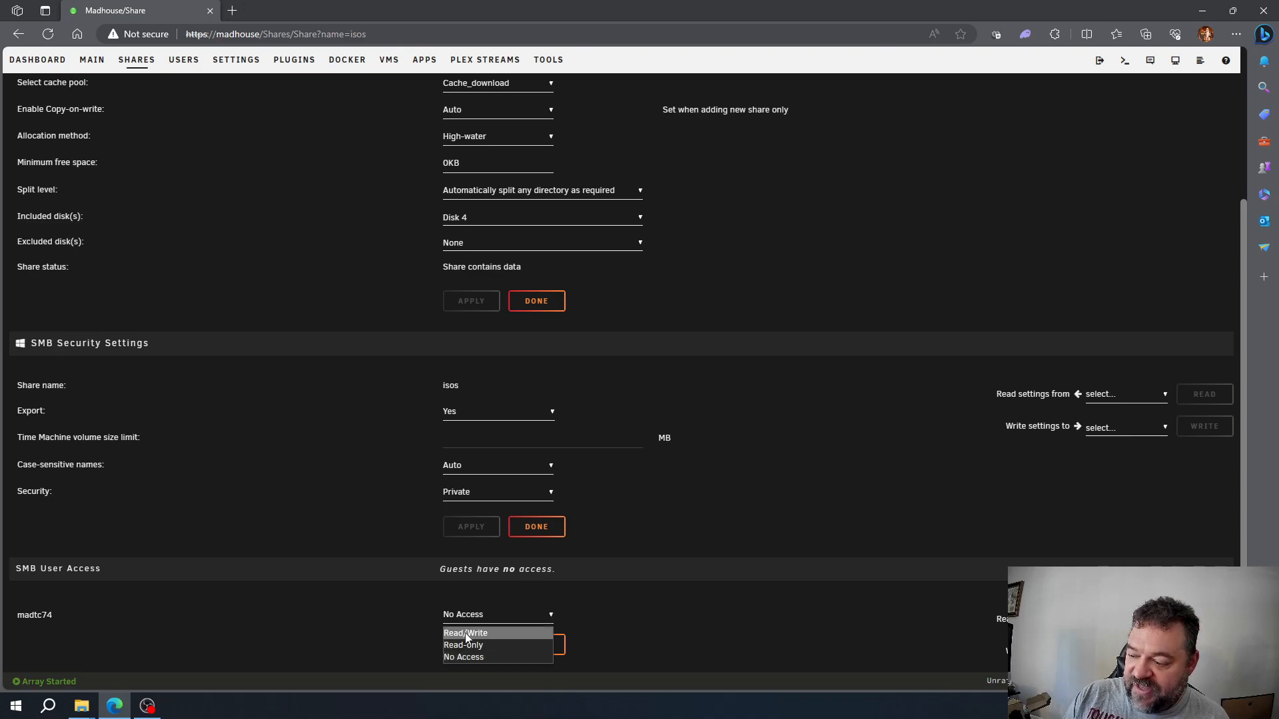
{"action": "mouse_move", "coordinate": [463, 645]}
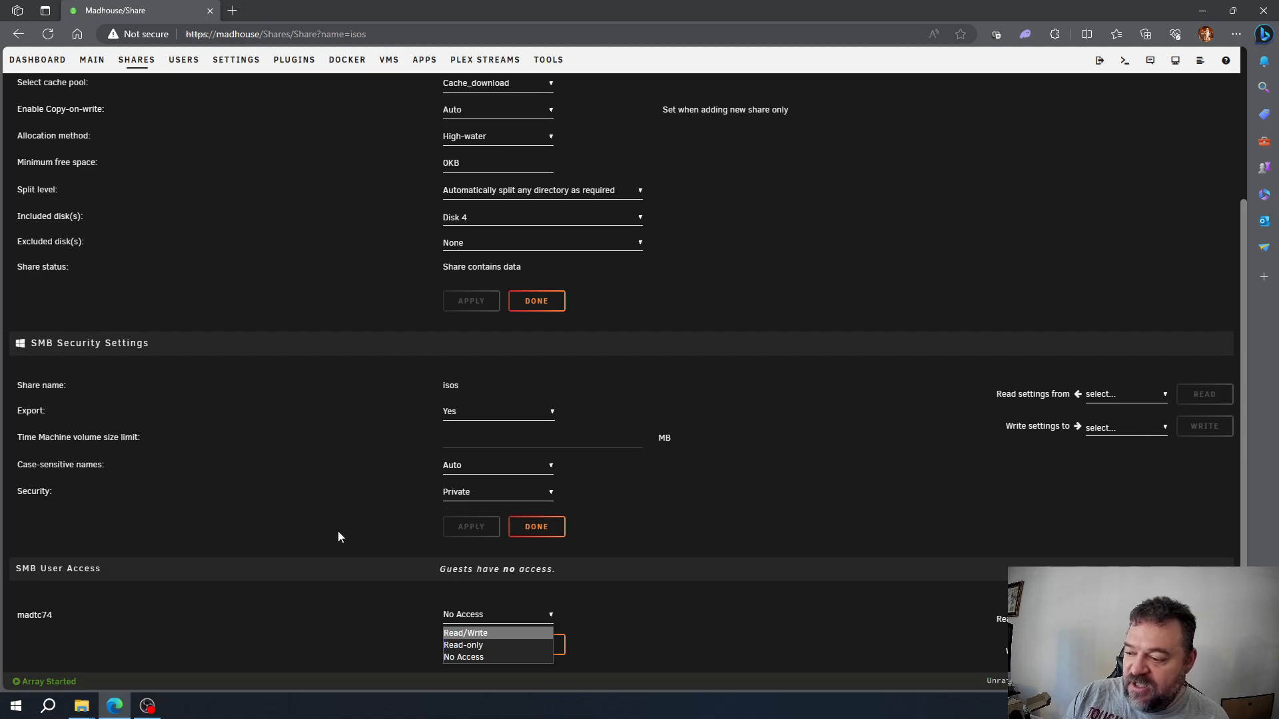
{"action": "left_click", "coordinate": [498, 491]}
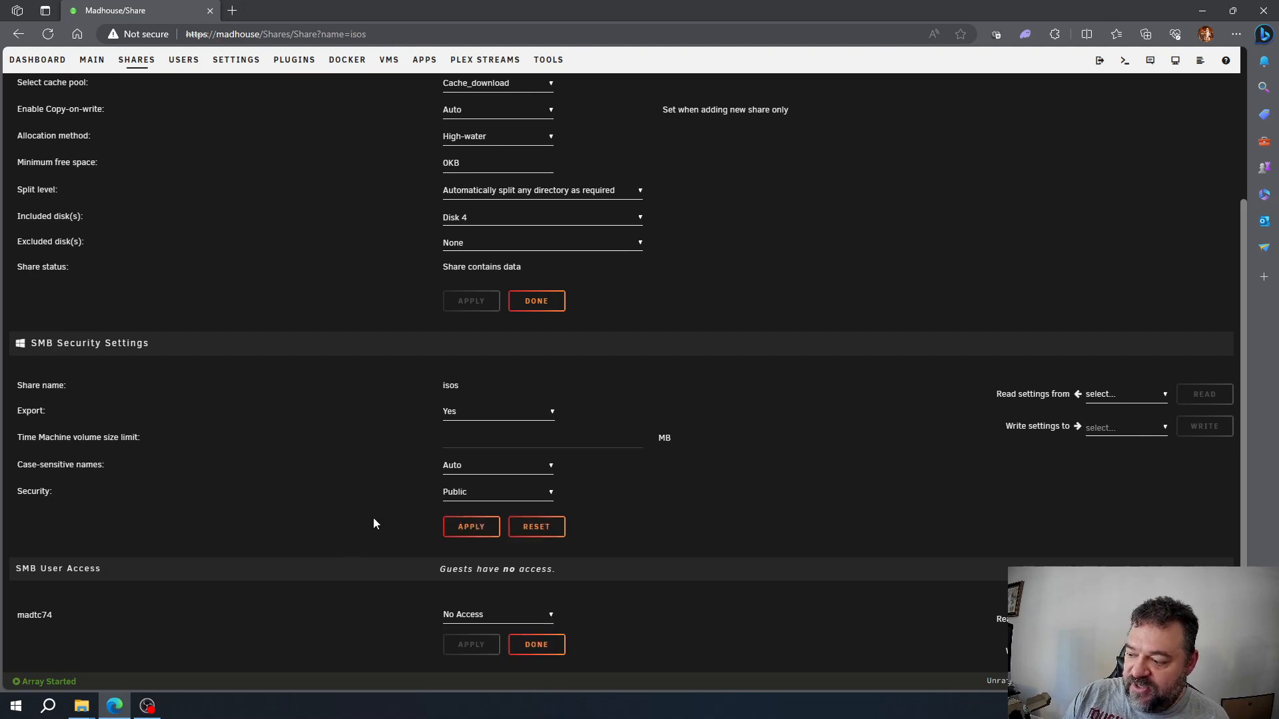
{"action": "left_click", "coordinate": [471, 526]}
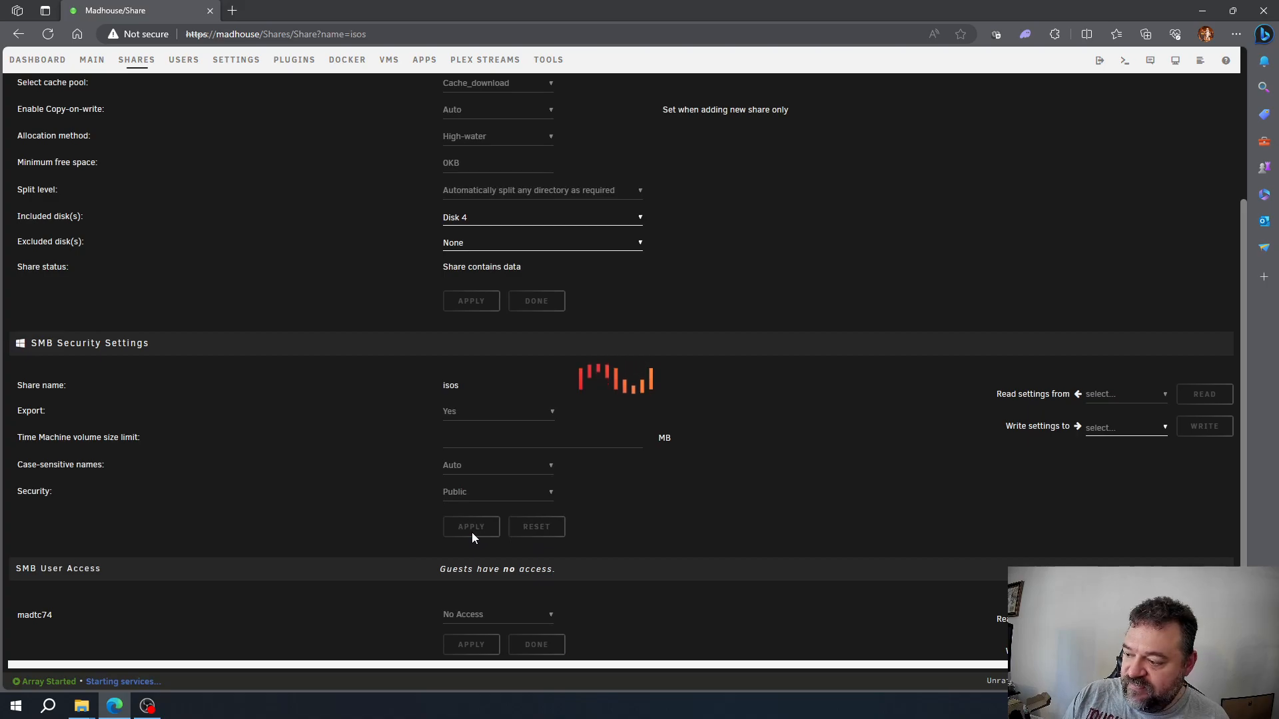
{"action": "scroll", "scroll_direction": "up", "scroll_amount": 3}
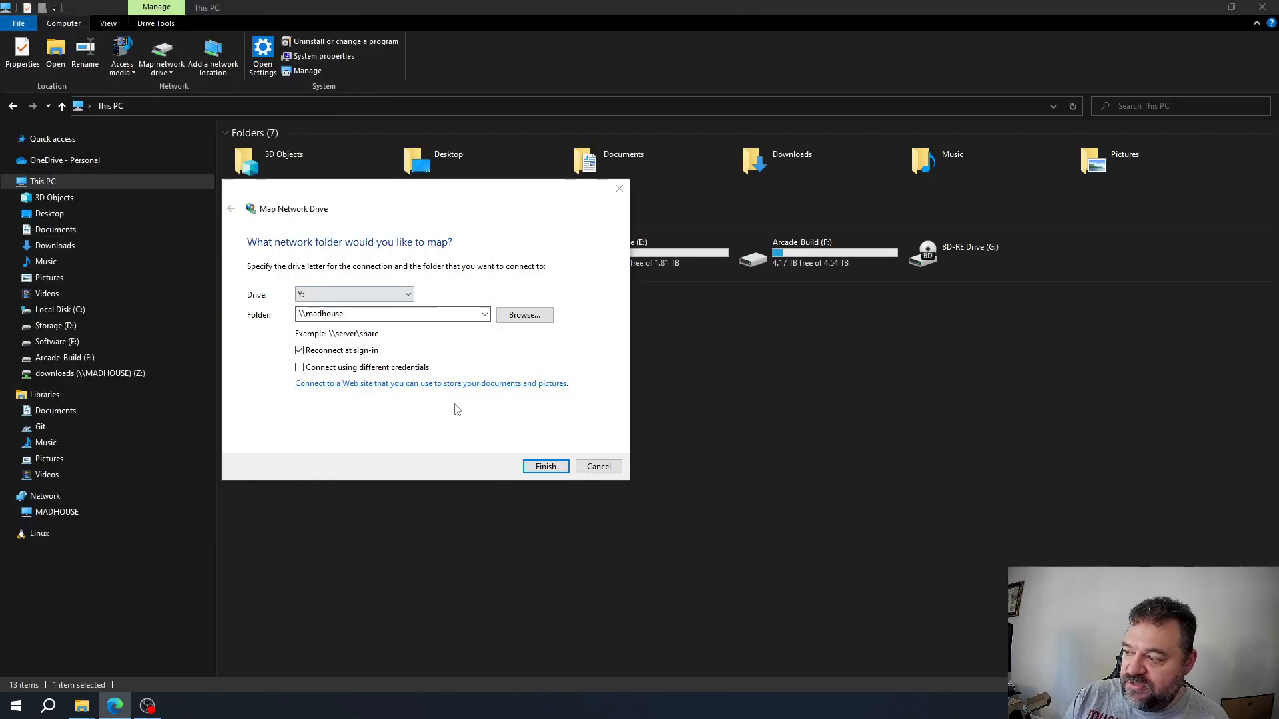
Step: Select the MADHOUSE isos share as the folder and finish mapping it as Y:
{"action": "left_click", "coordinate": [524, 315]}
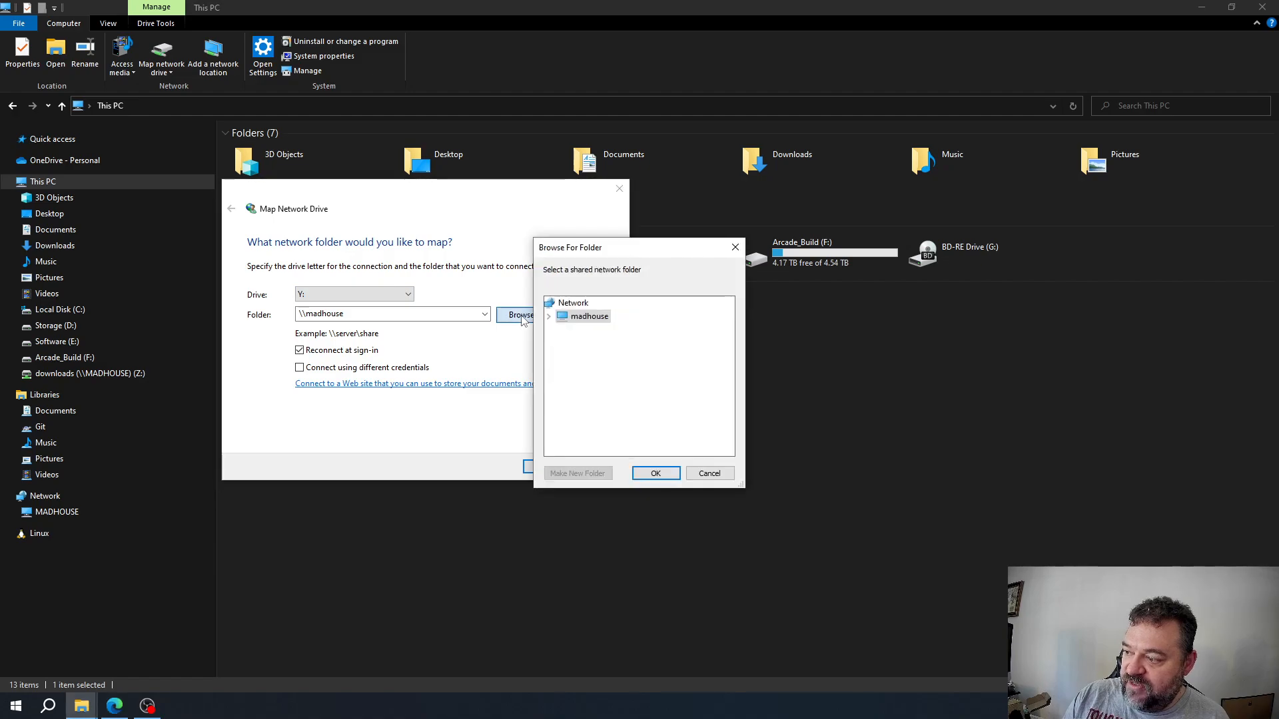
{"action": "left_click", "coordinate": [548, 315]}
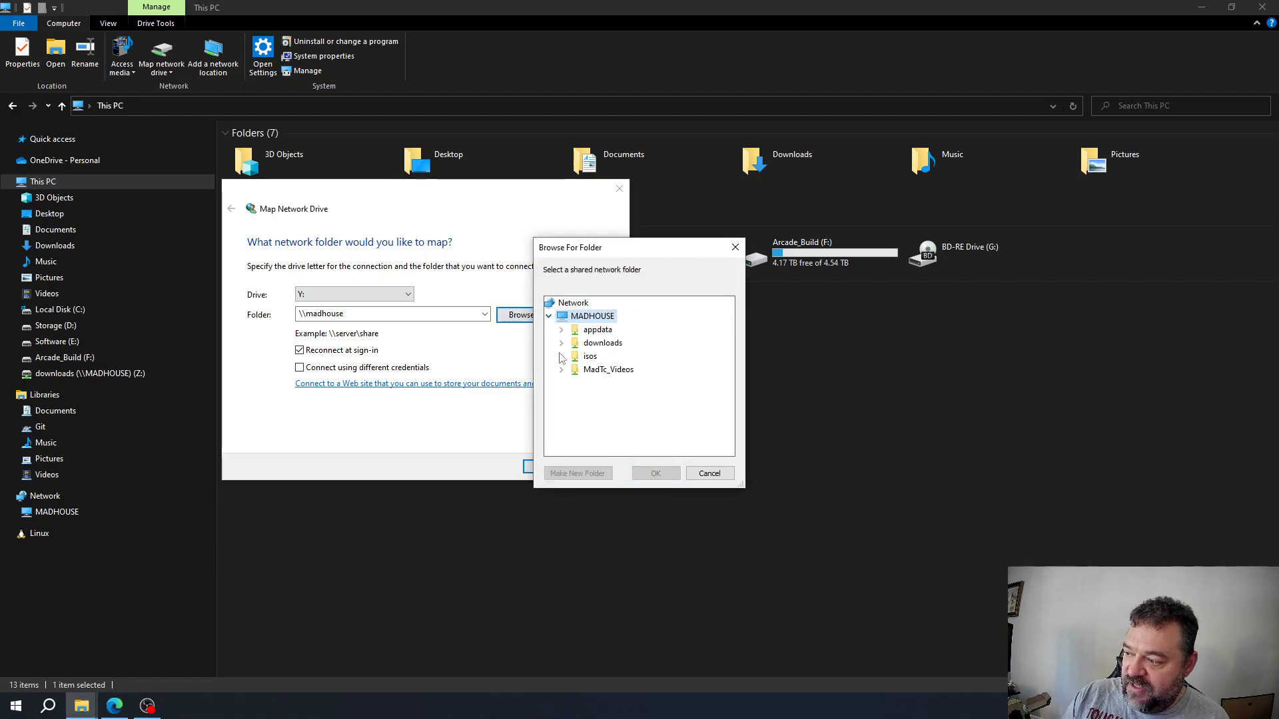
{"action": "left_click", "coordinate": [589, 356]}
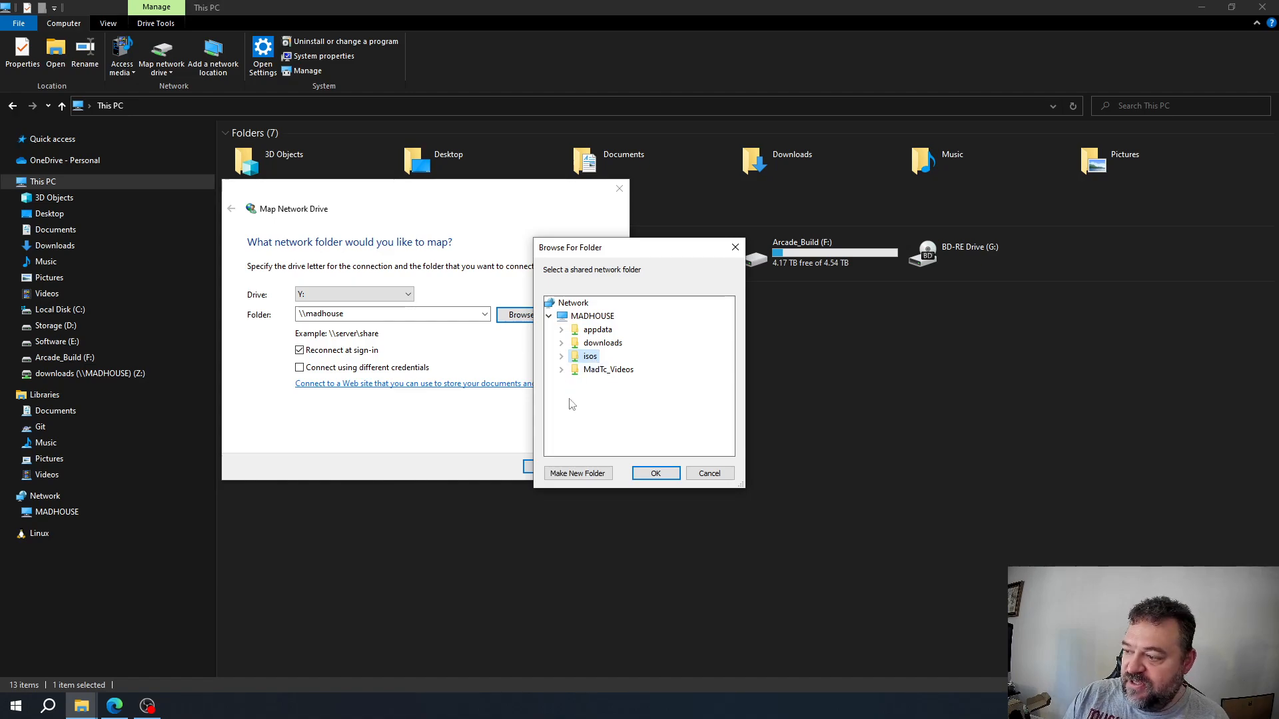
{"action": "left_click", "coordinate": [654, 473]}
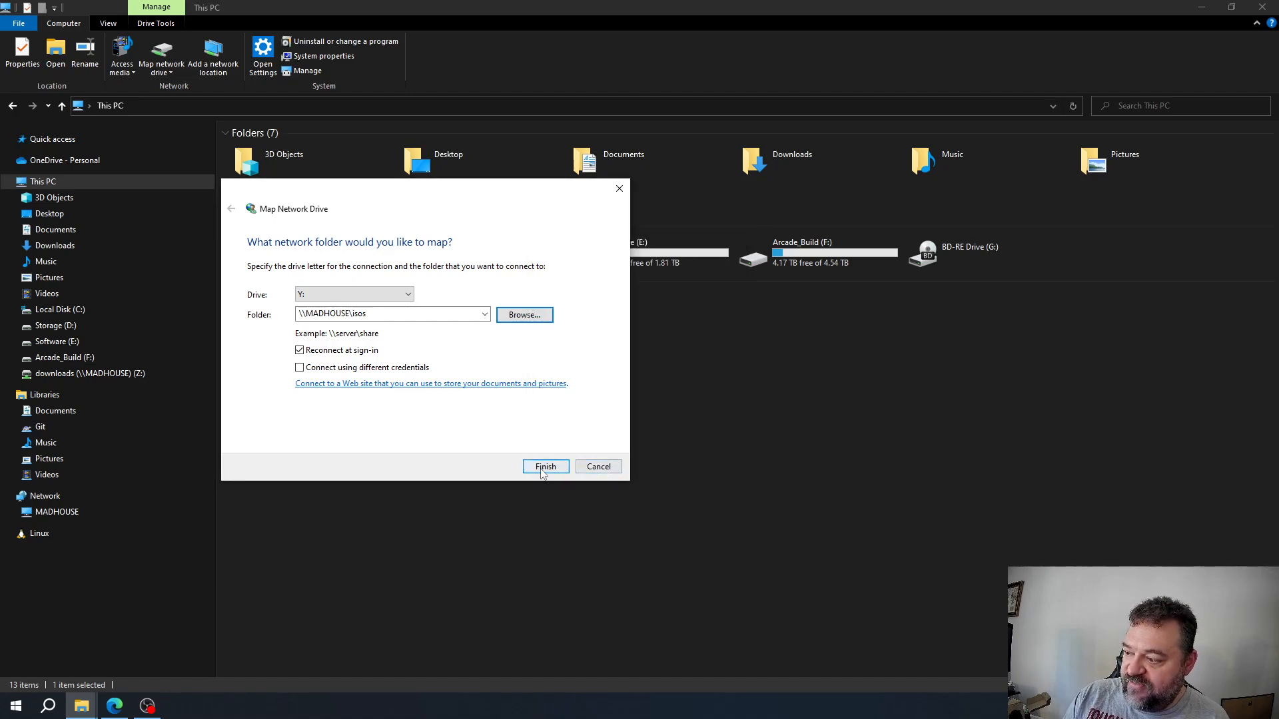
{"action": "left_click", "coordinate": [545, 466]}
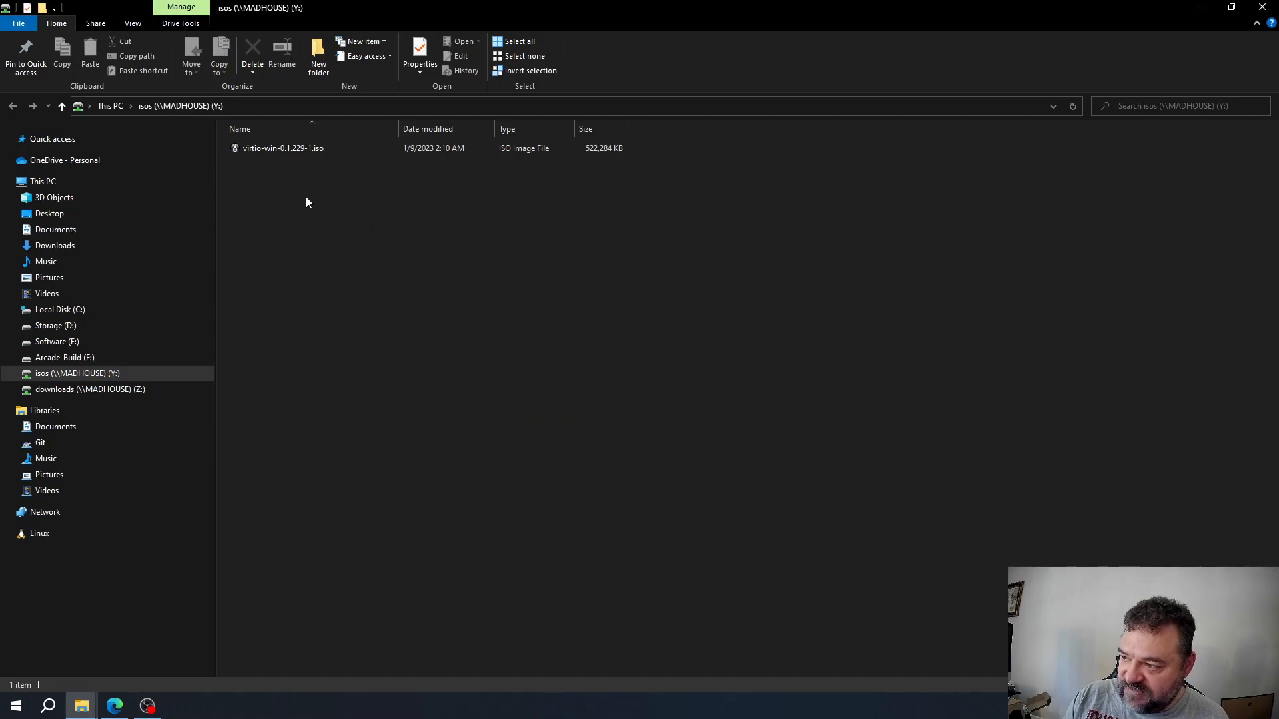
Step: Browse Software (E:) into OS\Windows10, then return to the drive's root
{"action": "left_click", "coordinate": [283, 147]}
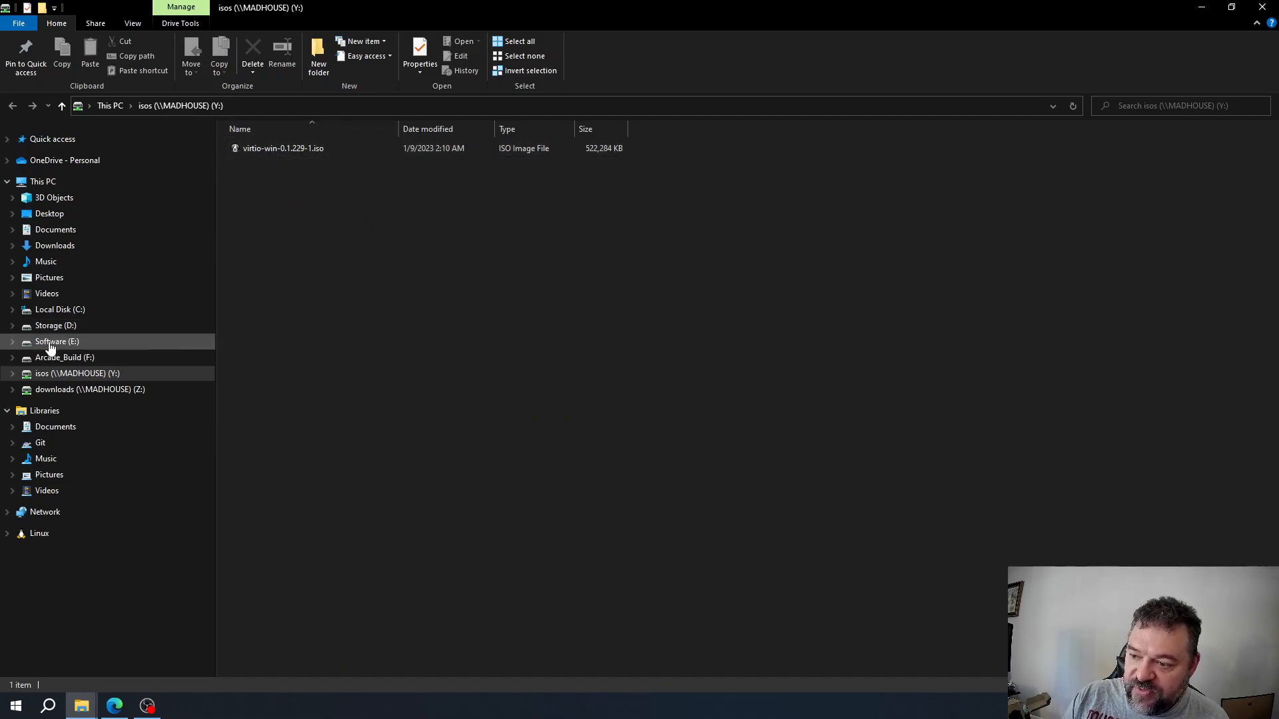
{"action": "left_click", "coordinate": [55, 341]}
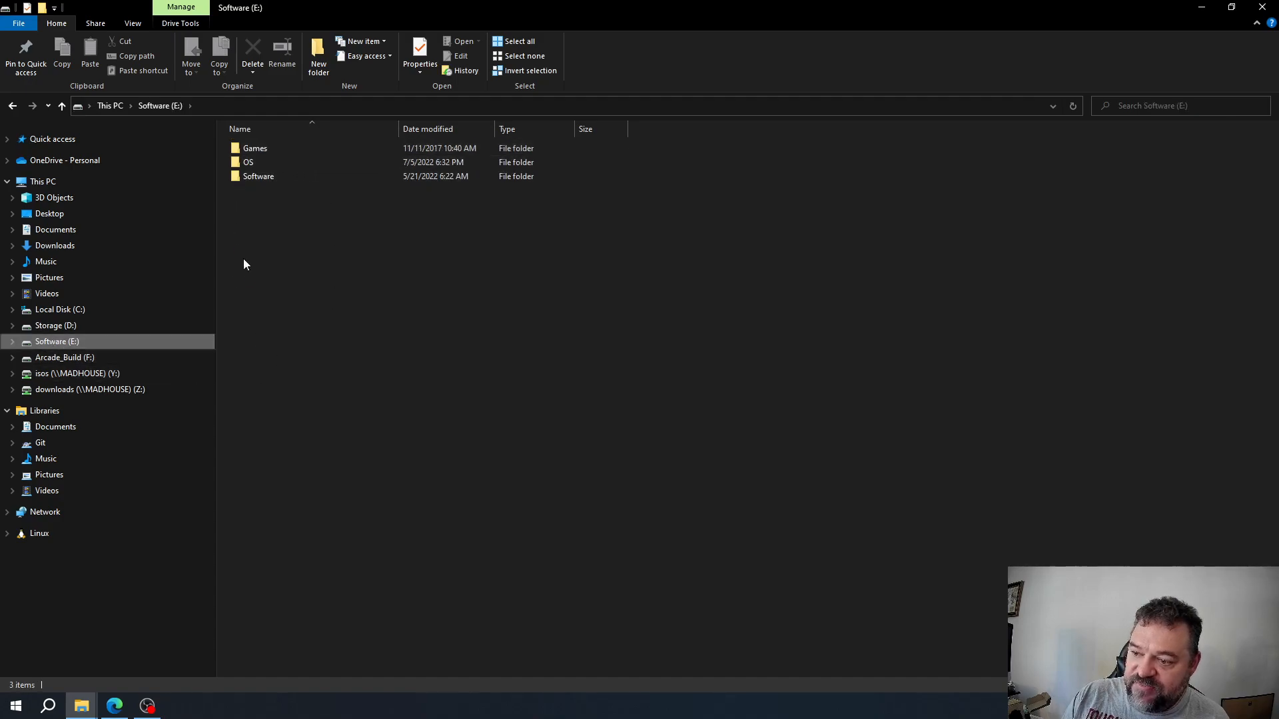
{"action": "double_click", "coordinate": [248, 161]}
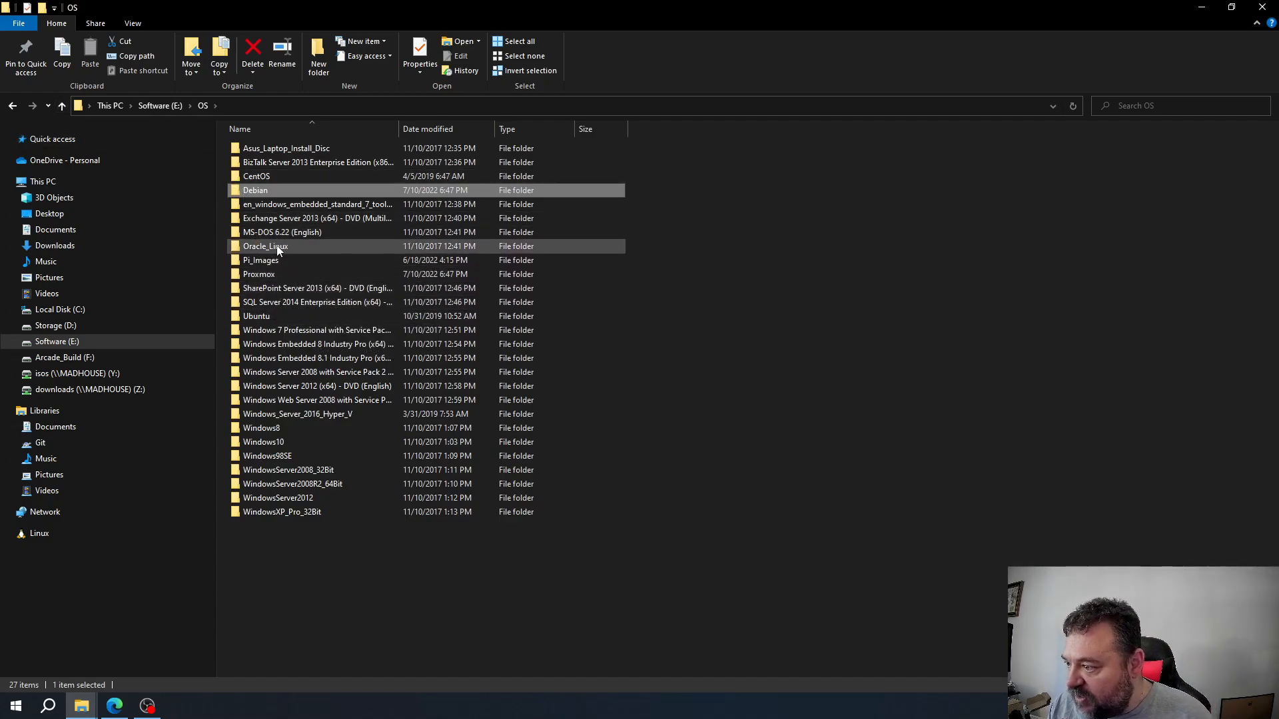
{"action": "left_click", "coordinate": [266, 456]}
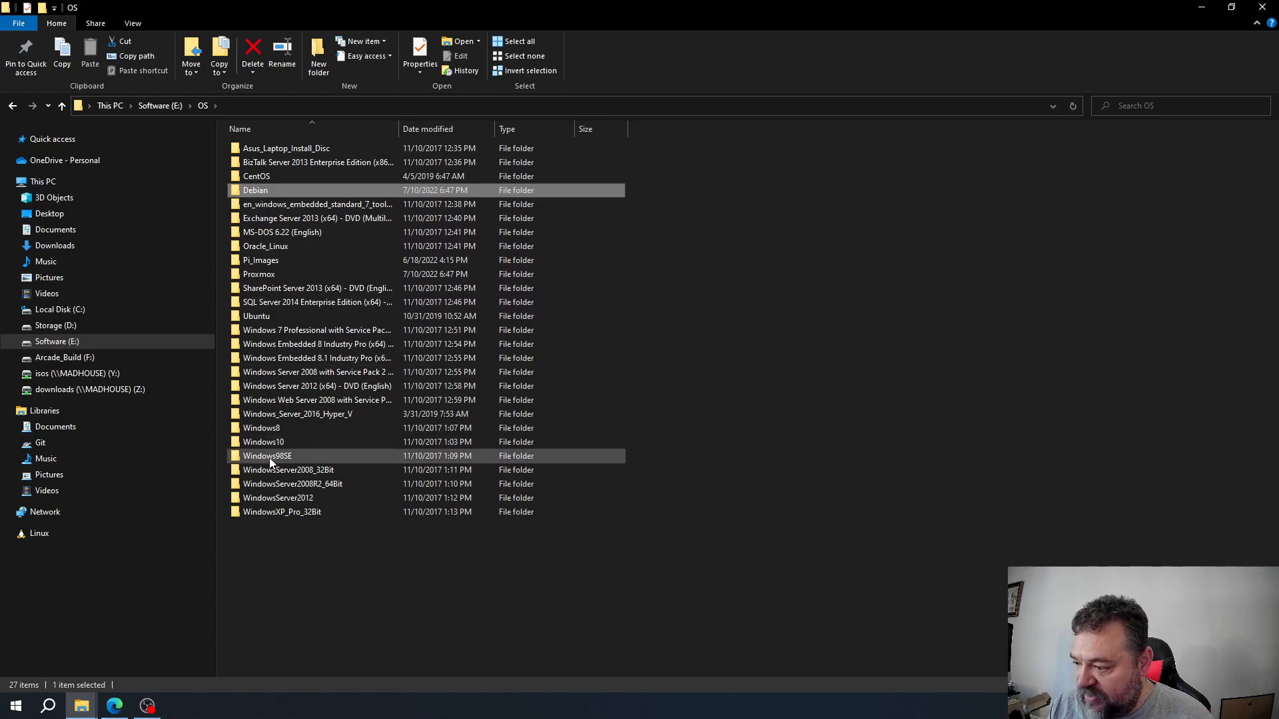
{"action": "double_click", "coordinate": [263, 441]}
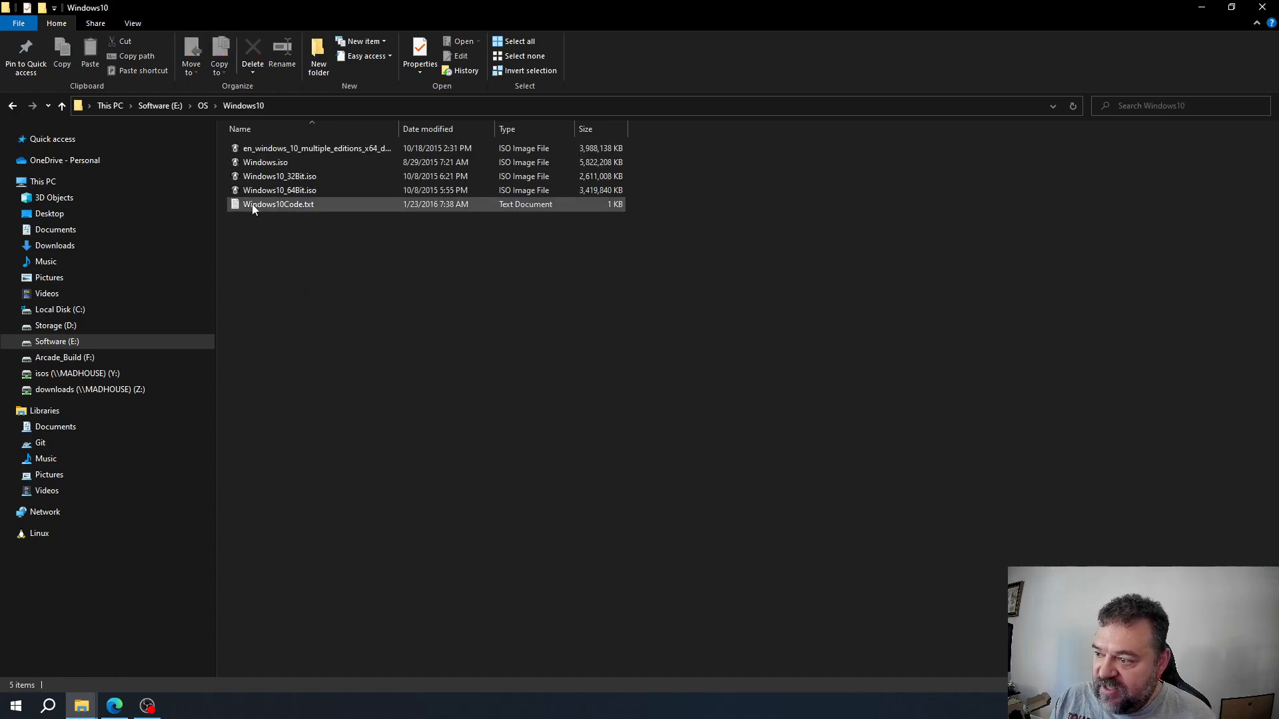
{"action": "mouse_move", "coordinate": [277, 208]}
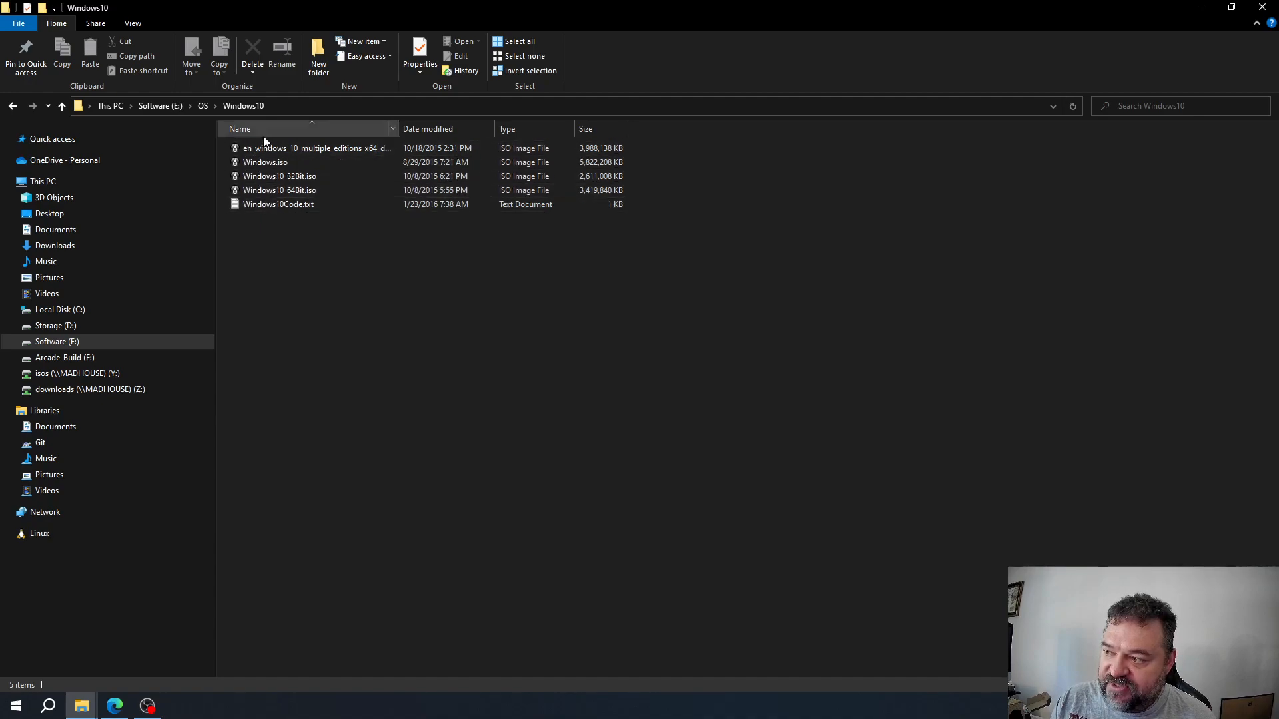
{"action": "left_click", "coordinate": [278, 204]}
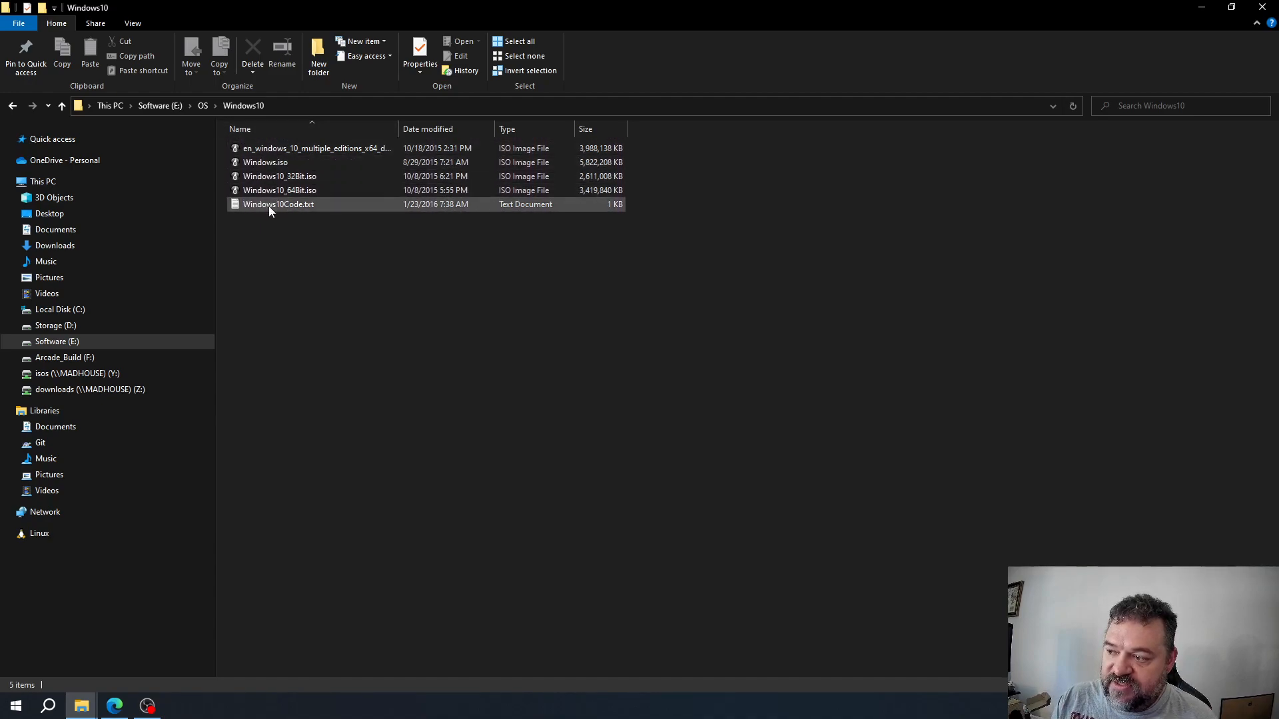
{"action": "mouse_move", "coordinate": [278, 203]}
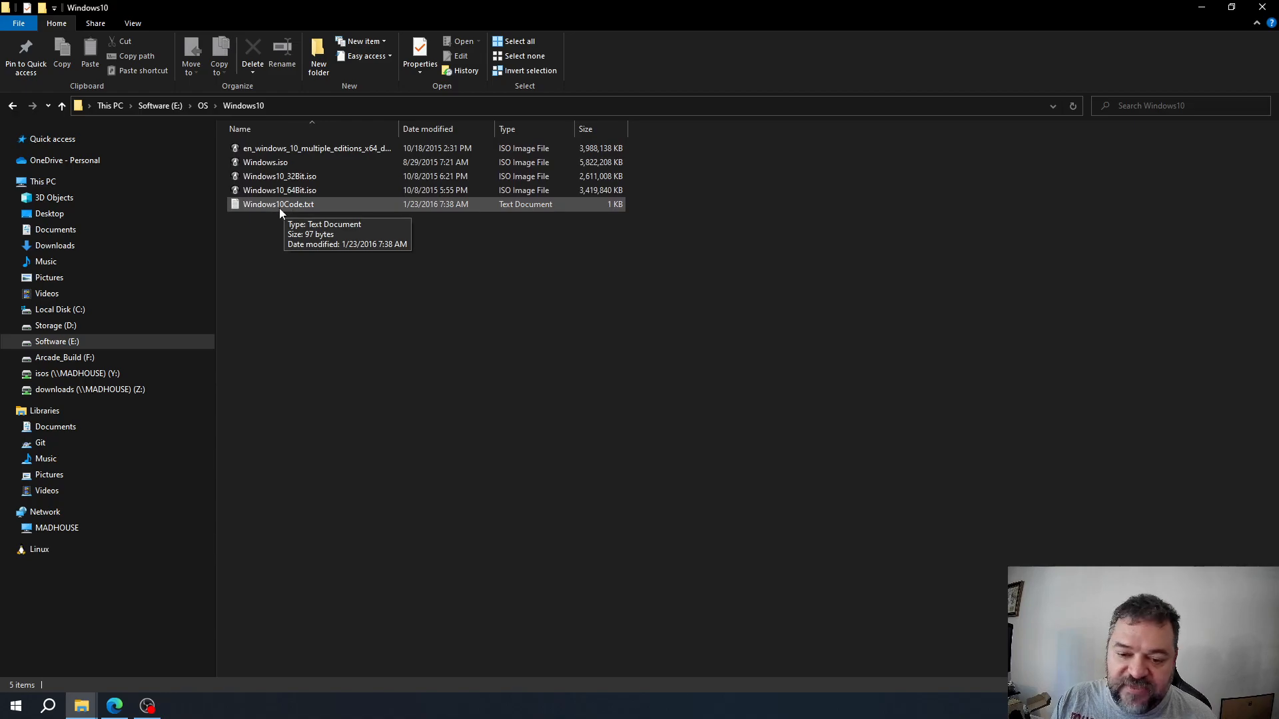
{"action": "left_click", "coordinate": [61, 106]}
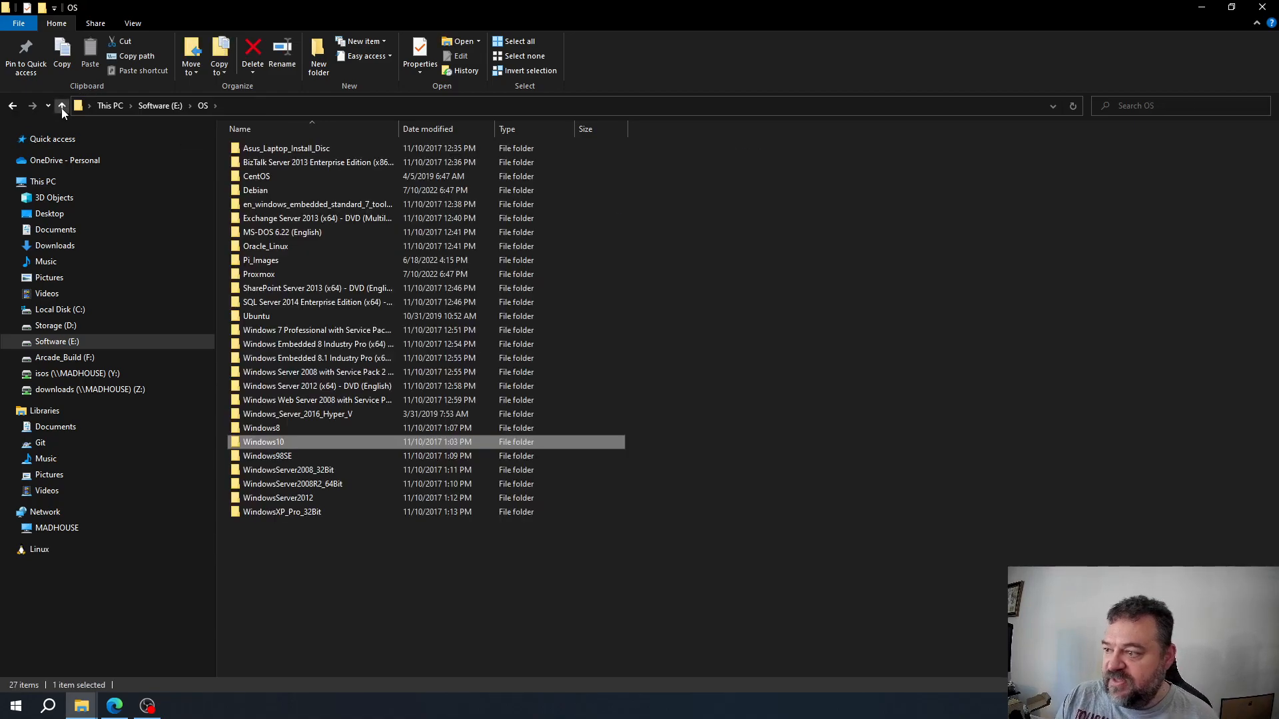
{"action": "left_click", "coordinate": [61, 105]}
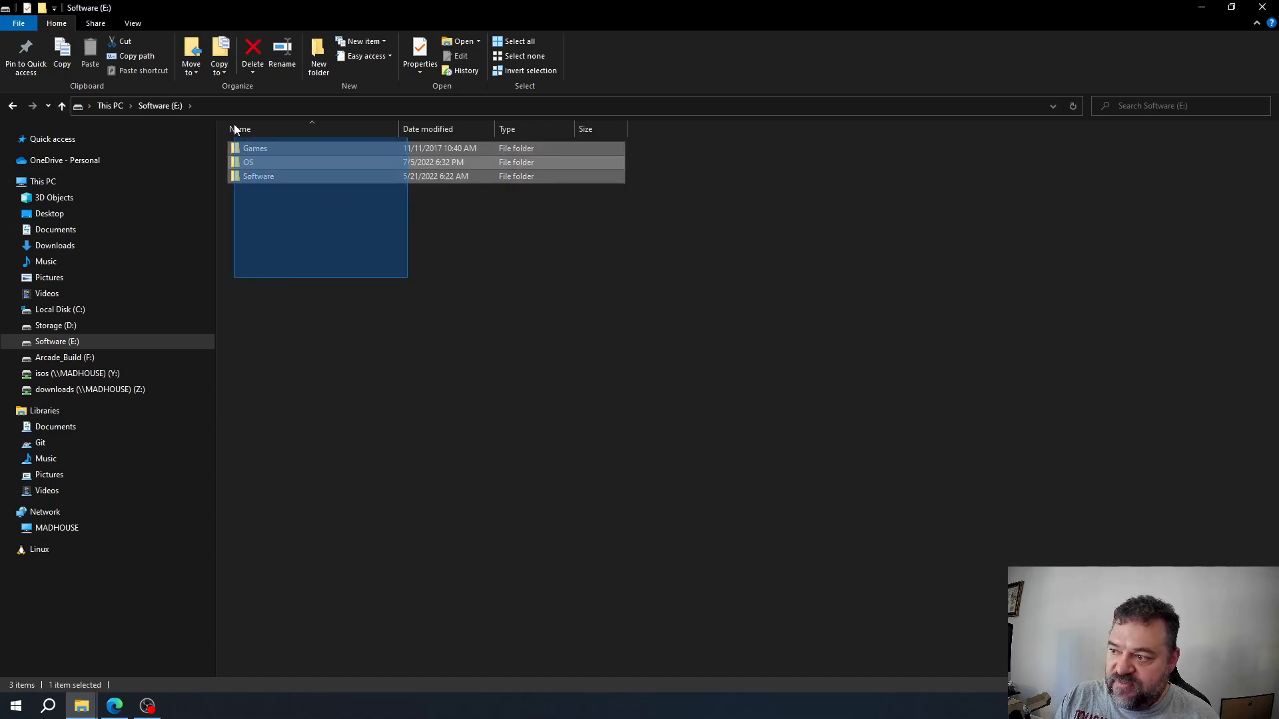
Step: Cut the OS folder from Software (E:) and paste it onto isos (Y:)
{"action": "right_click", "coordinate": [257, 175]}
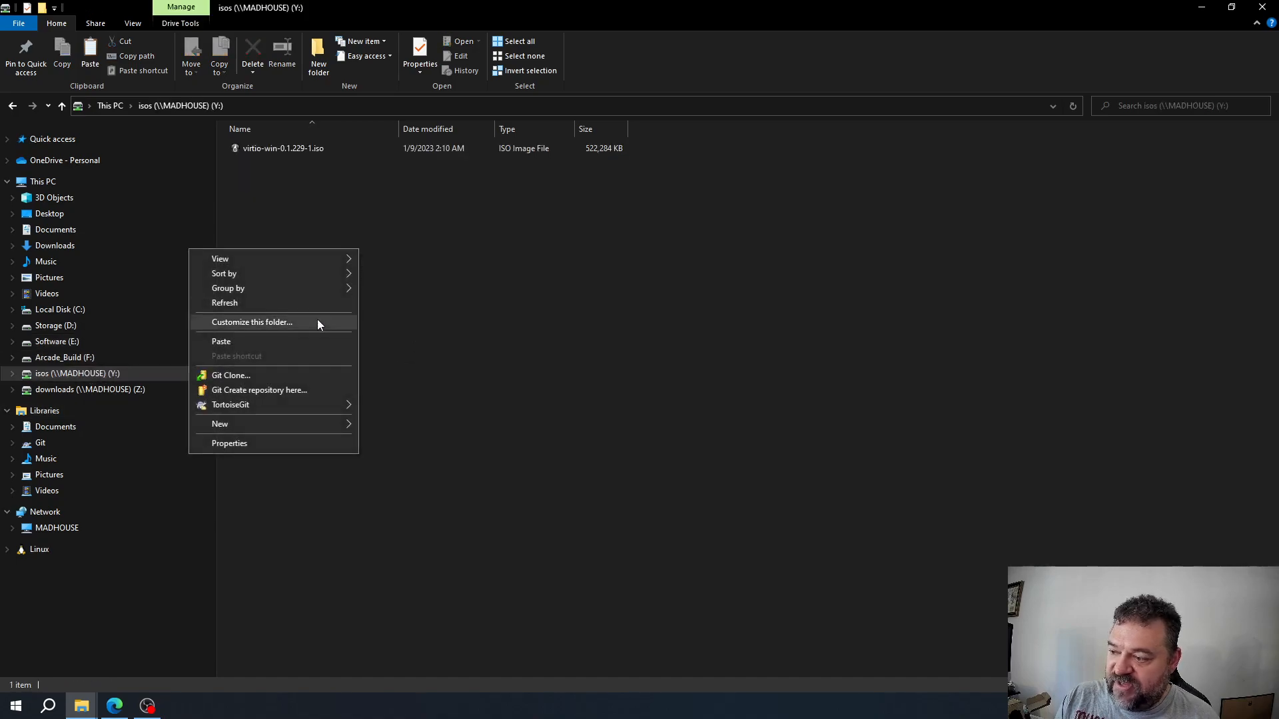
{"action": "left_click", "coordinate": [221, 341]}
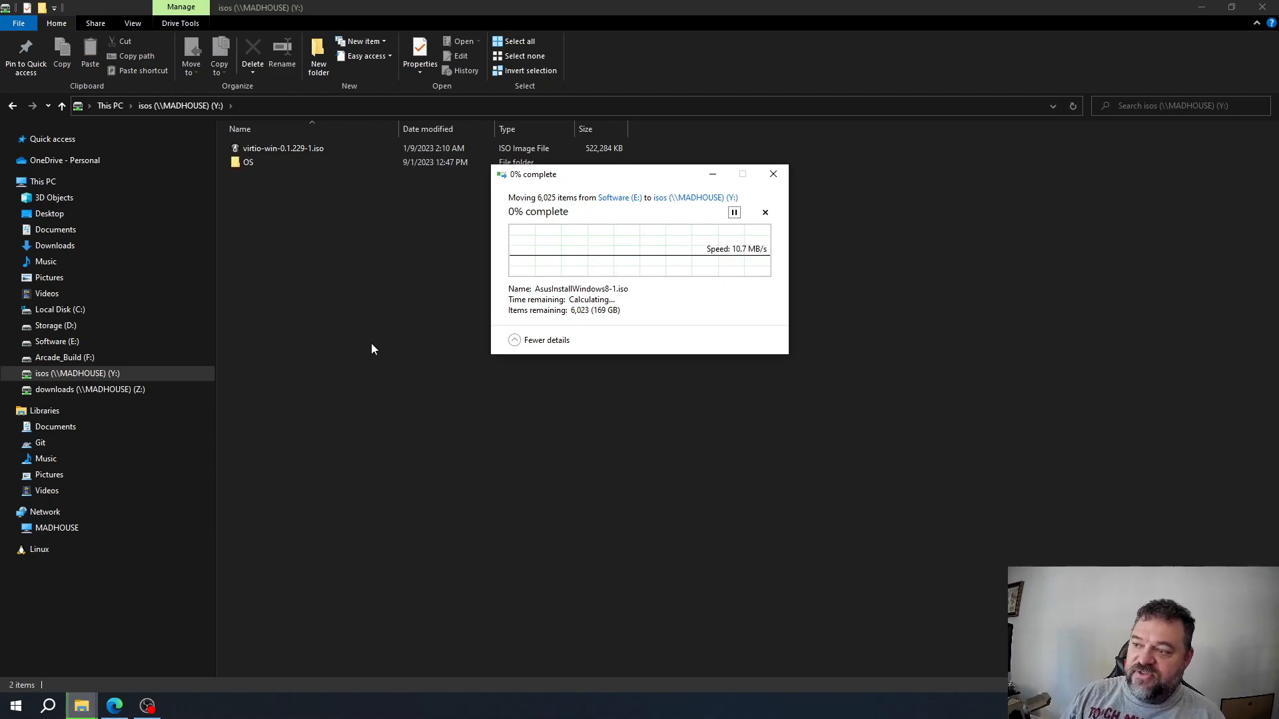
{"action": "mouse_move", "coordinate": [319, 239]}
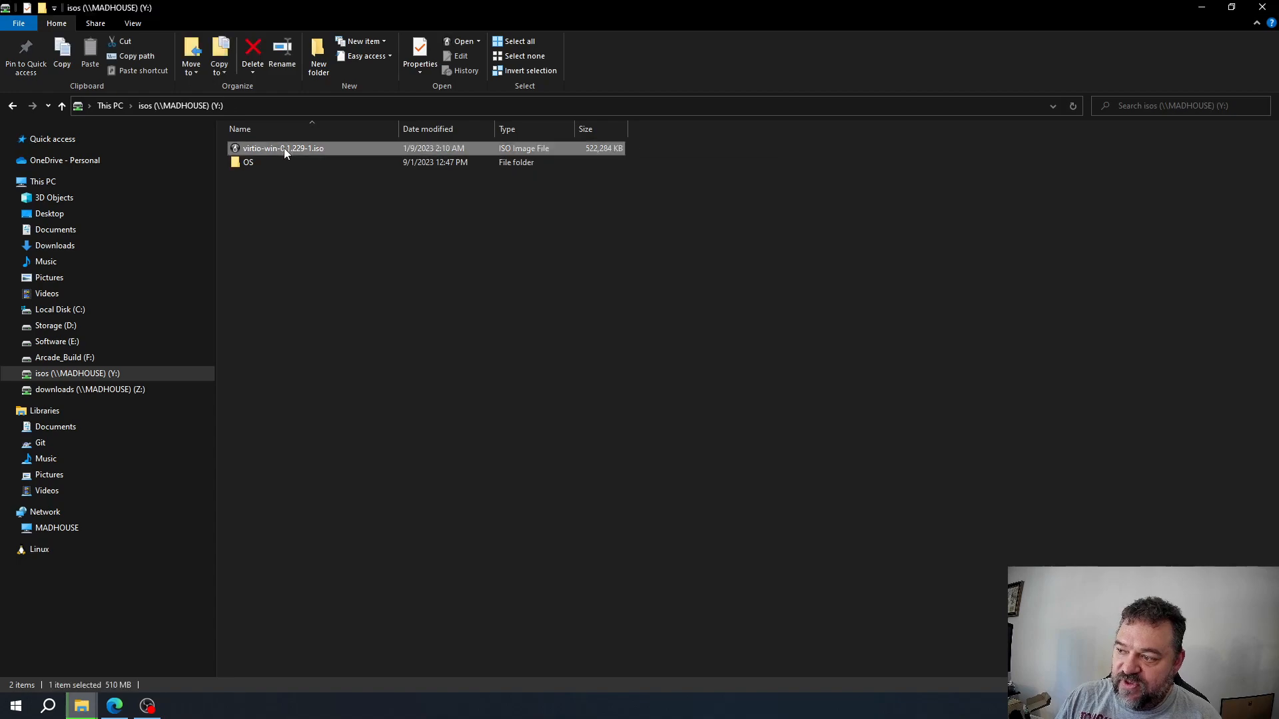
Step: Permanently delete virtio-win-0.1.229-1.iso from Y: and minimise the progress window
{"action": "right_click", "coordinate": [284, 148]}
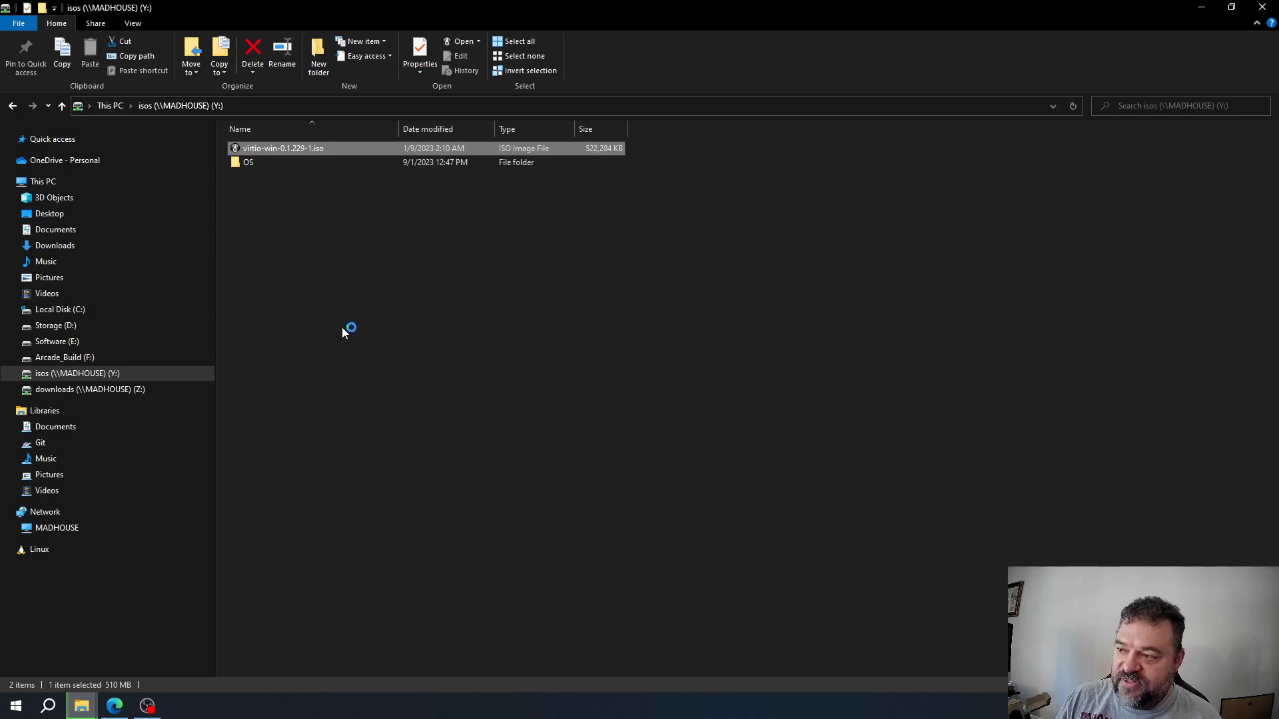
{"action": "mouse_move", "coordinate": [361, 302]}
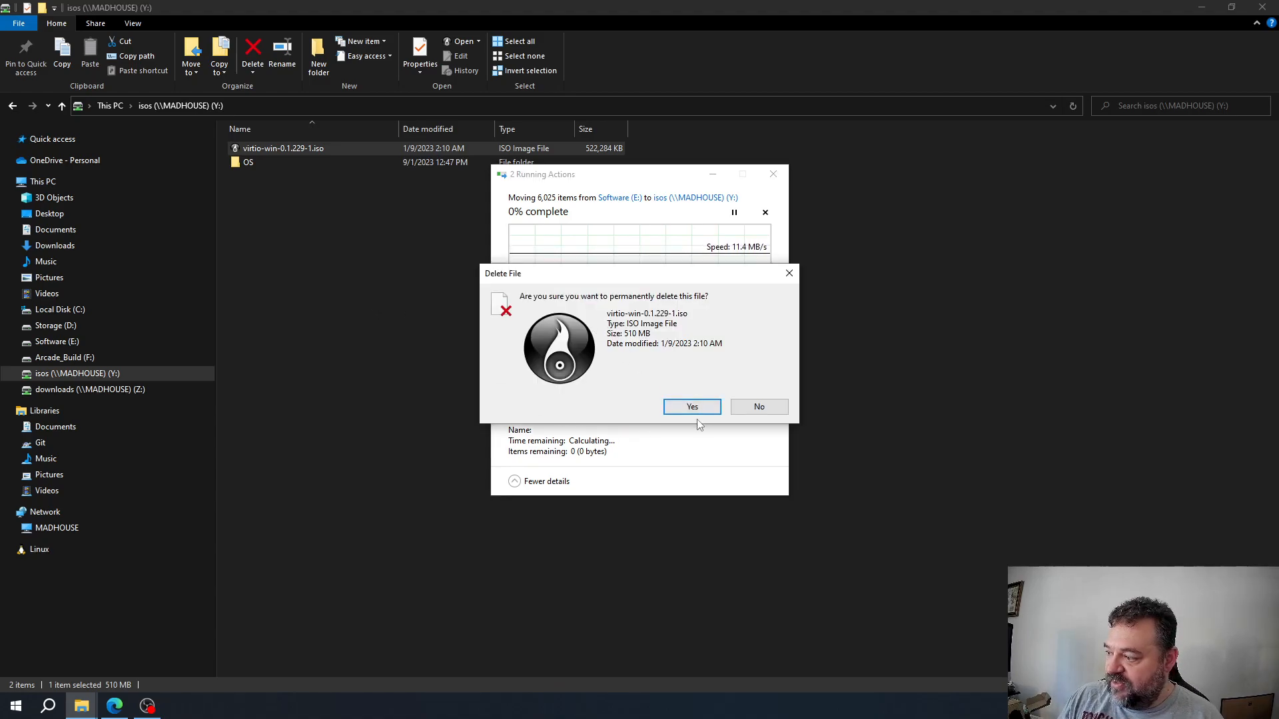
{"action": "left_click", "coordinate": [691, 406]}
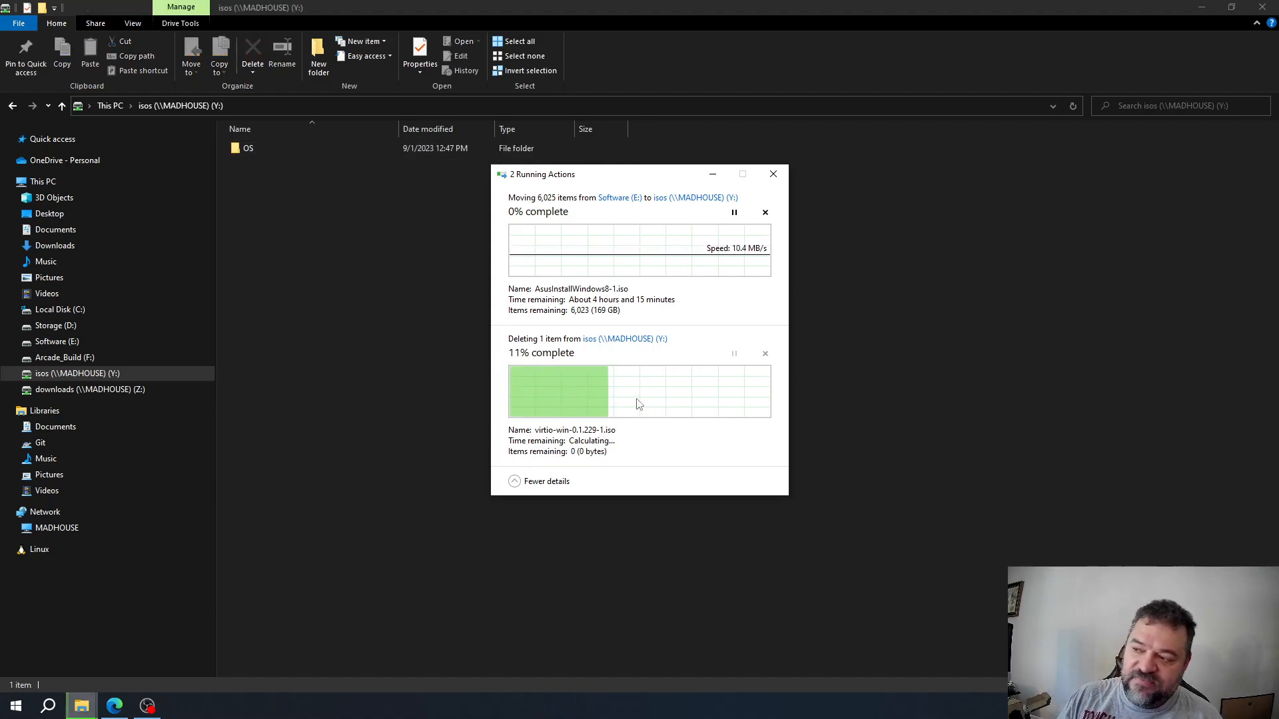
{"action": "left_click", "coordinate": [771, 174]}
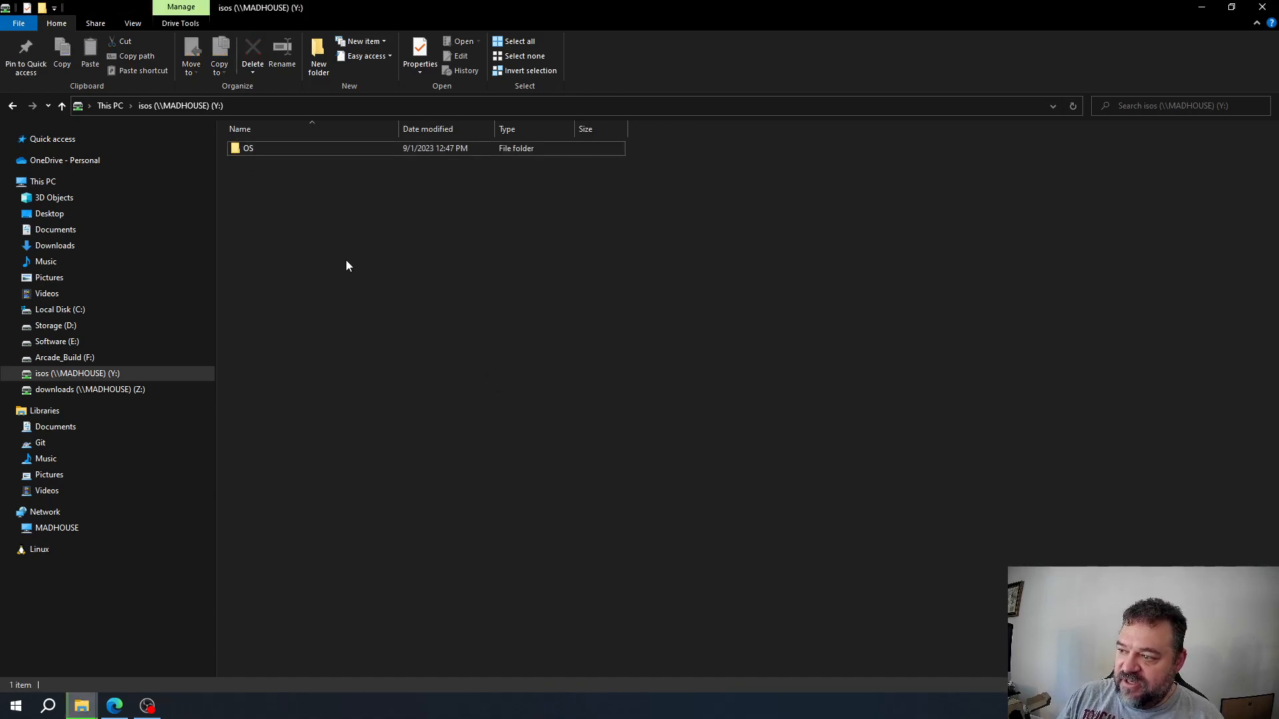
{"action": "mouse_move", "coordinate": [391, 369]}
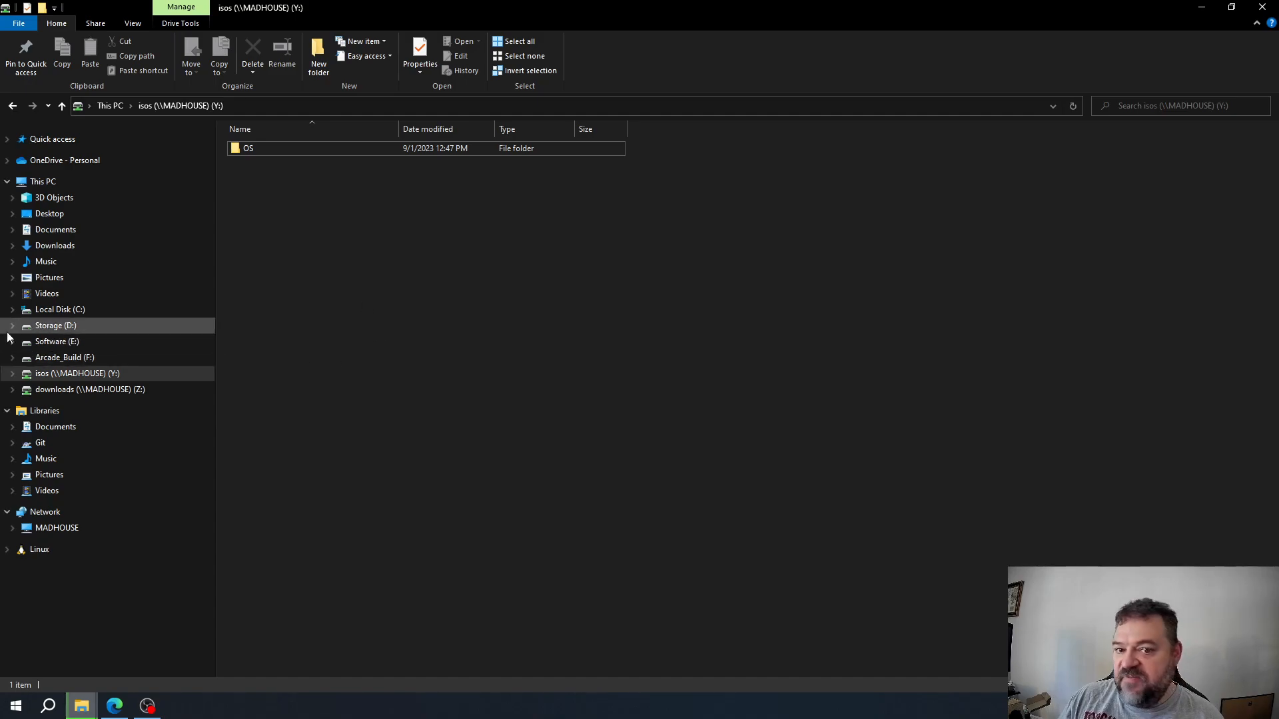
Step: Bring the Edge browser forward, maximise it, and show the Unraid Users page
{"action": "left_click", "coordinate": [113, 705]}
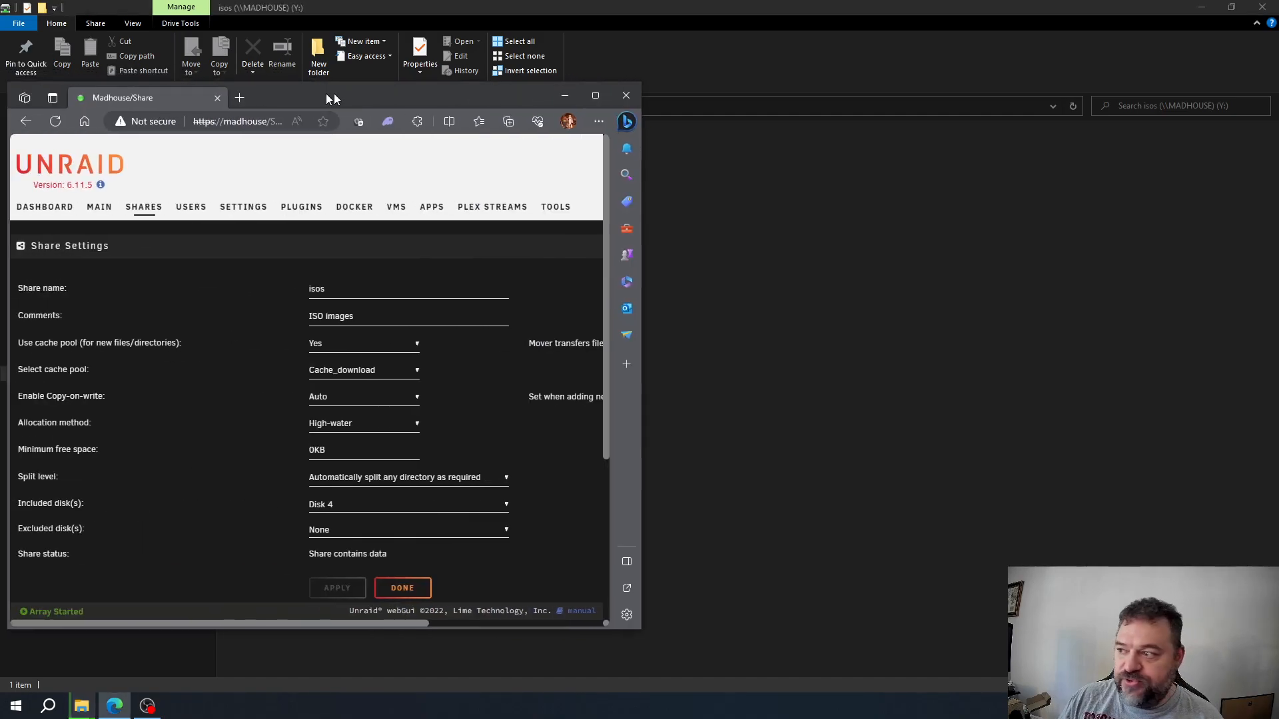
{"action": "left_click", "coordinate": [595, 95]}
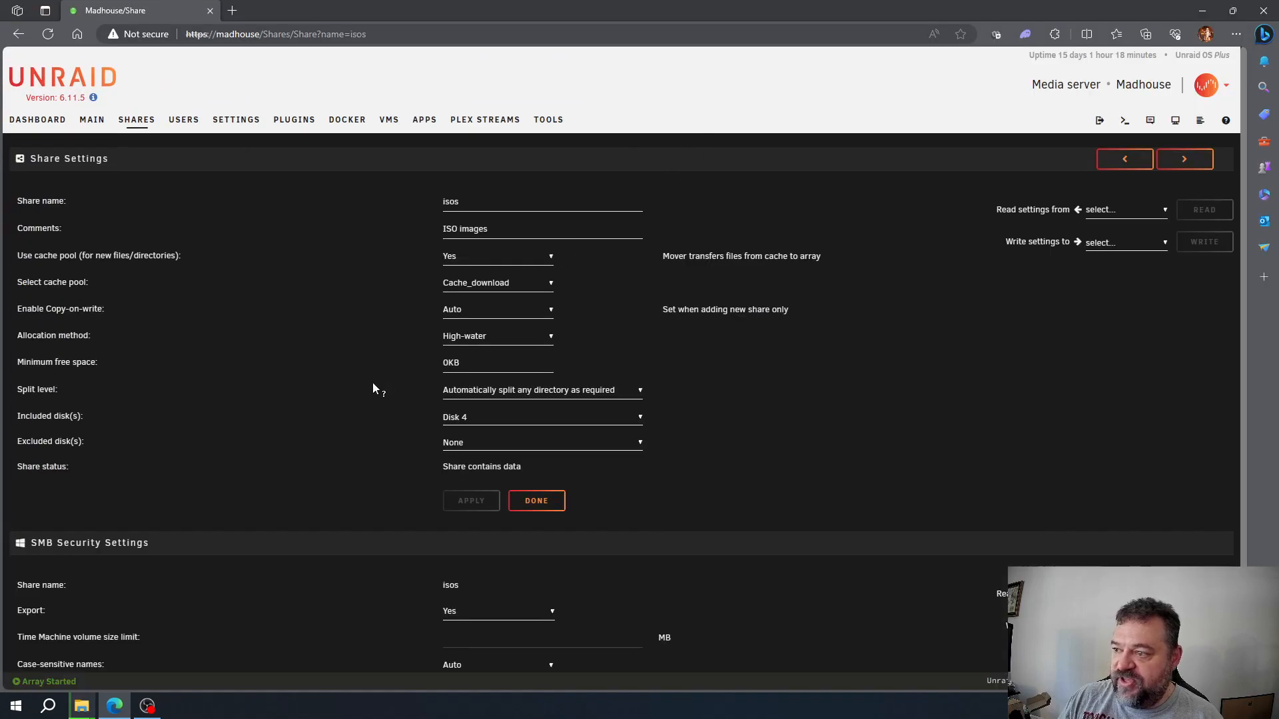
{"action": "mouse_move", "coordinate": [183, 120]}
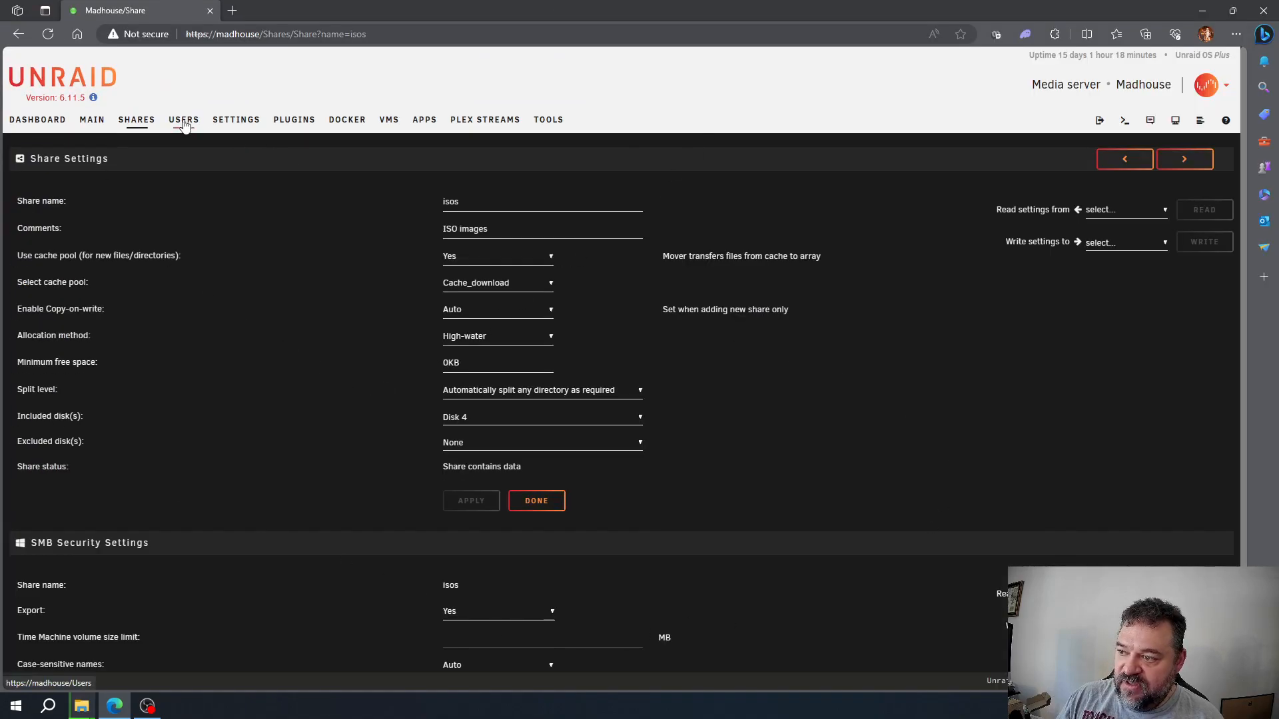
{"action": "left_click", "coordinate": [182, 120]}
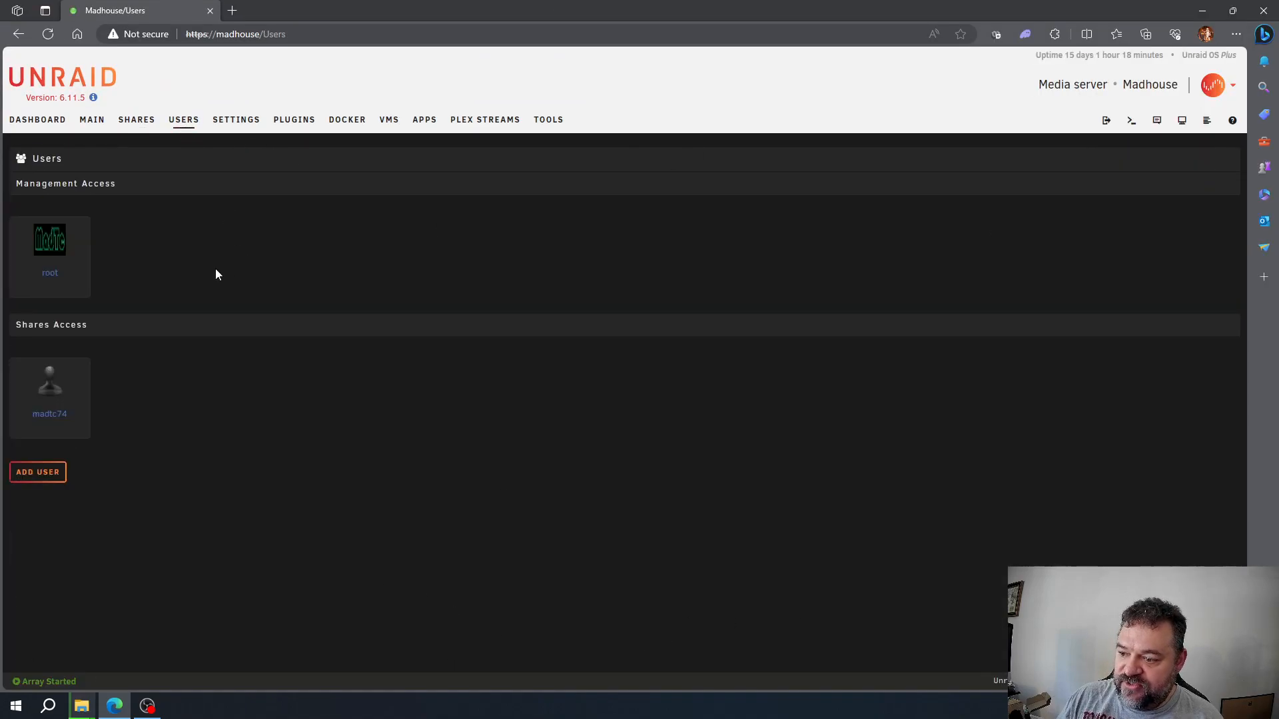
Step: Open the blank Add User form from the Users page
{"action": "left_click", "coordinate": [38, 471]}
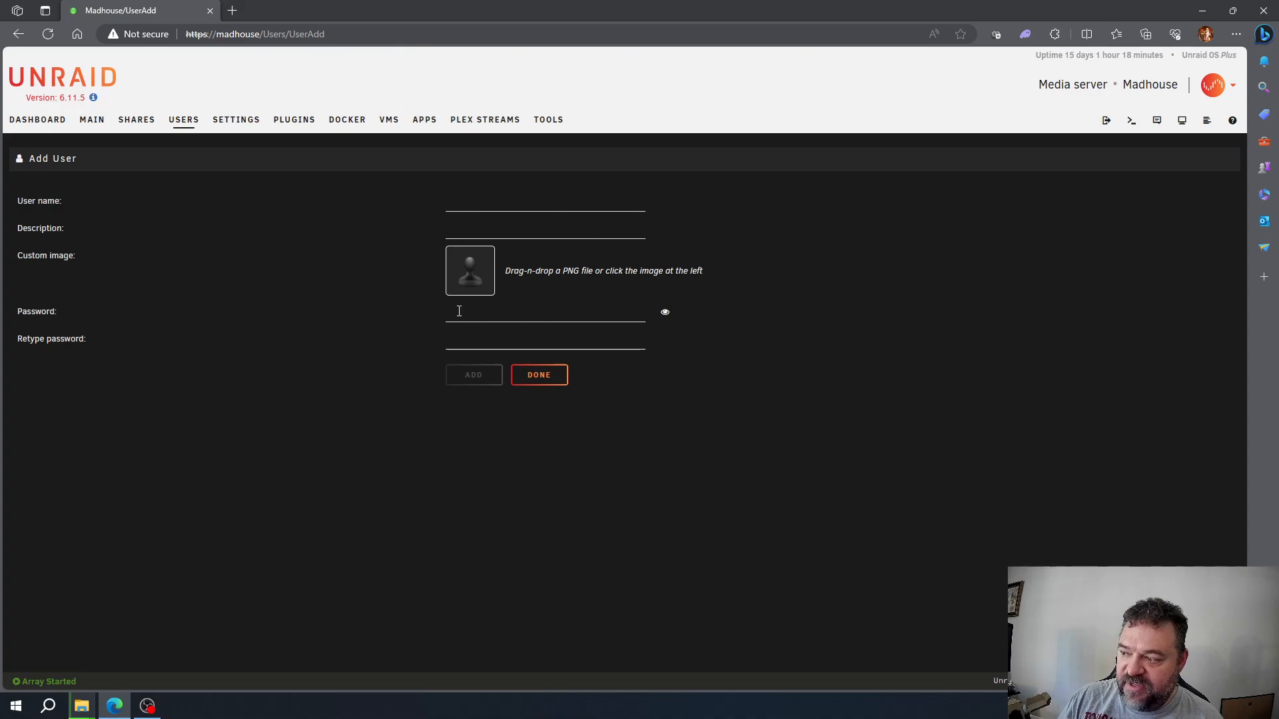
{"action": "mouse_move", "coordinate": [275, 449]}
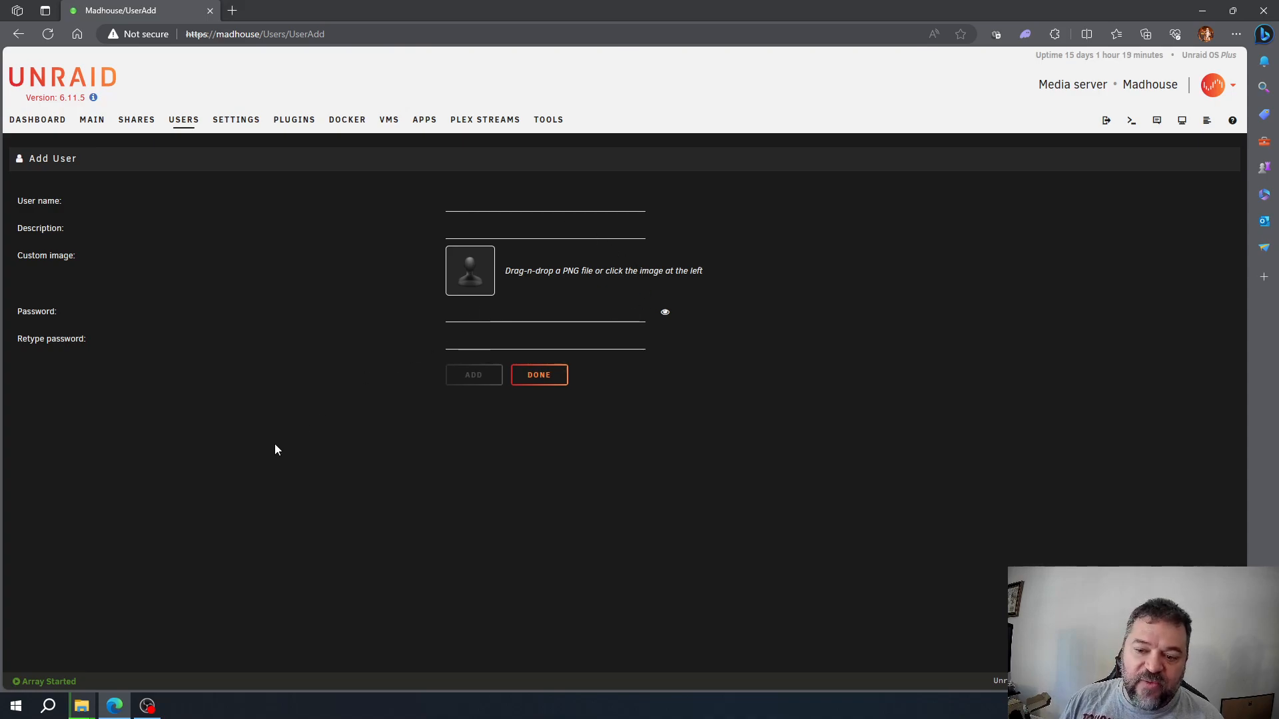
{"action": "mouse_move", "coordinate": [271, 456]}
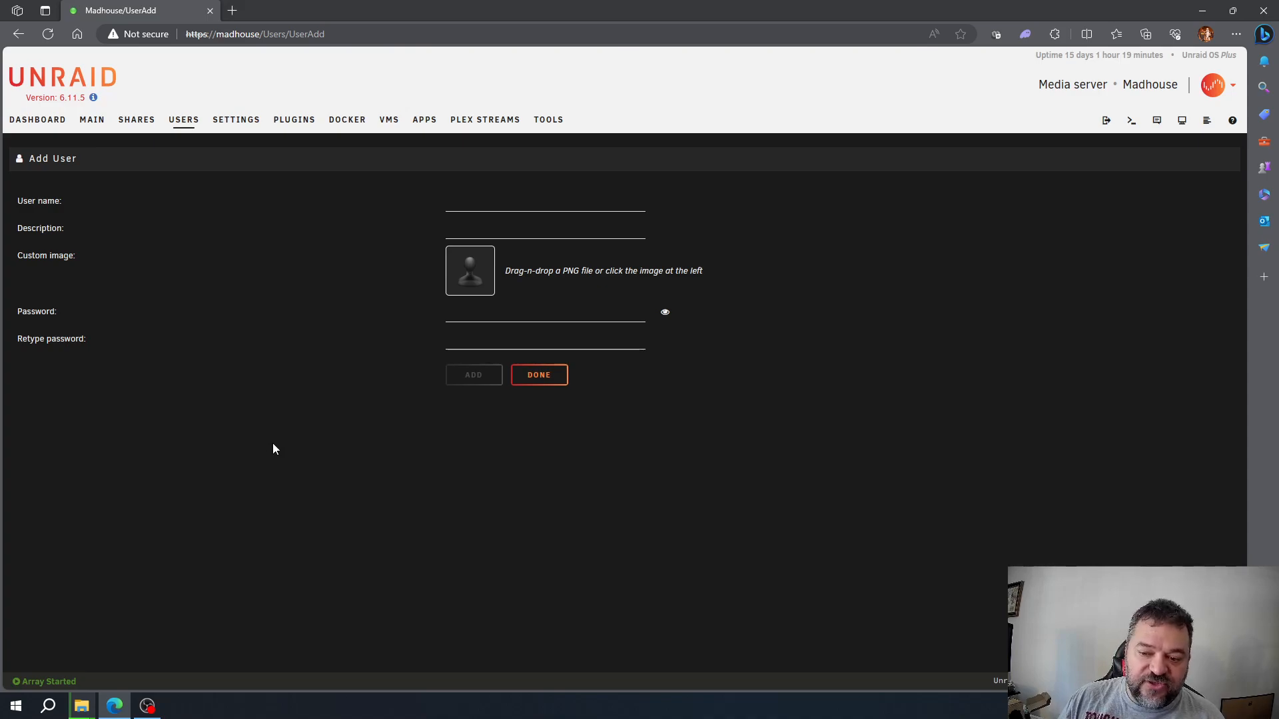
{"action": "mouse_move", "coordinate": [171, 255]}
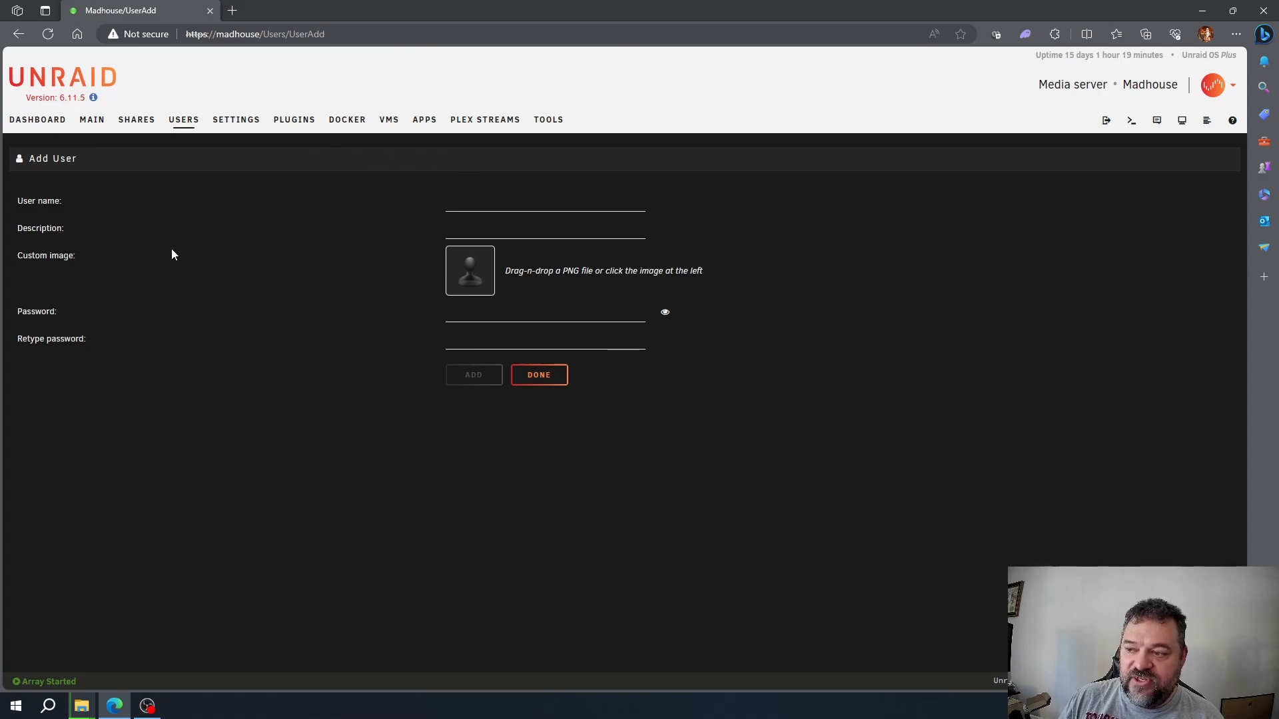
{"action": "mouse_move", "coordinate": [433, 273]}
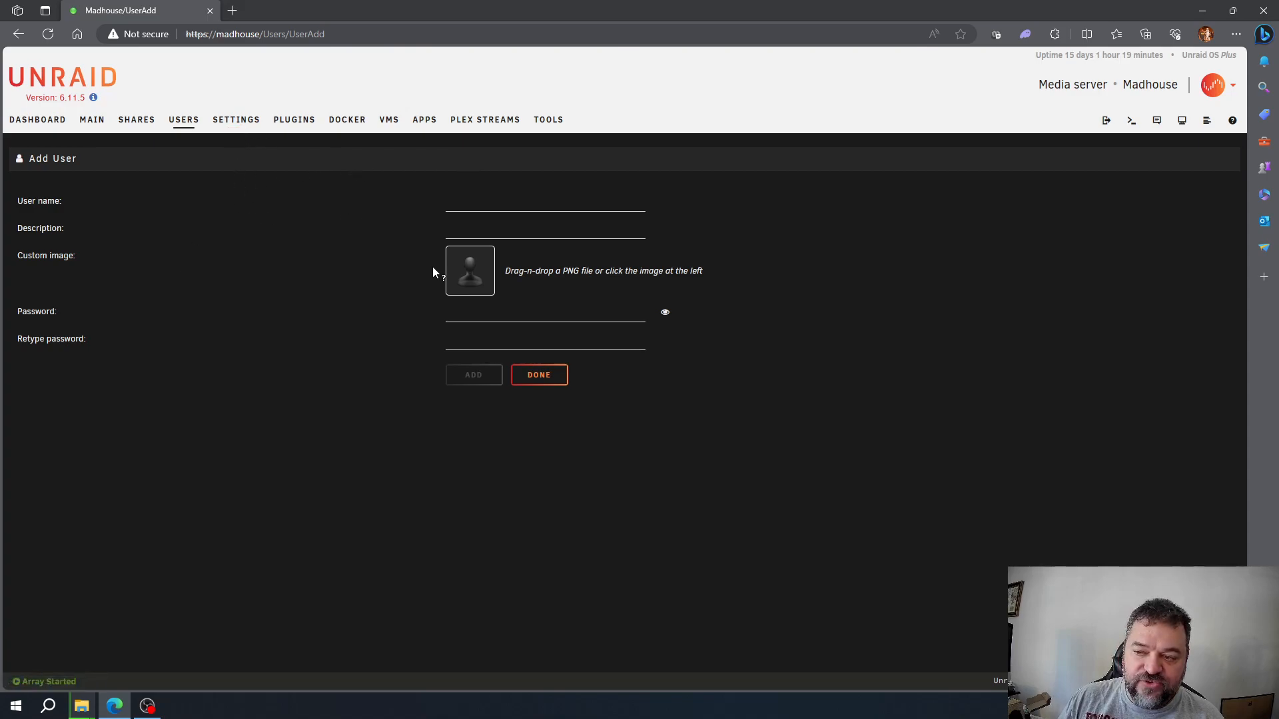
{"action": "mouse_move", "coordinate": [149, 192]}
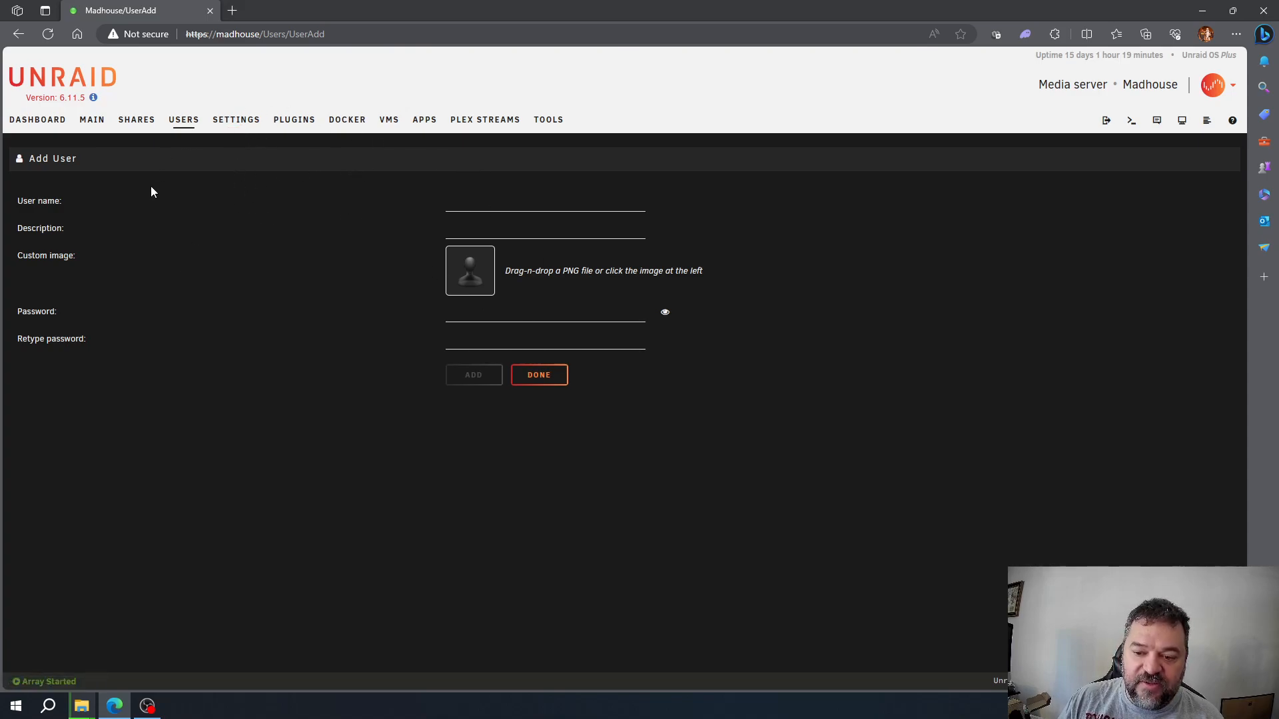
{"action": "mouse_move", "coordinate": [538, 374]}
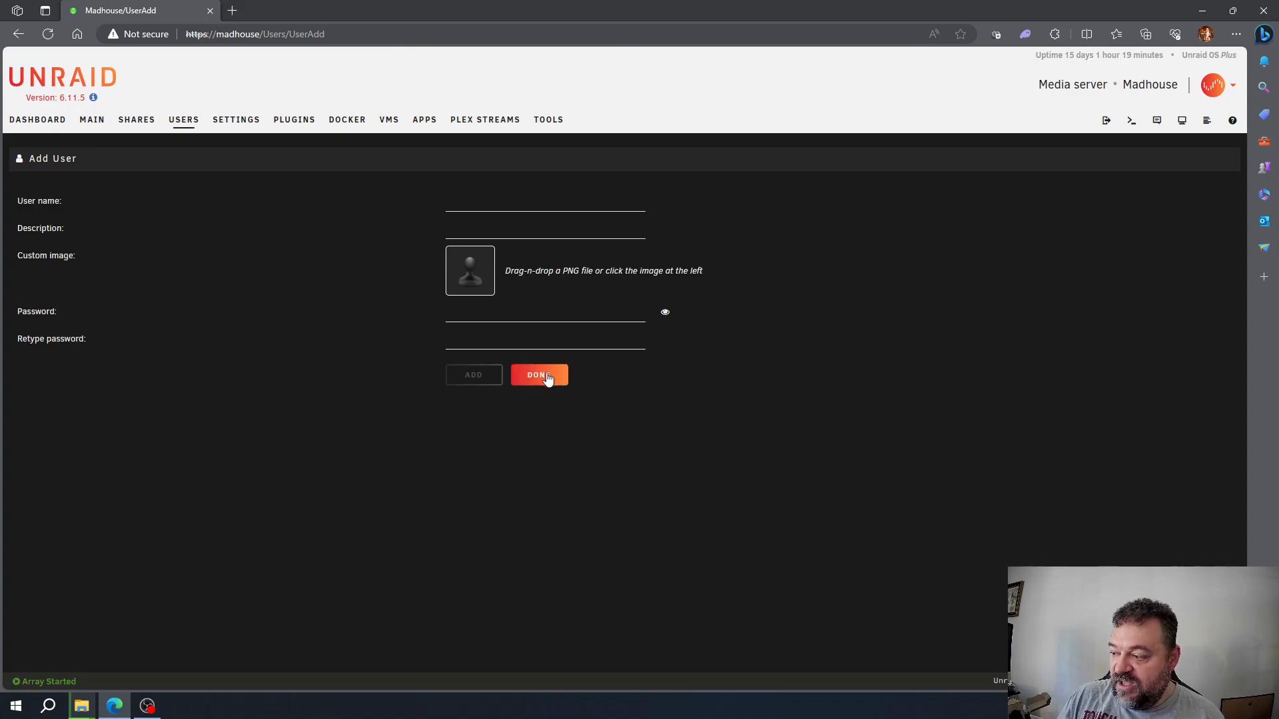
Step: Close the Add User form without creating a user, returning to the Users list
{"action": "left_click", "coordinate": [539, 375]}
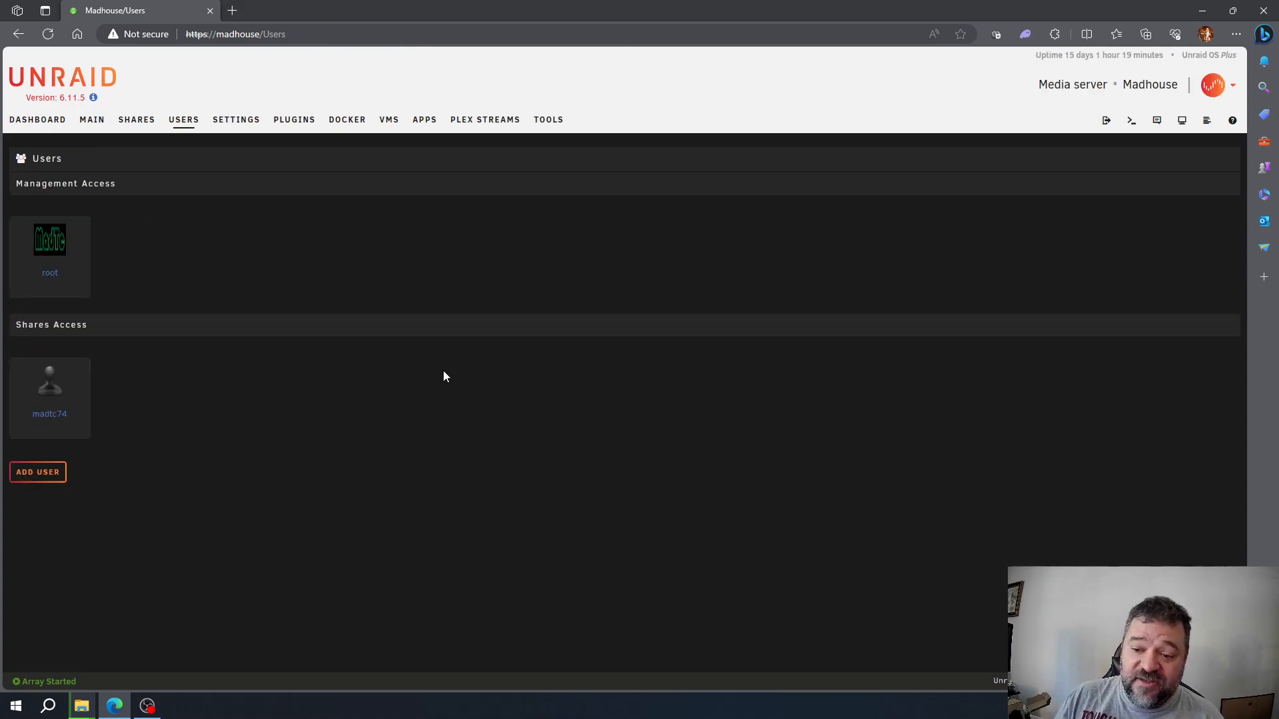
{"action": "mouse_move", "coordinate": [386, 366]}
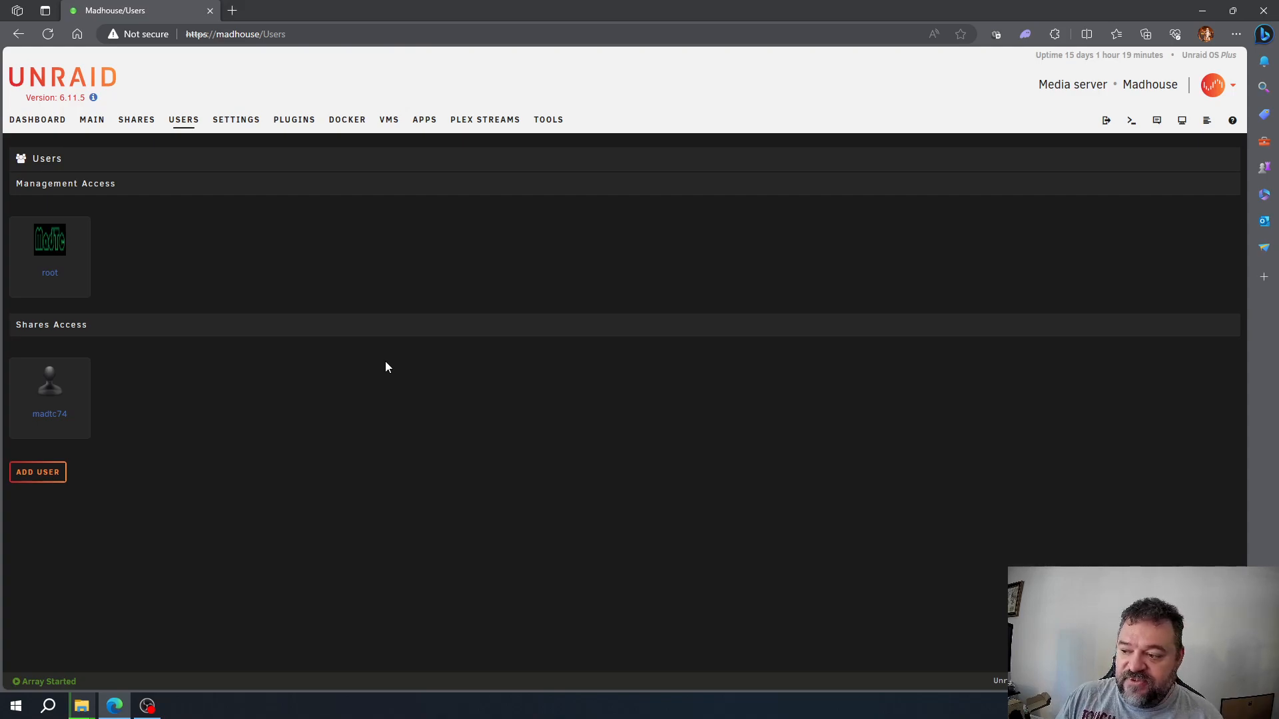
{"action": "mouse_move", "coordinate": [355, 326]}
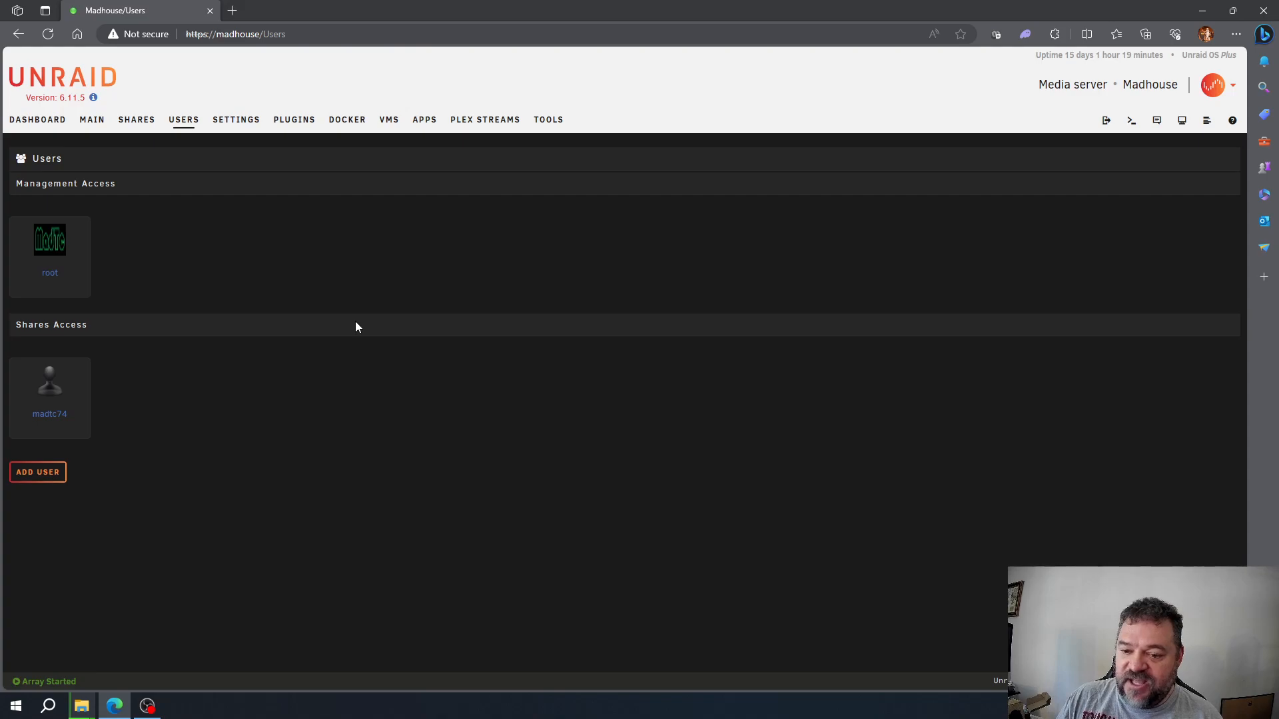